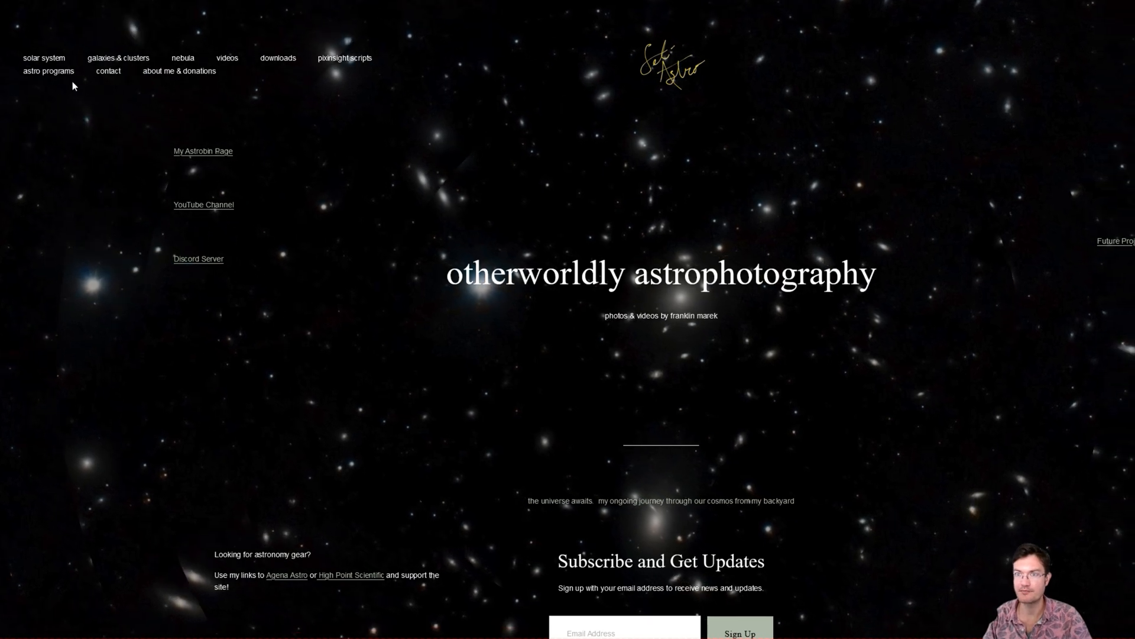
# Step: Navigate via Astro Programs and Seti Astro's Suite to the Cosmic Clarity downloads page
pyautogui.click(45, 71)
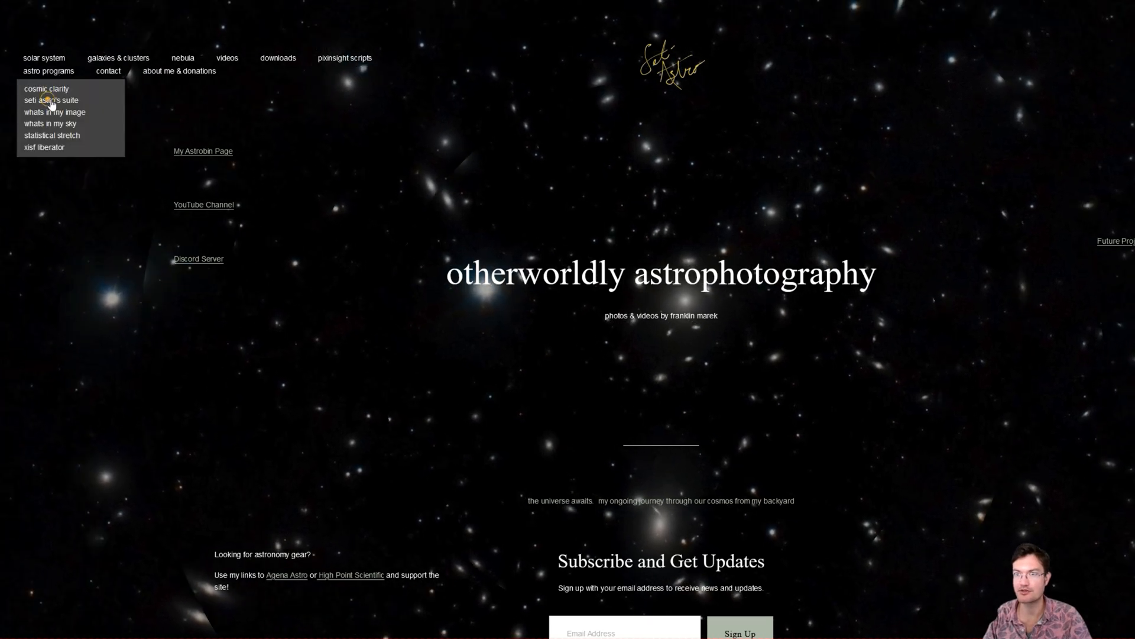
pyautogui.click(52, 99)
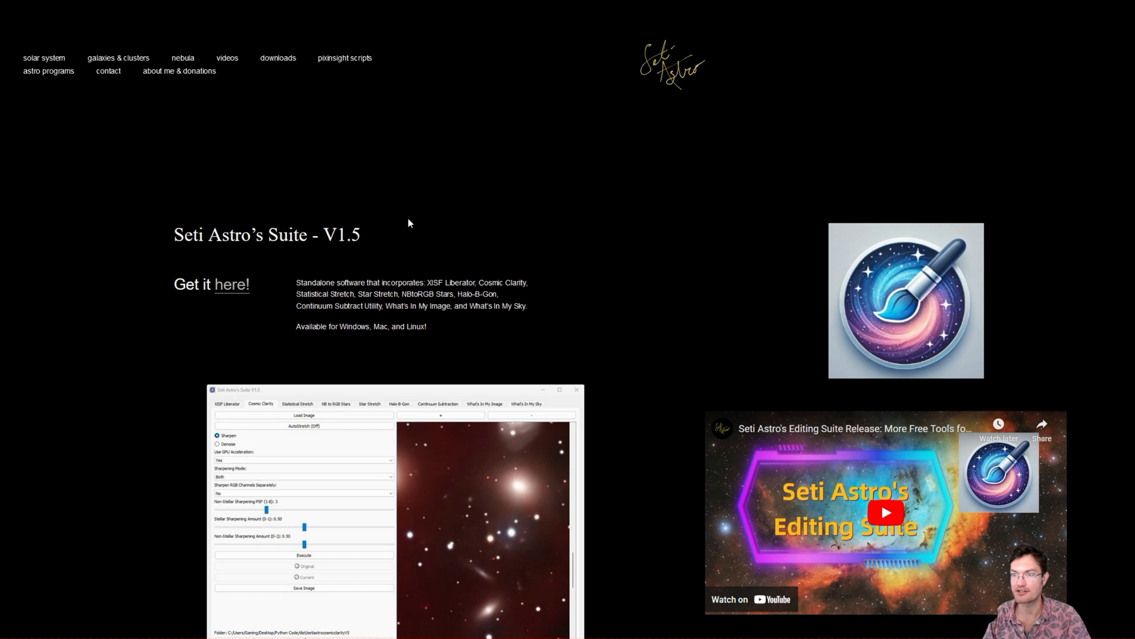
pyautogui.click(49, 71)
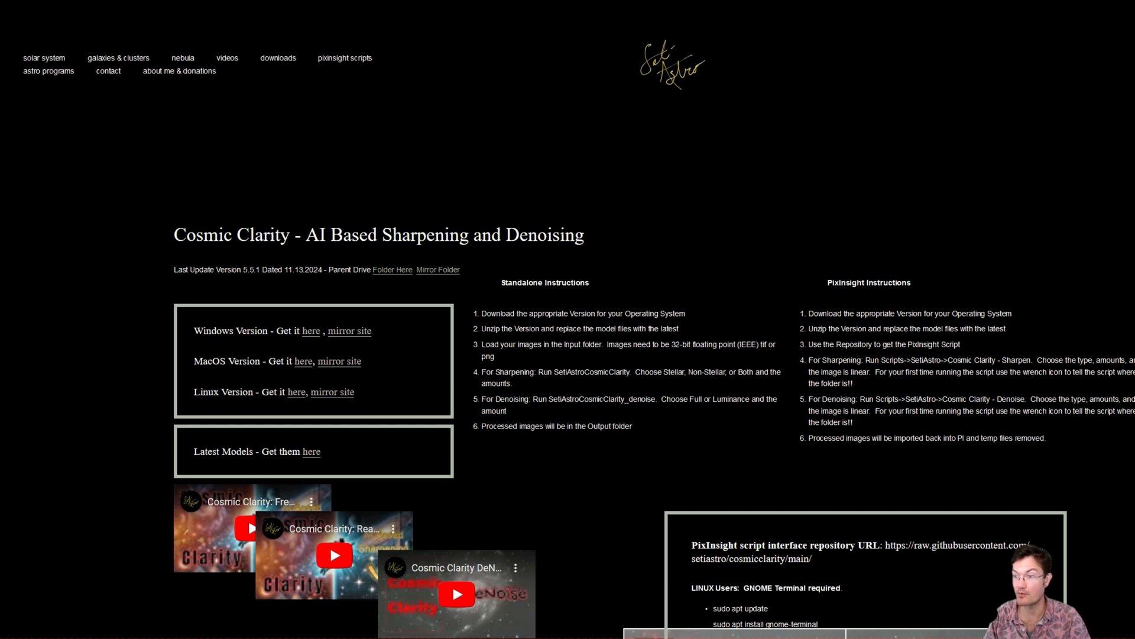
pyautogui.moveTo(246, 282)
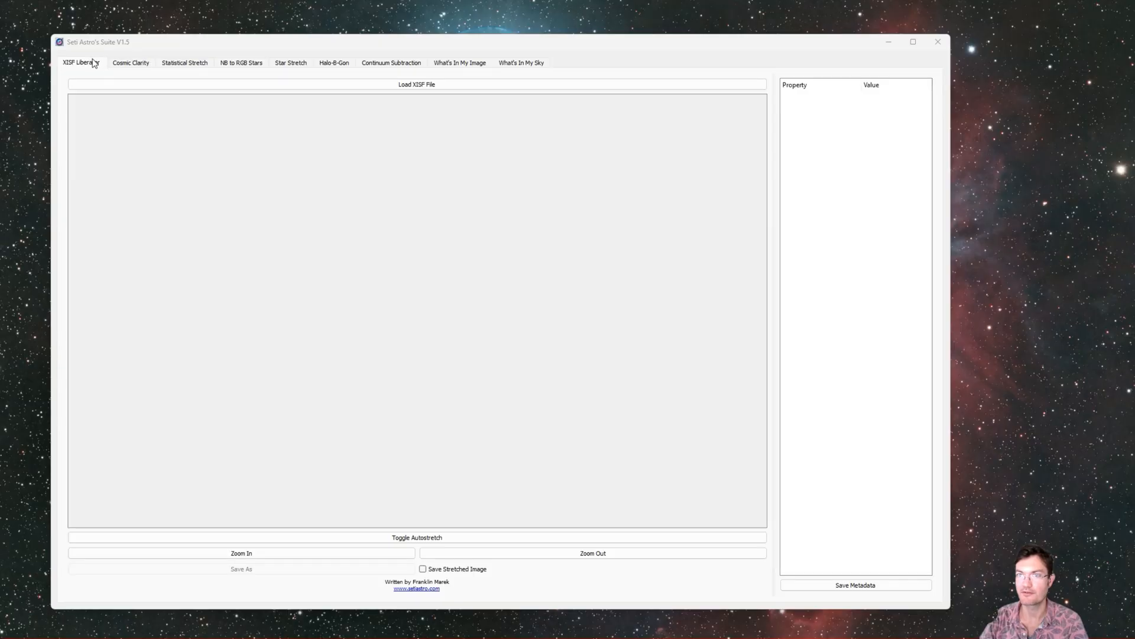
pyautogui.moveTo(93, 69)
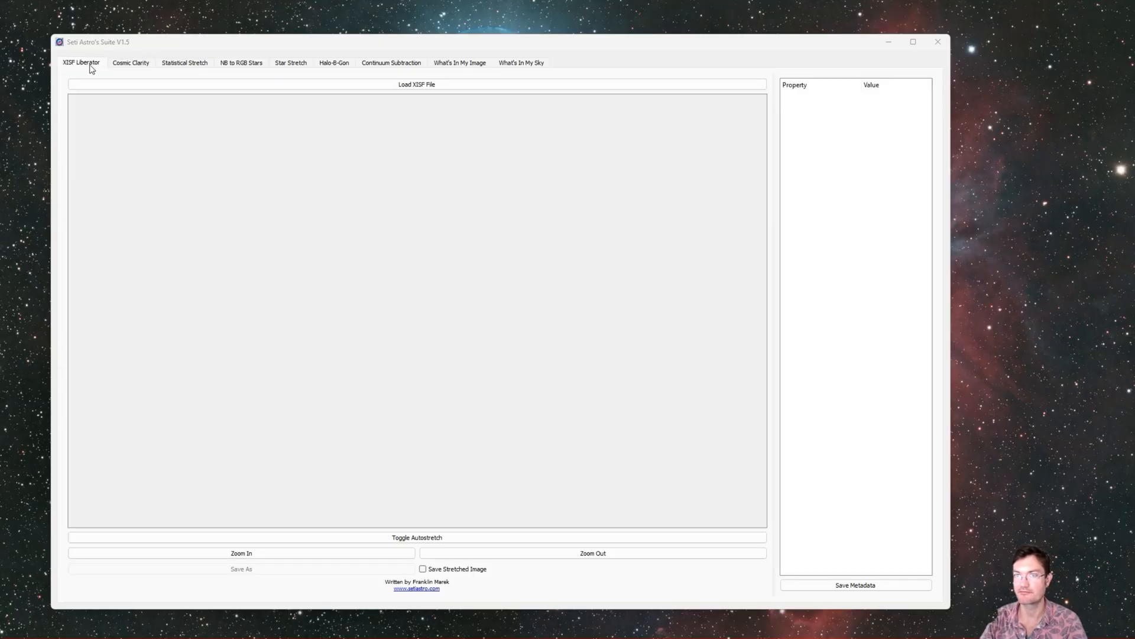
# Step: Show Cosmic Clarity, glance at What's In My Sky, and settle on the Cosmic Clarity tool
pyautogui.click(130, 61)
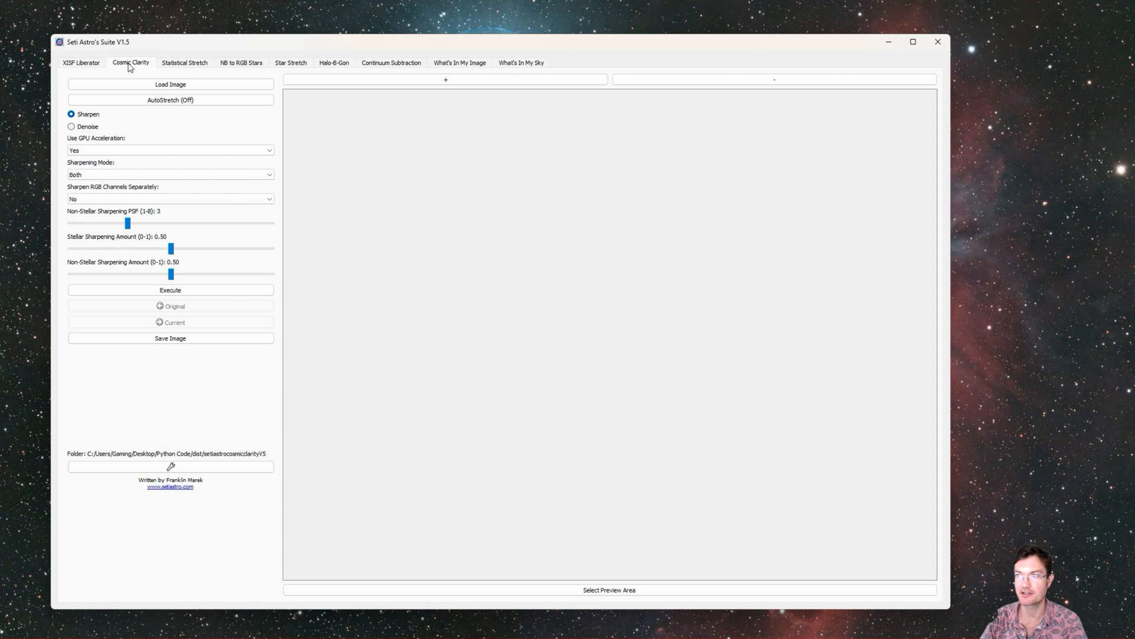
pyautogui.click(520, 61)
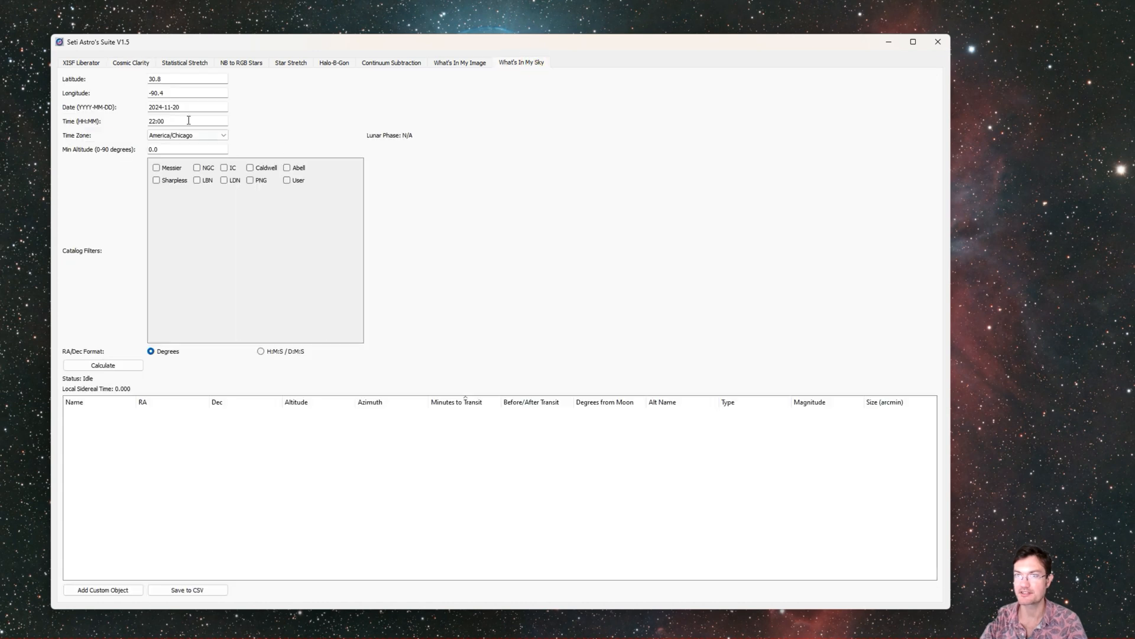
pyautogui.click(130, 62)
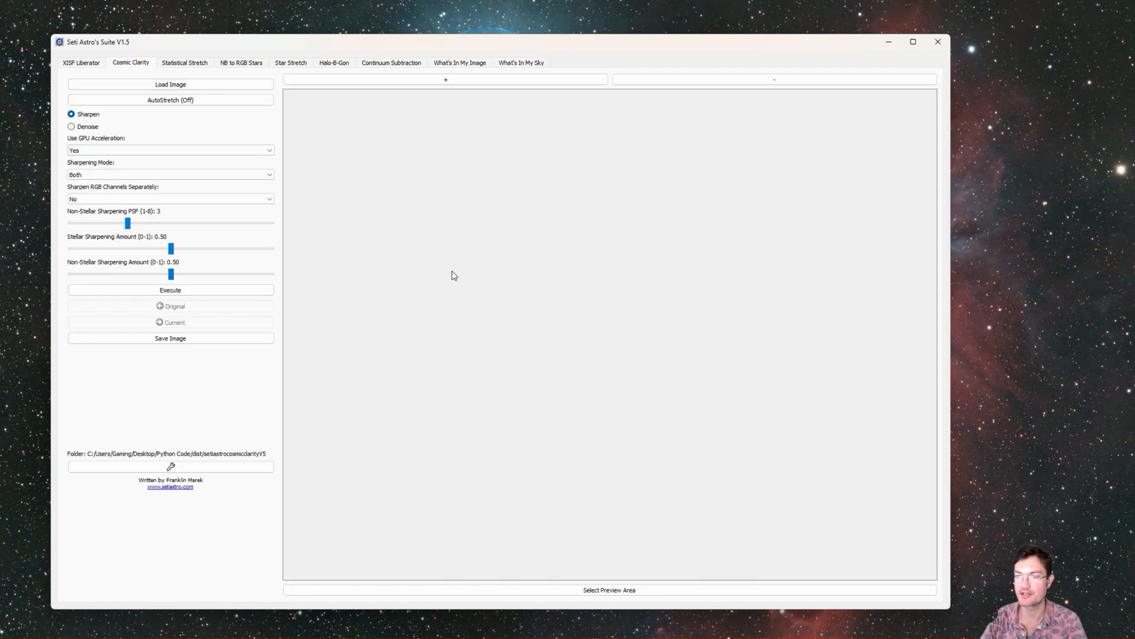
pyautogui.click(171, 150)
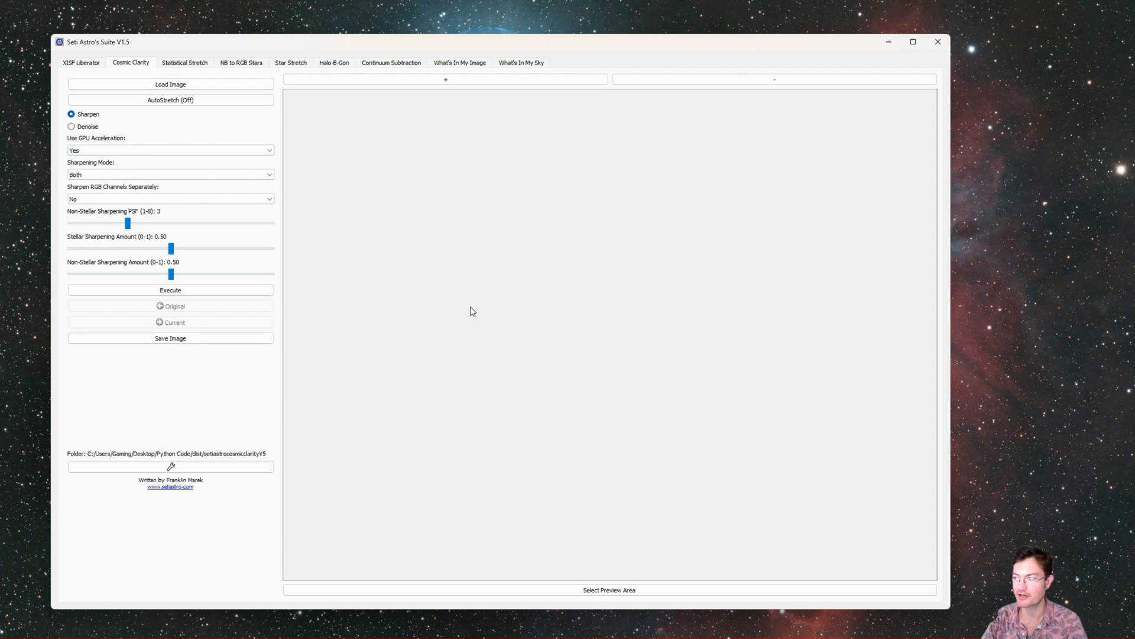
pyautogui.moveTo(523, 322)
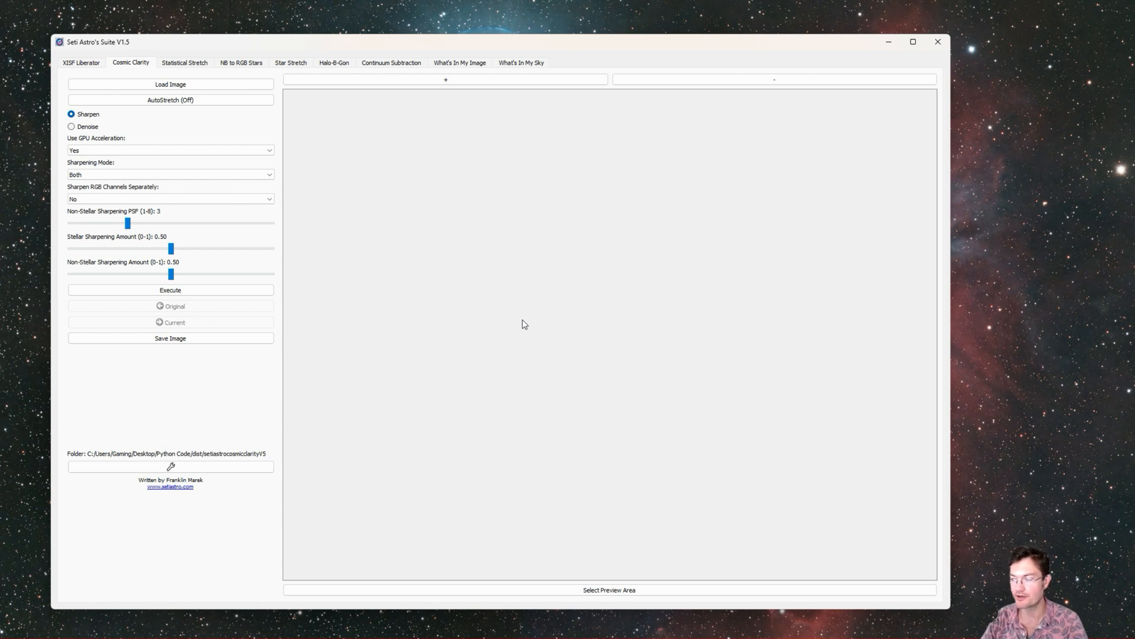
pyautogui.moveTo(378, 199)
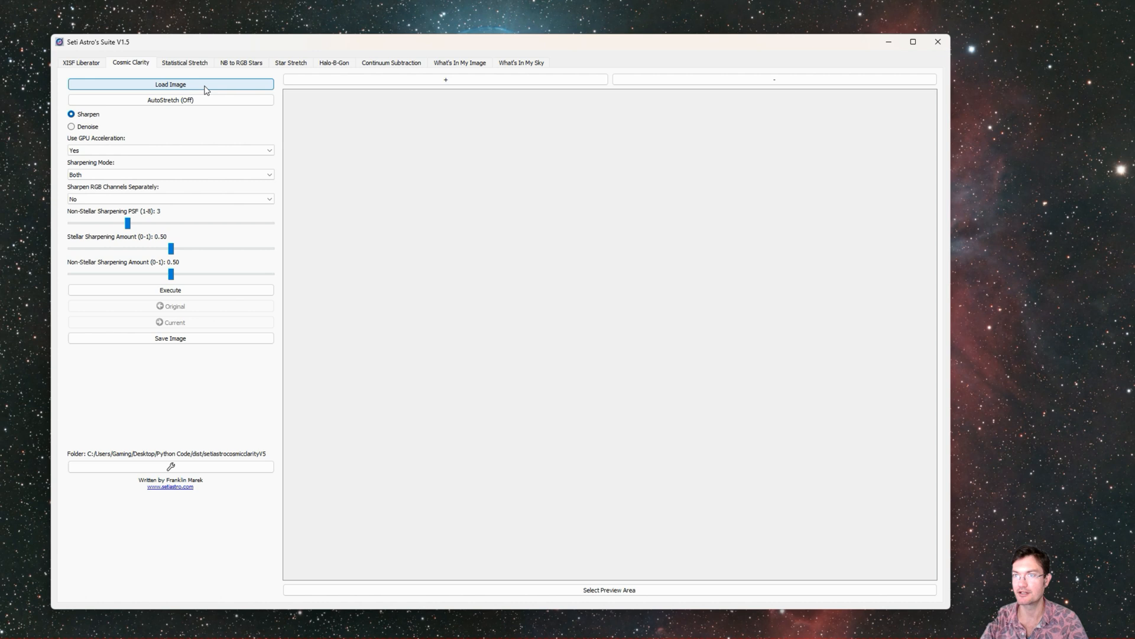
# Step: Load the grayscale nebula image and toggle Denoise before returning to Sharpen mode
pyautogui.click(171, 84)
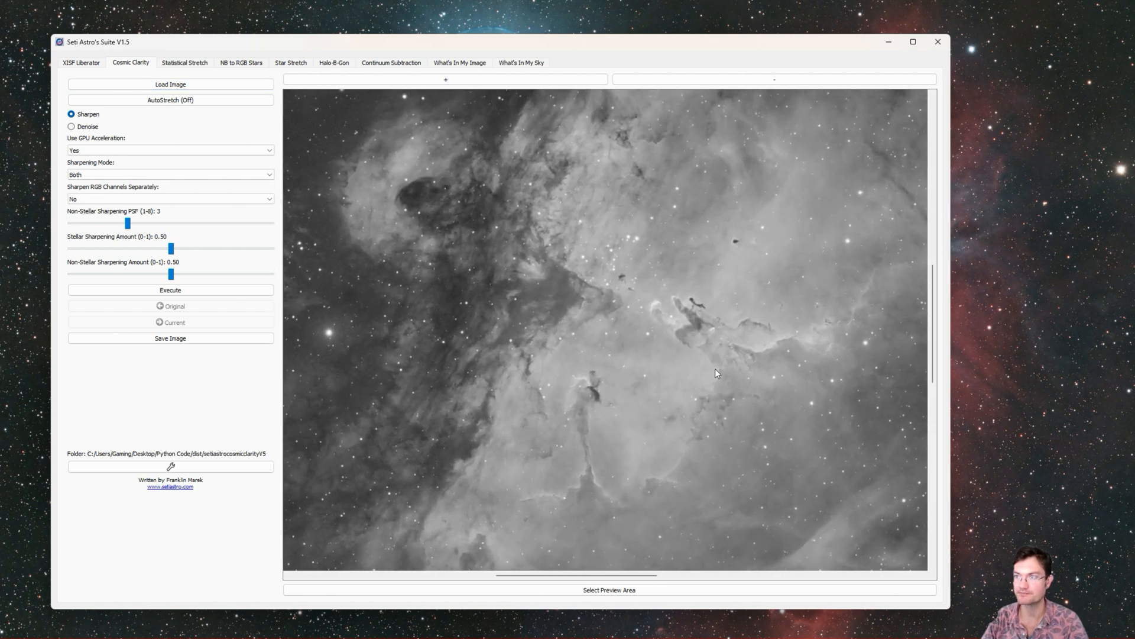
pyautogui.moveTo(402, 247)
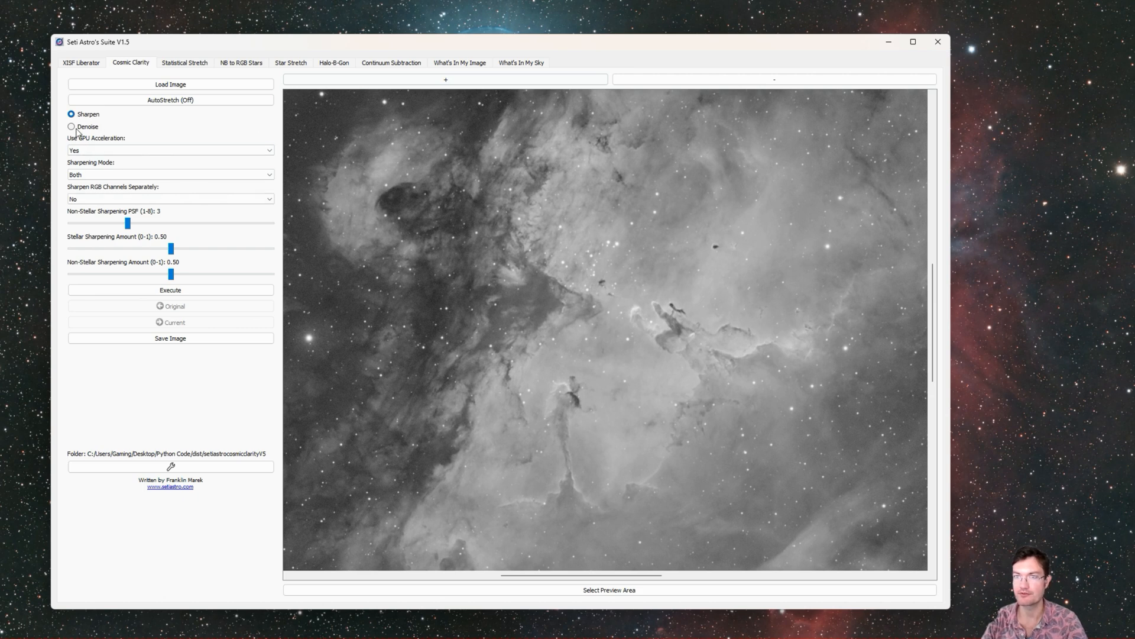
pyautogui.click(71, 126)
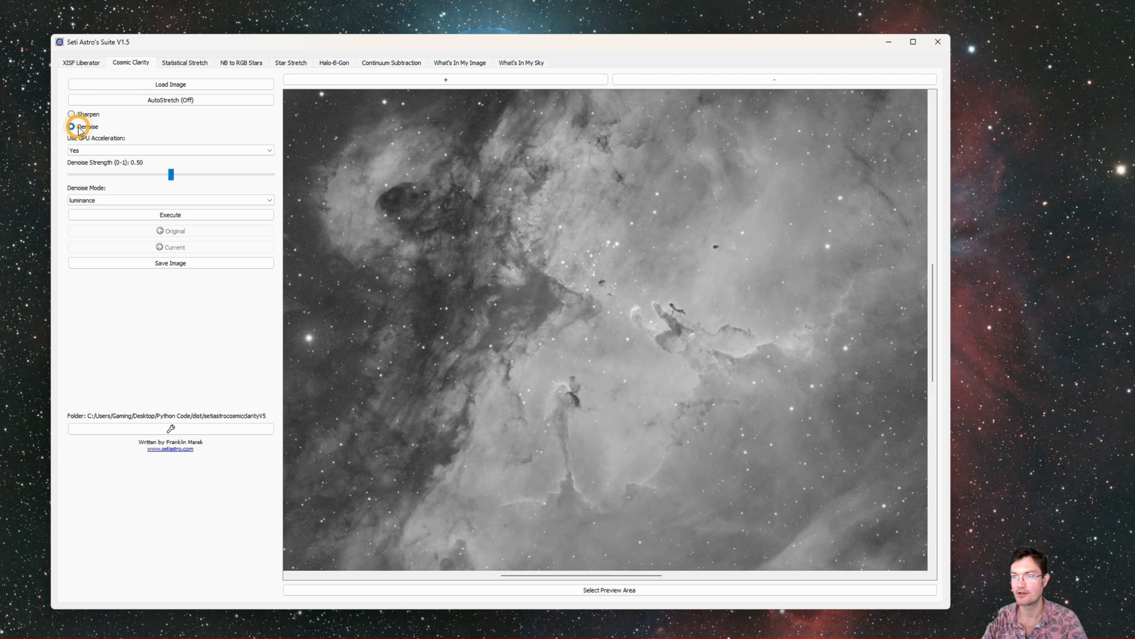
pyautogui.click(73, 125)
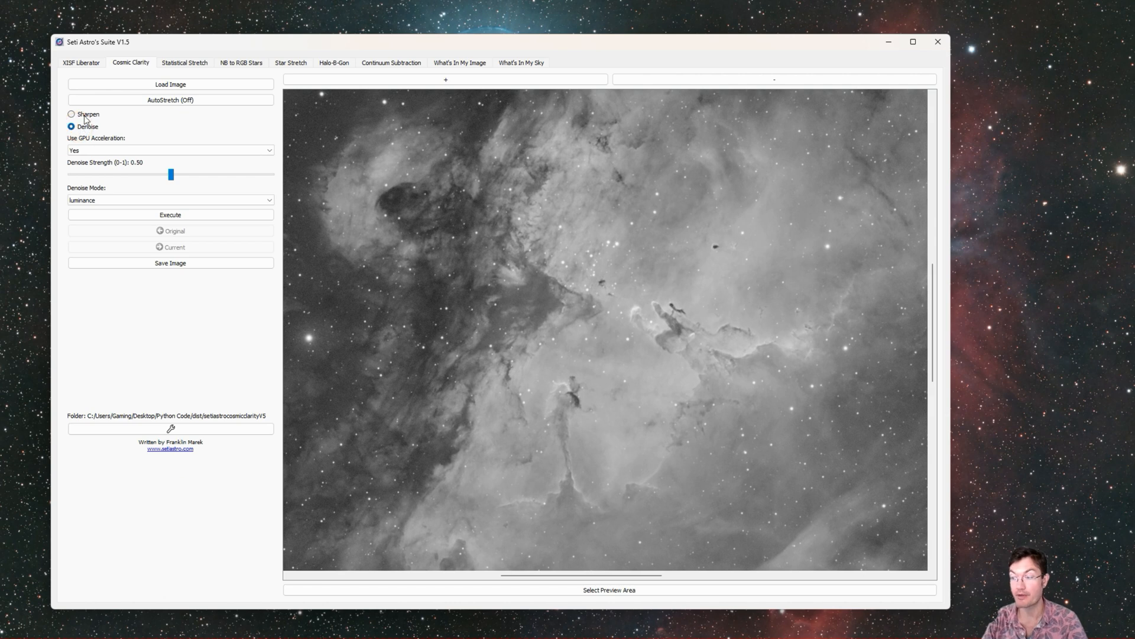
pyautogui.click(73, 115)
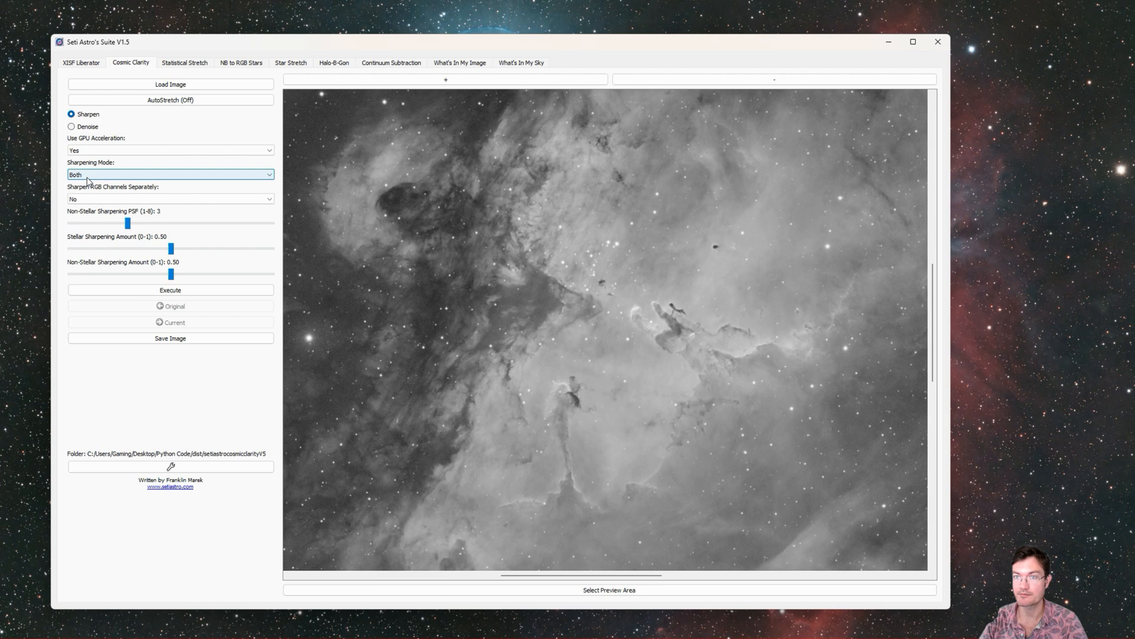
# Step: Review the Sharpening Mode choices and sliders, leaving default sharpen settings
pyautogui.click(170, 199)
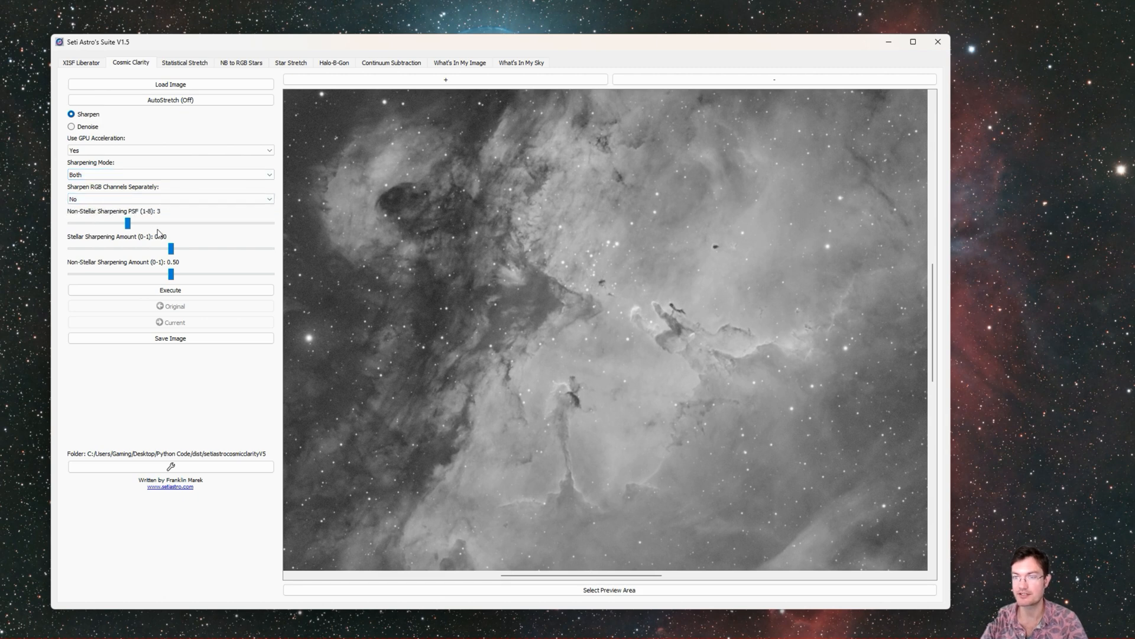
pyautogui.moveTo(170, 249); pyautogui.dragTo(171, 249)
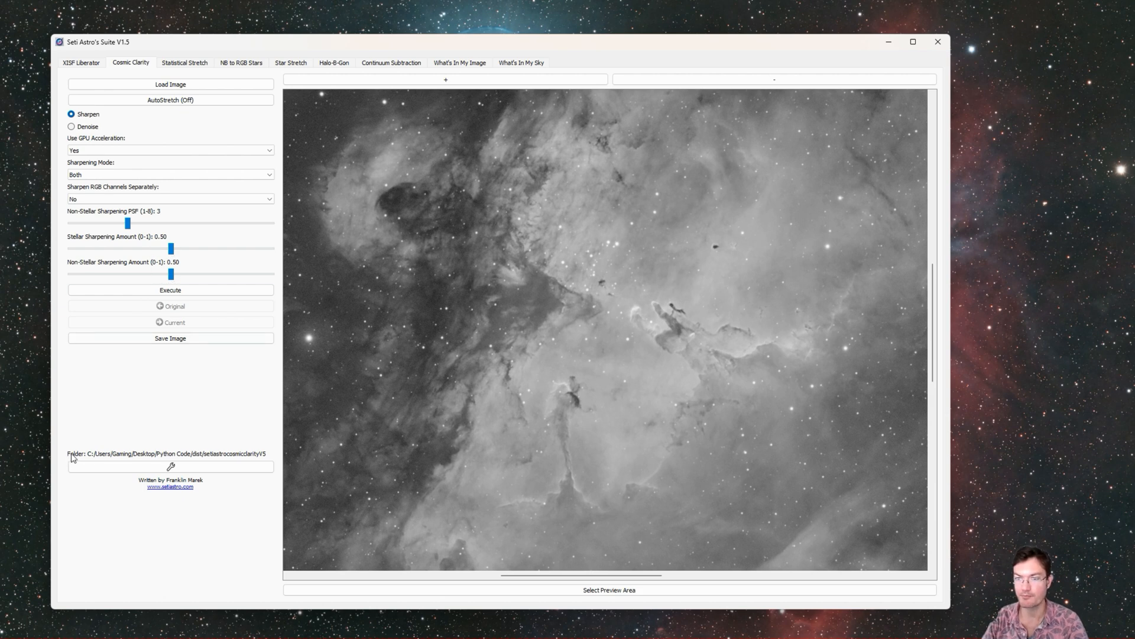
pyautogui.moveTo(81, 475)
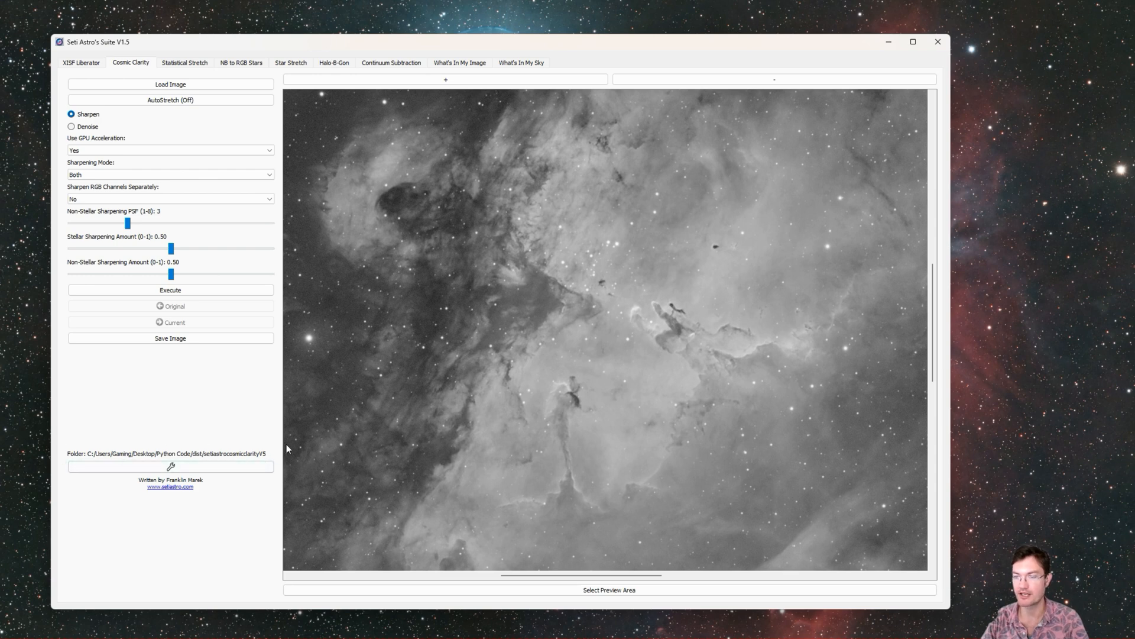
pyautogui.click(170, 290)
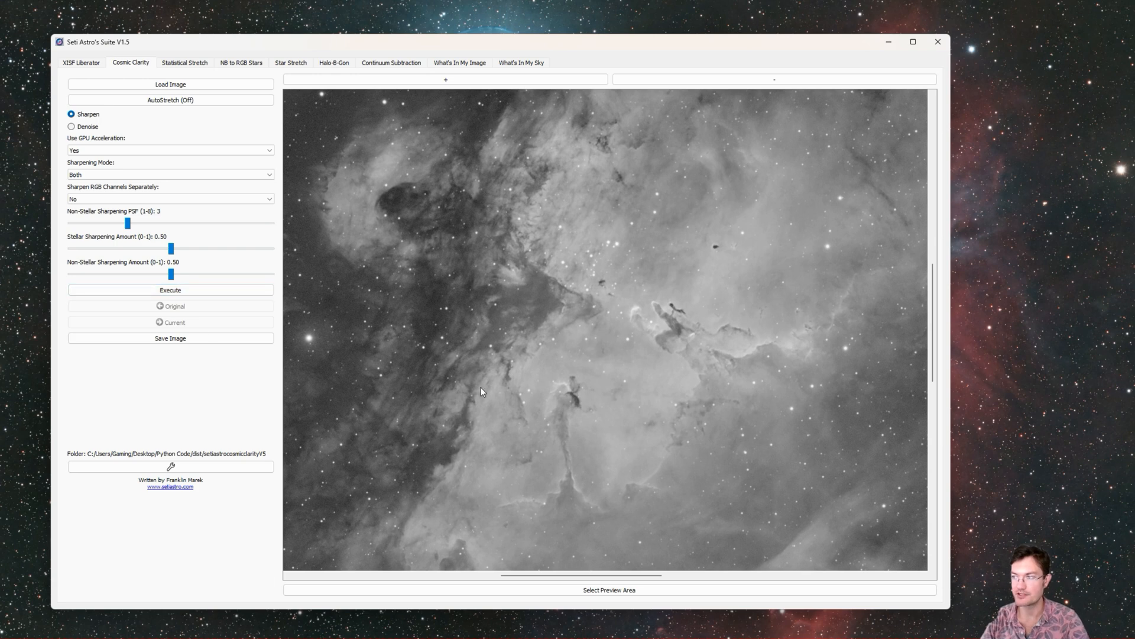
pyautogui.moveTo(424, 457)
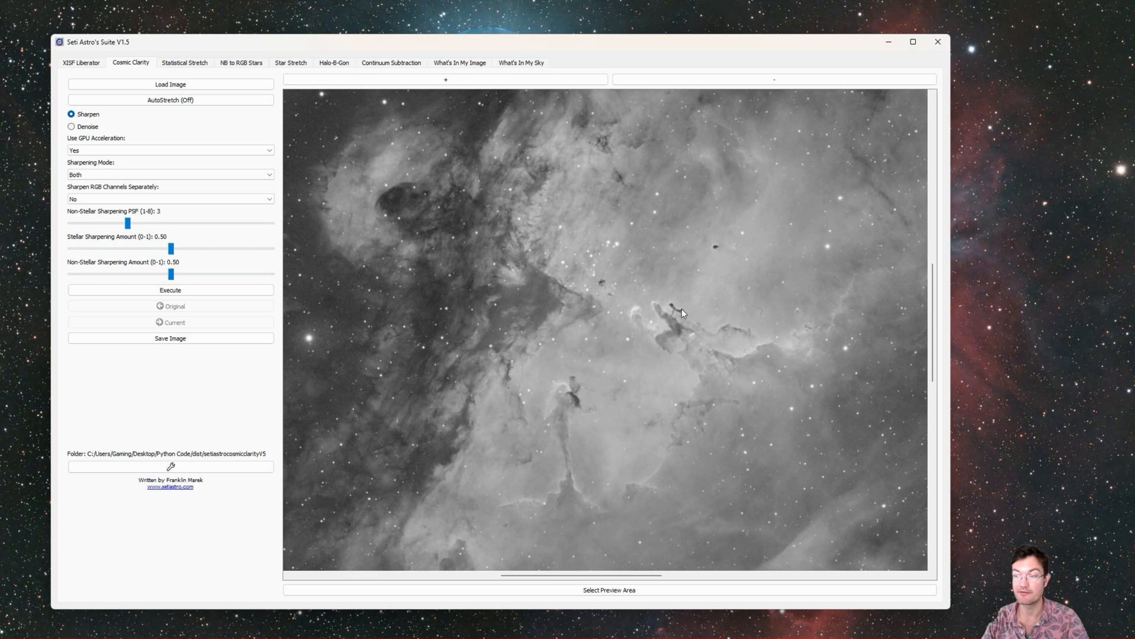
pyautogui.moveTo(667, 348)
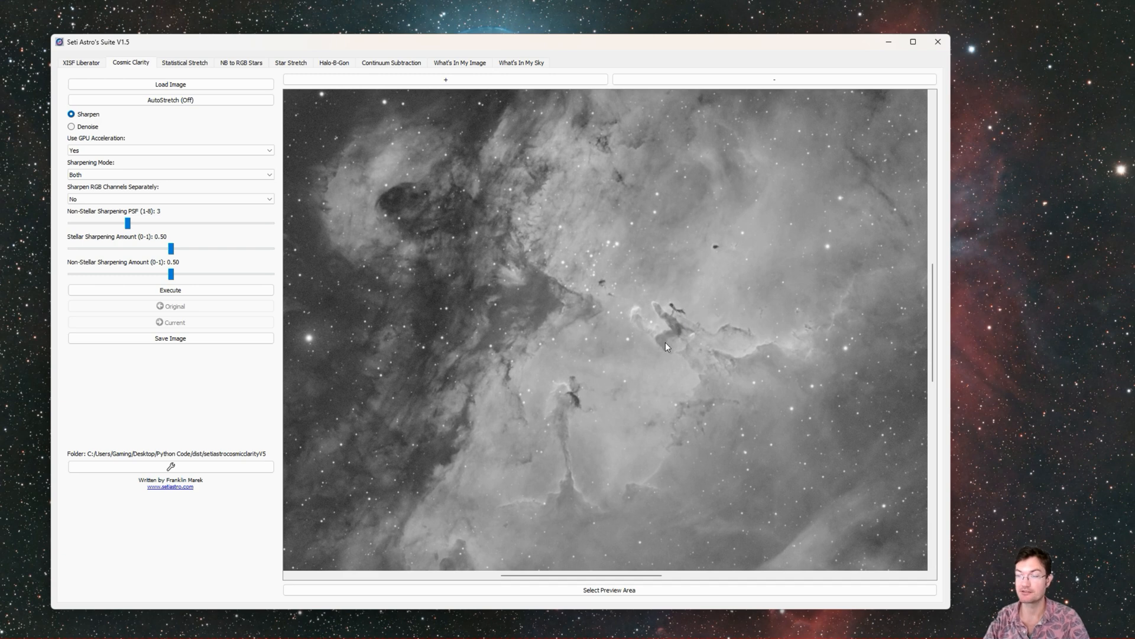
pyautogui.moveTo(601, 491)
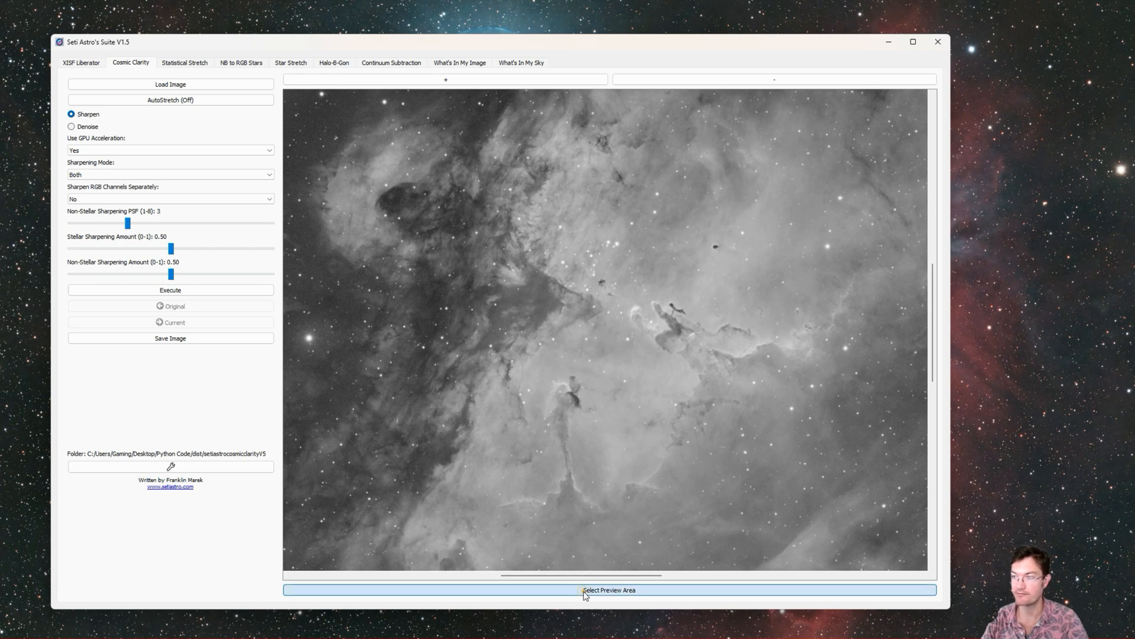
# Step: Select a preview area over the nebula's pillar region and process only the visible area
pyautogui.click(584, 605)
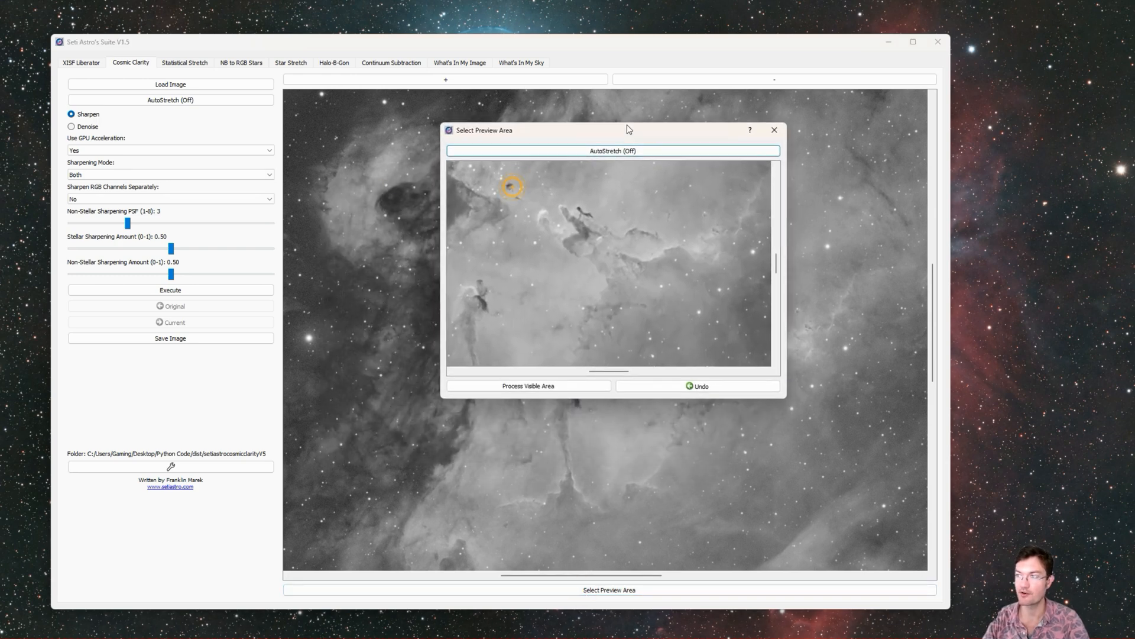
pyautogui.moveTo(483, 130); pyautogui.dragTo(684, 114)
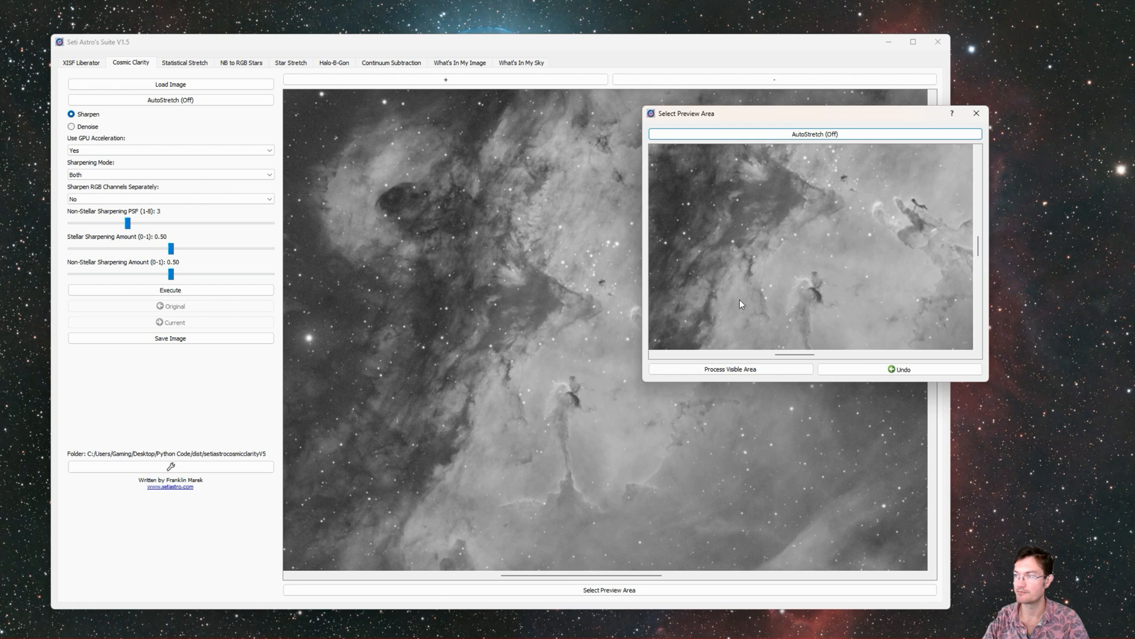
pyautogui.moveTo(903, 296)
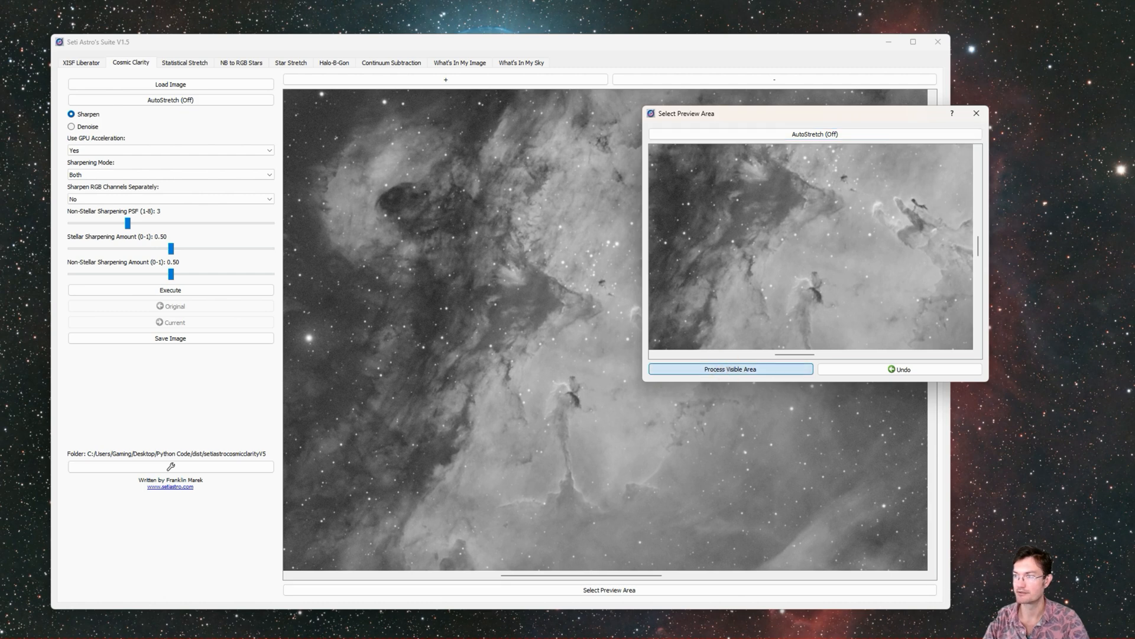
pyautogui.click(731, 369)
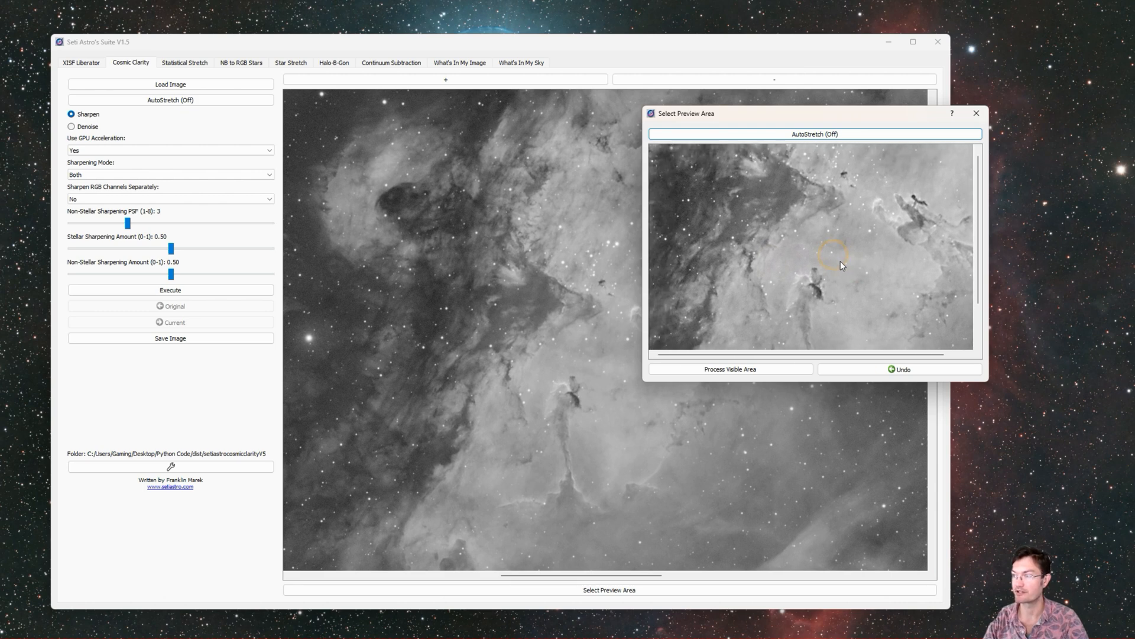
pyautogui.click(901, 369)
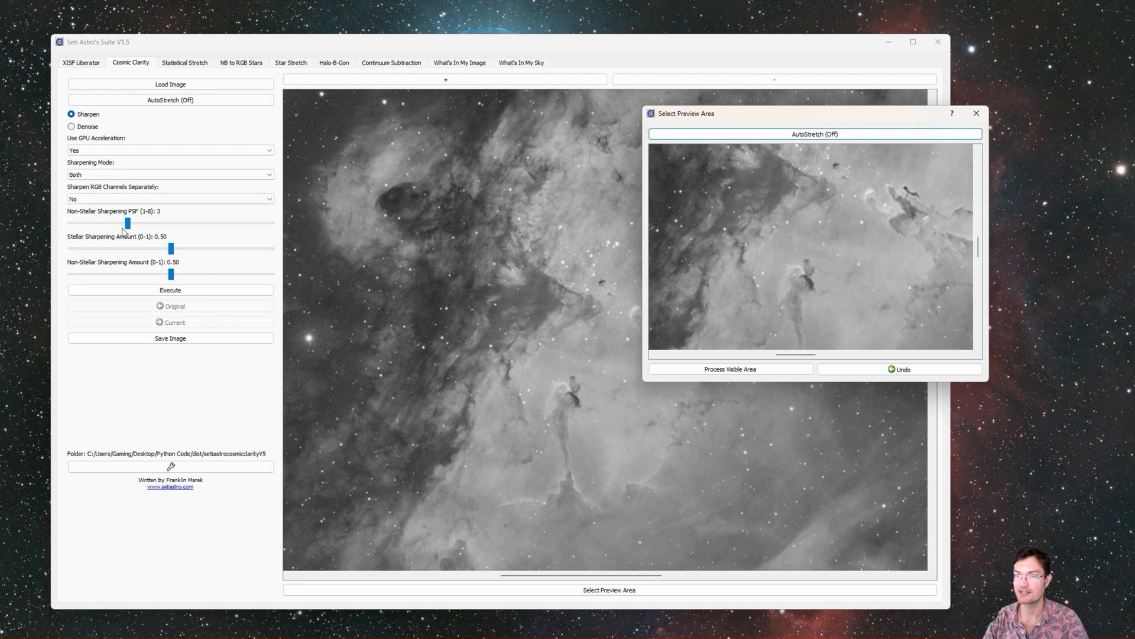
# Step: Nudge Non-Stellar Sharpening Amount and return it to 0.50, then close the preview
pyautogui.moveTo(170, 273); pyautogui.dragTo(198, 274)
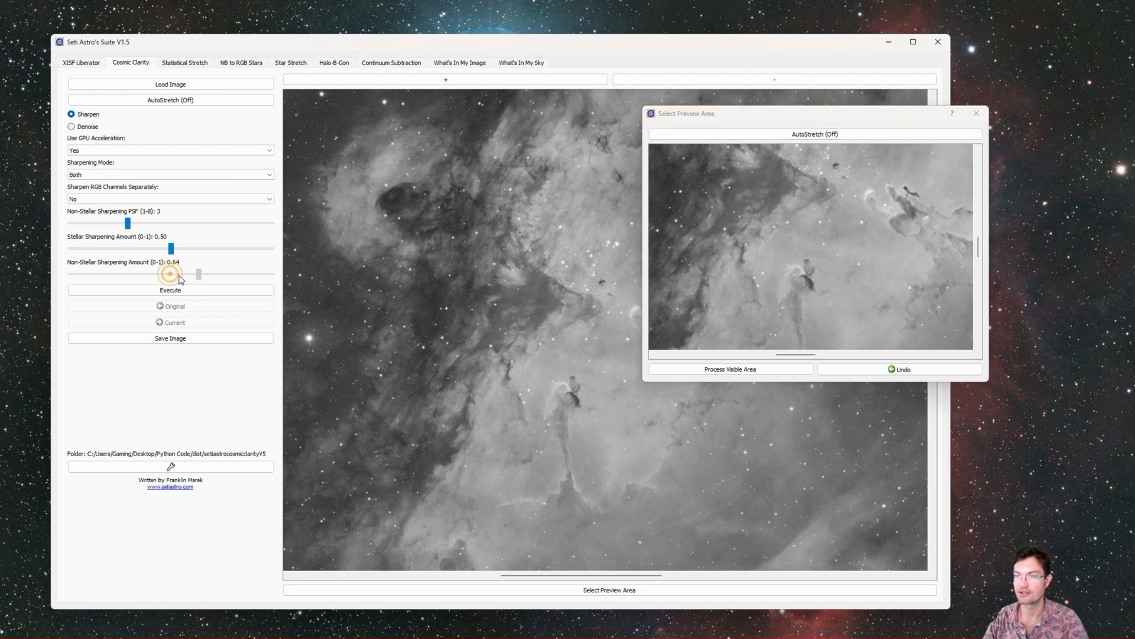
pyautogui.moveTo(197, 274); pyautogui.dragTo(244, 273)
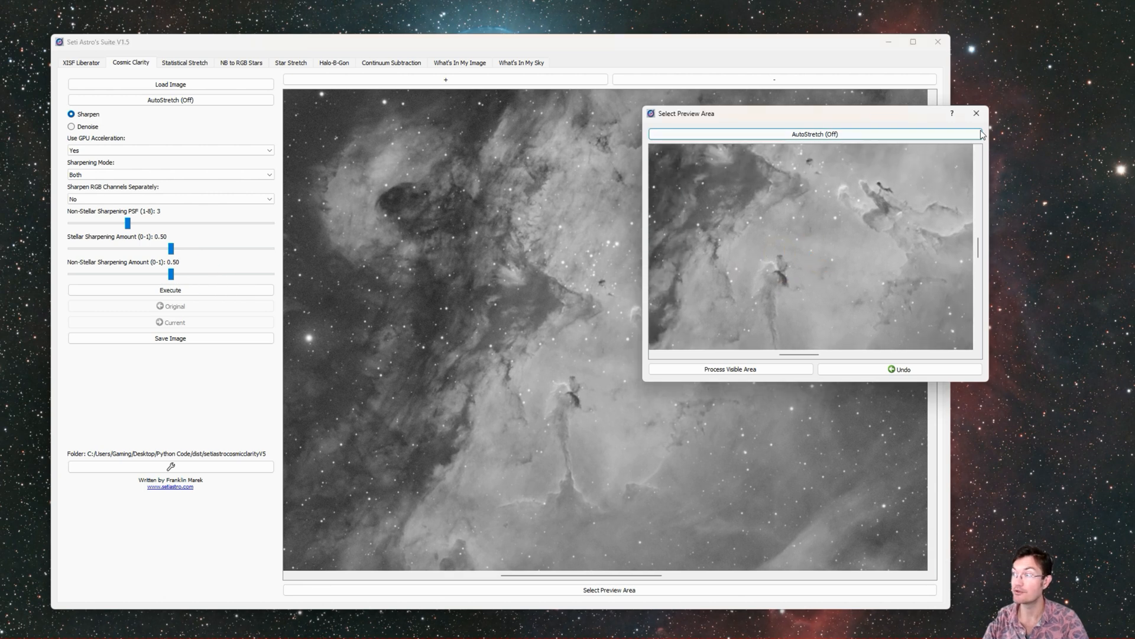
pyautogui.click(975, 114)
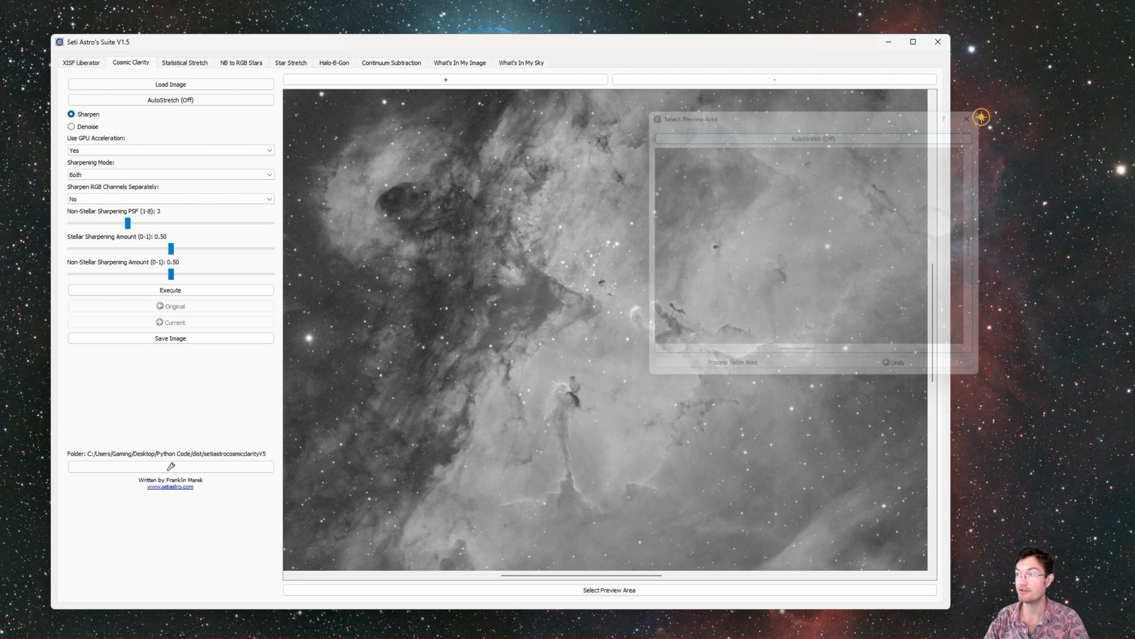
# Step: Execute sharpening on the full nebula image and zoom in on fine detail
pyautogui.click(170, 289)
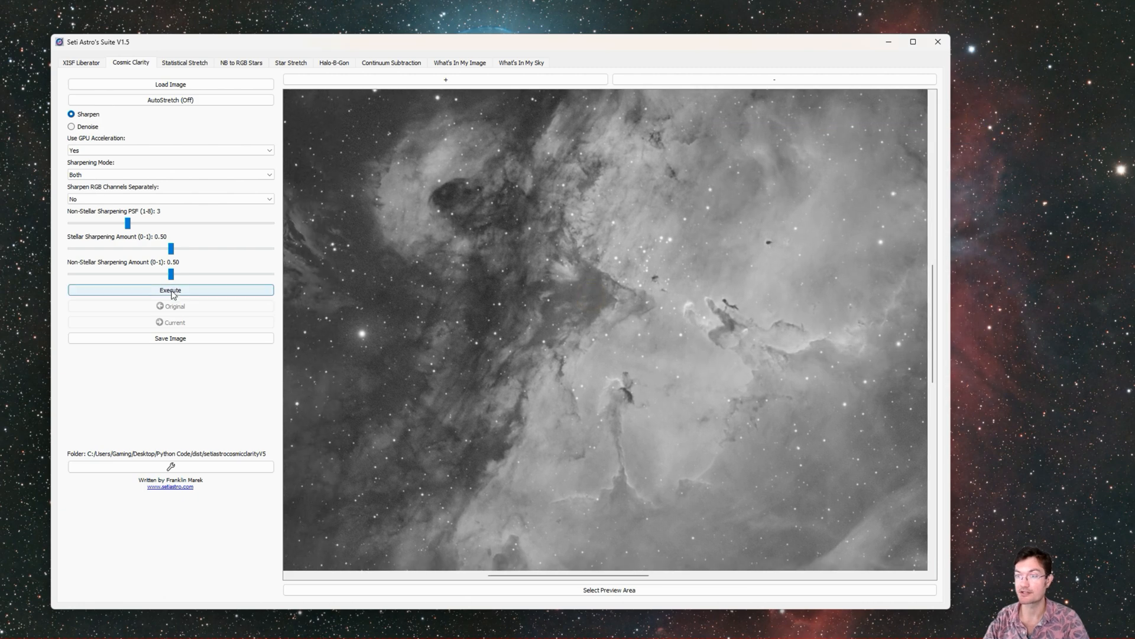
pyautogui.click(171, 289)
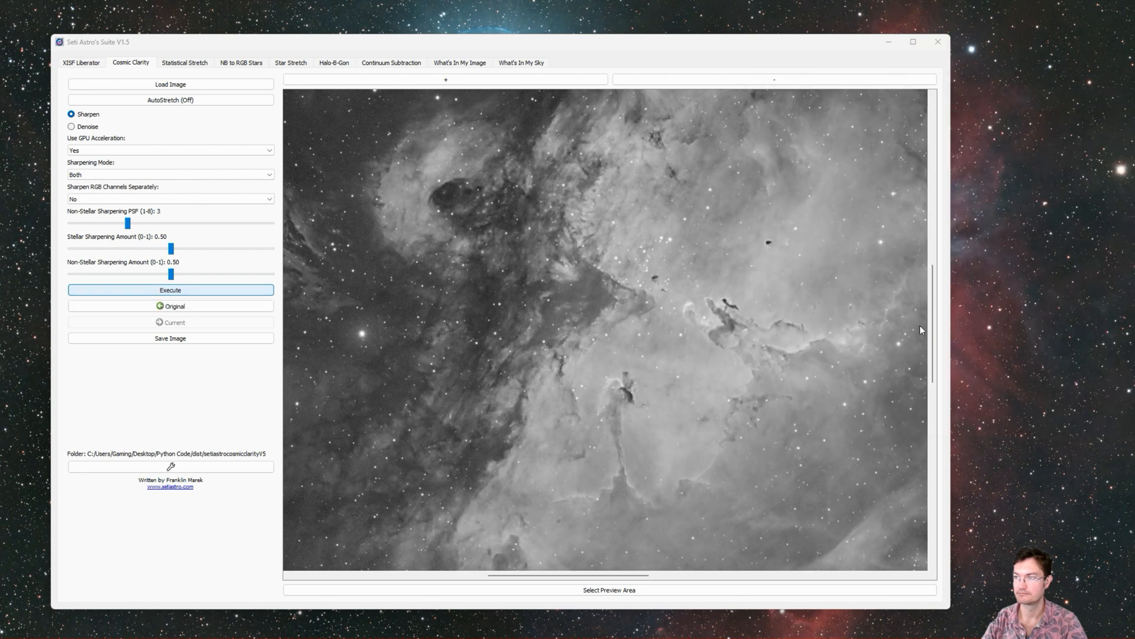
pyautogui.click(446, 79)
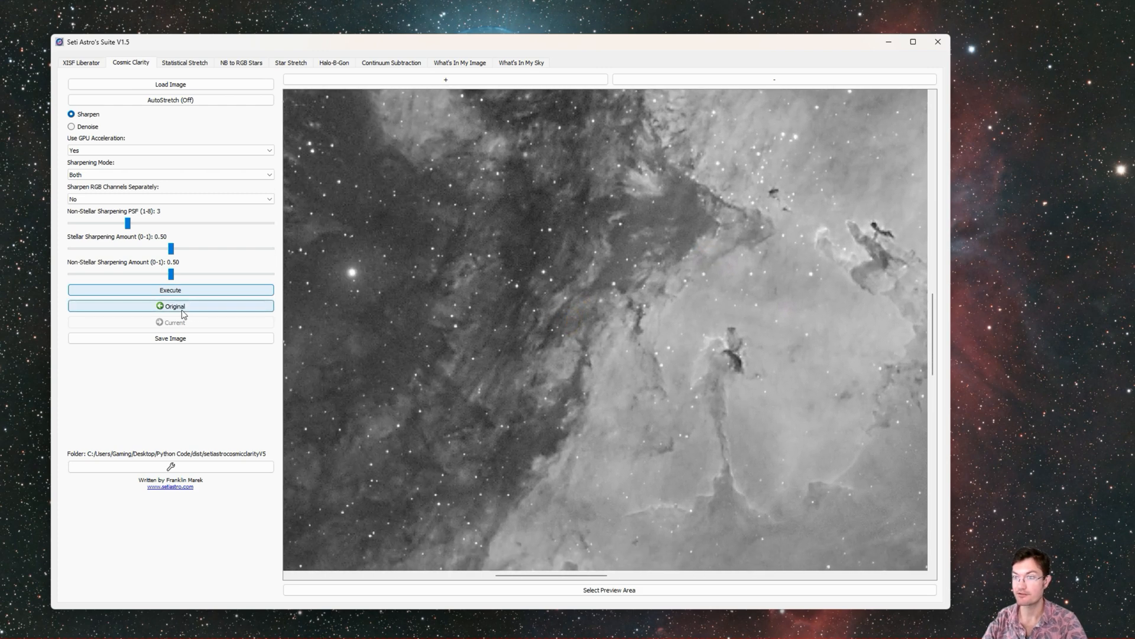
# Step: Compare Original against Current sharpened result, then select Denoise mode
pyautogui.click(171, 322)
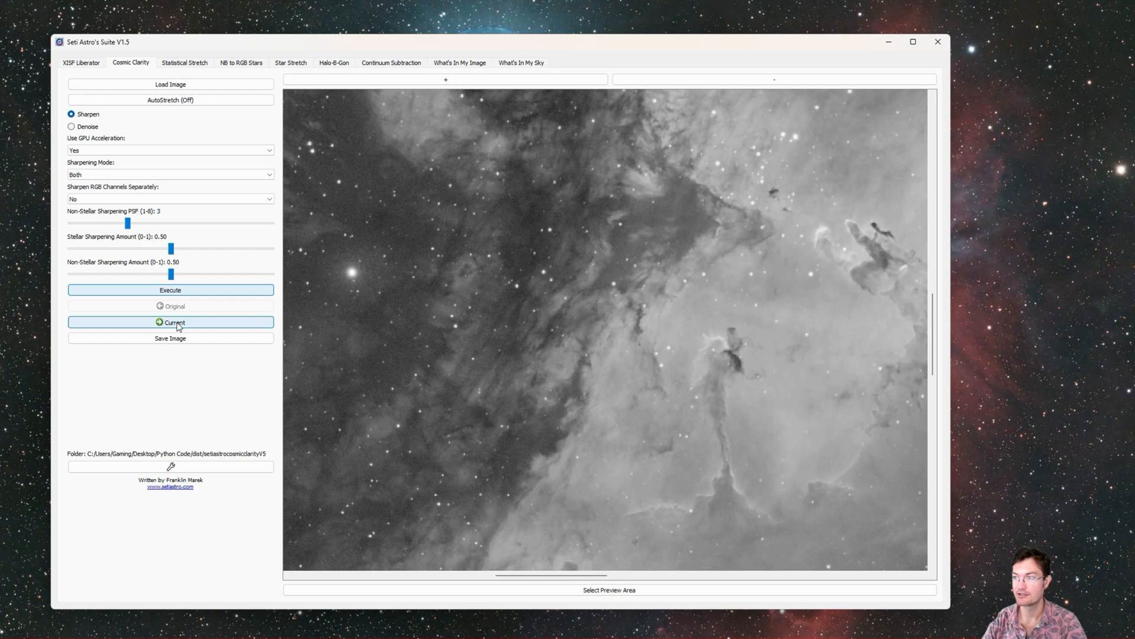
pyautogui.click(171, 322)
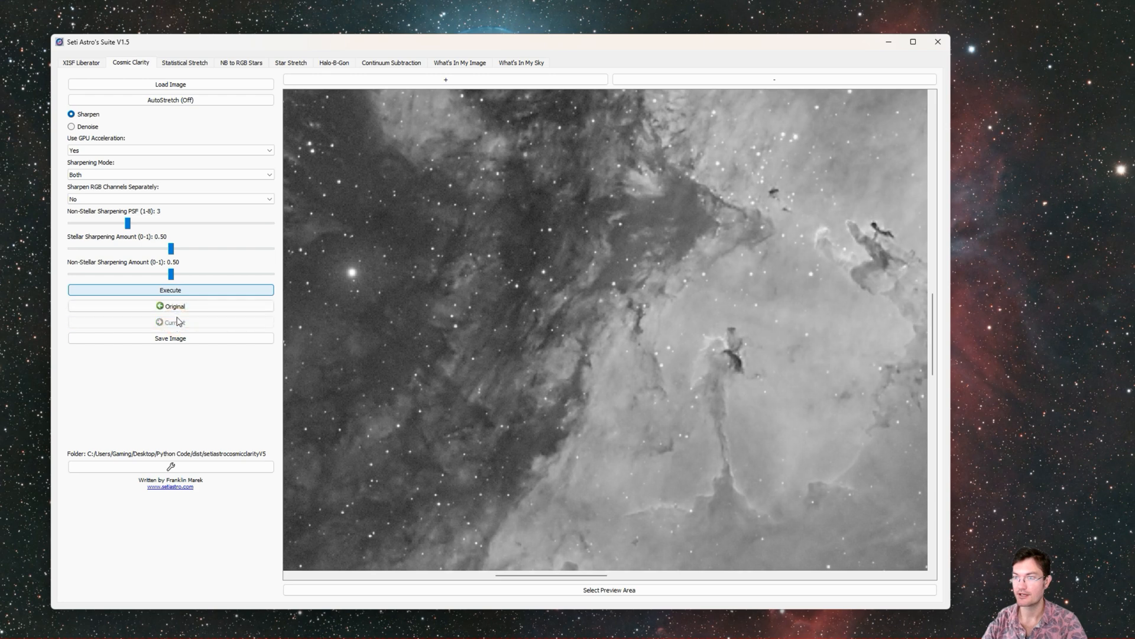
pyautogui.click(170, 321)
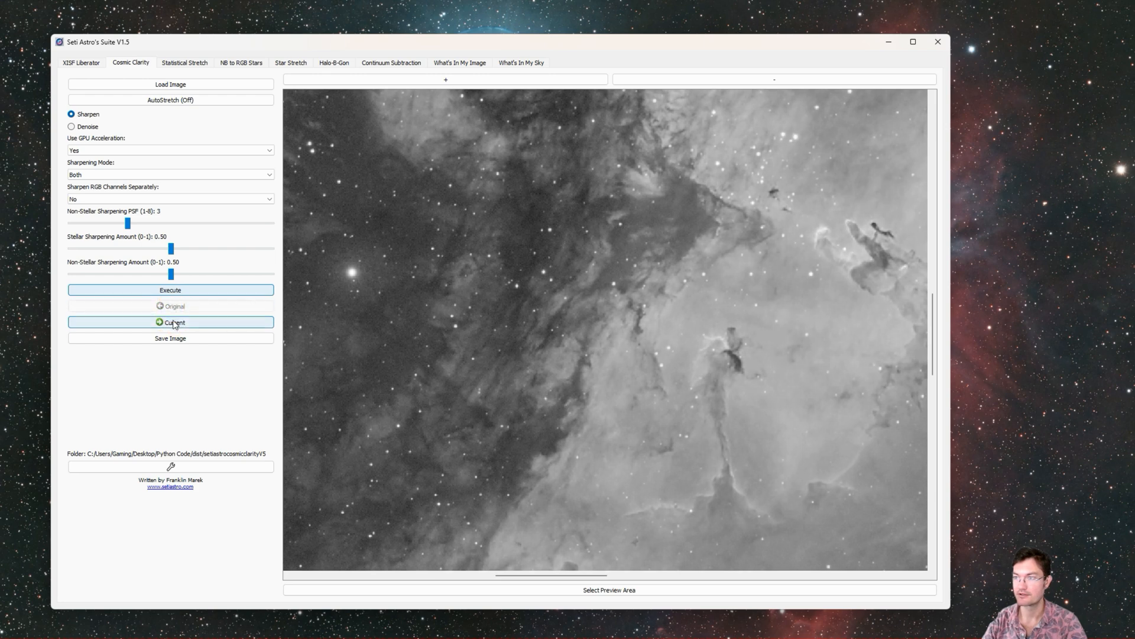
pyautogui.click(170, 322)
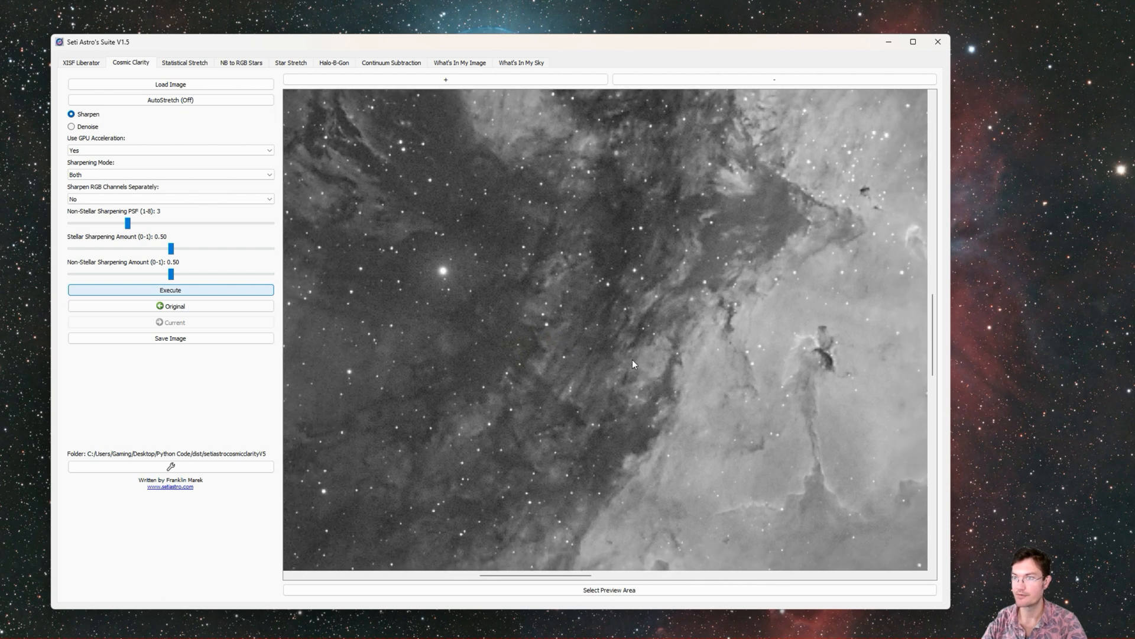
pyautogui.moveTo(429, 216)
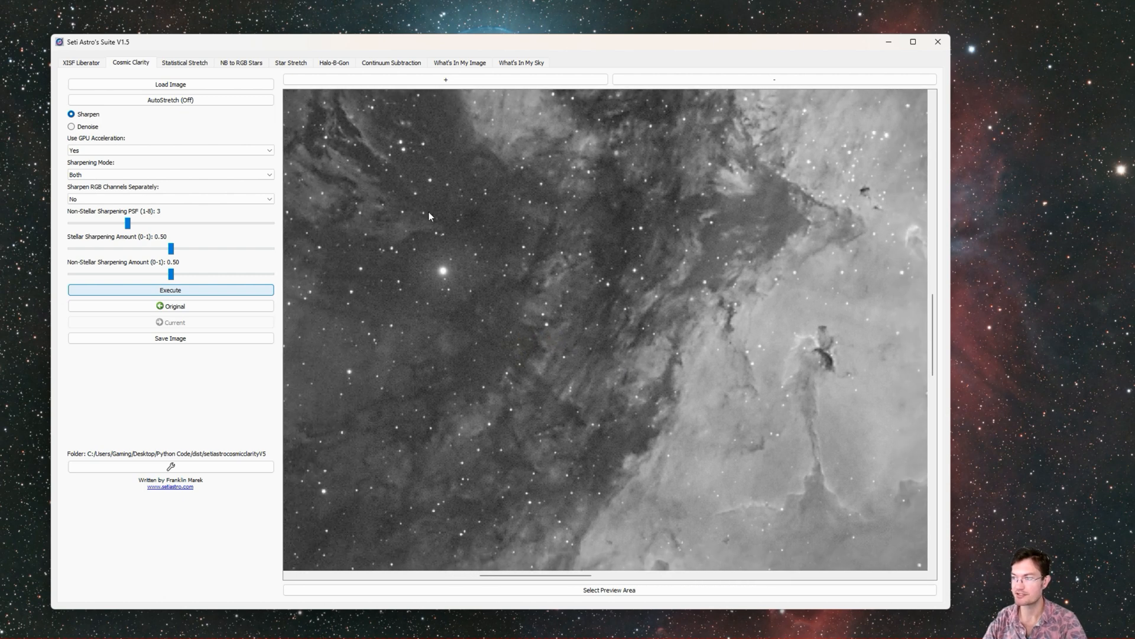
pyautogui.click(69, 125)
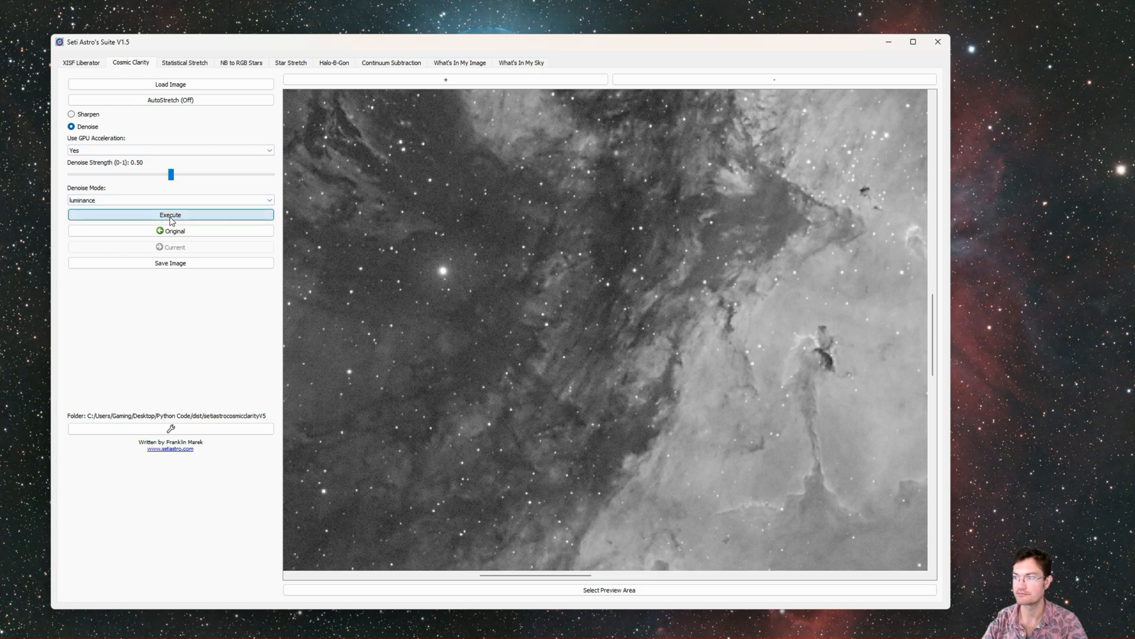
# Step: Apply luminance denoising at 0.50 strength and compare Original with the denoised Current image
pyautogui.click(170, 214)
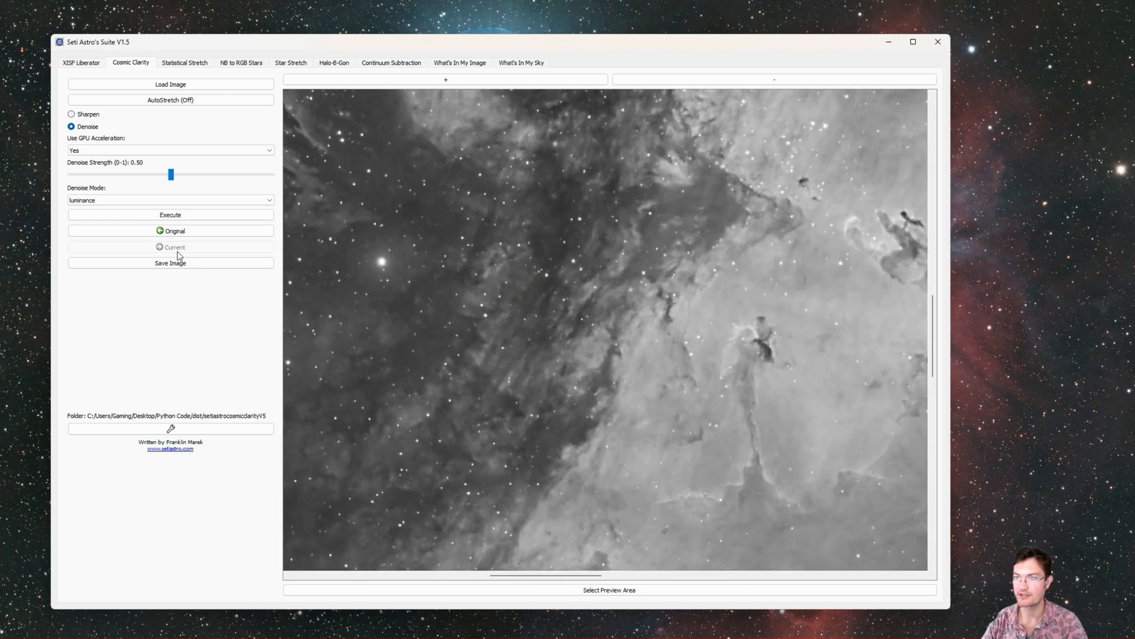
pyautogui.click(171, 246)
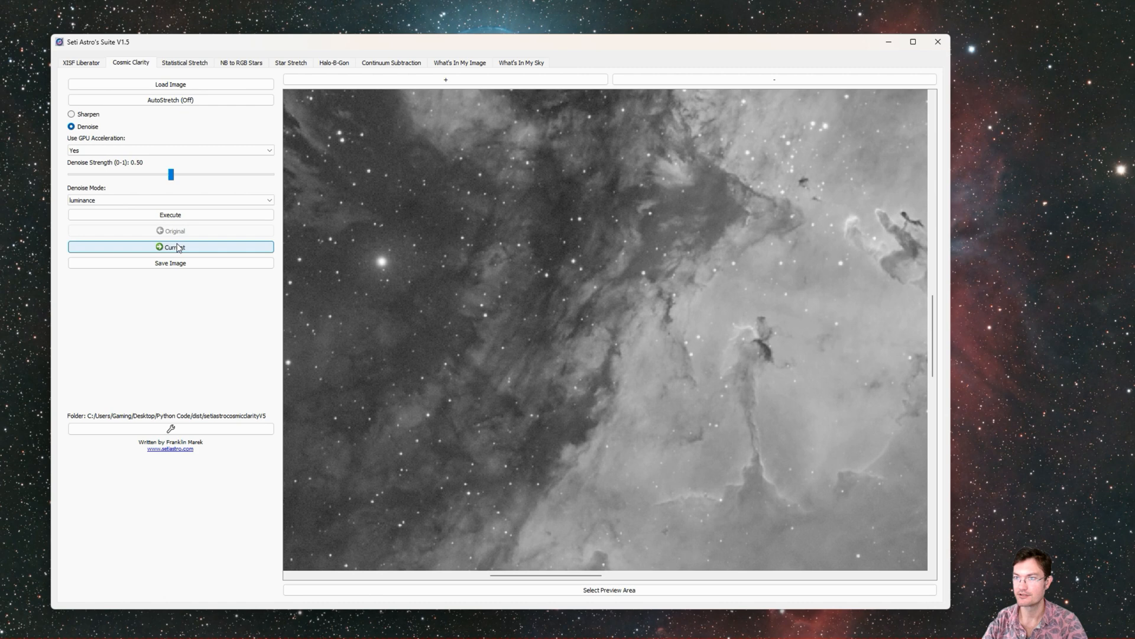
pyautogui.click(170, 247)
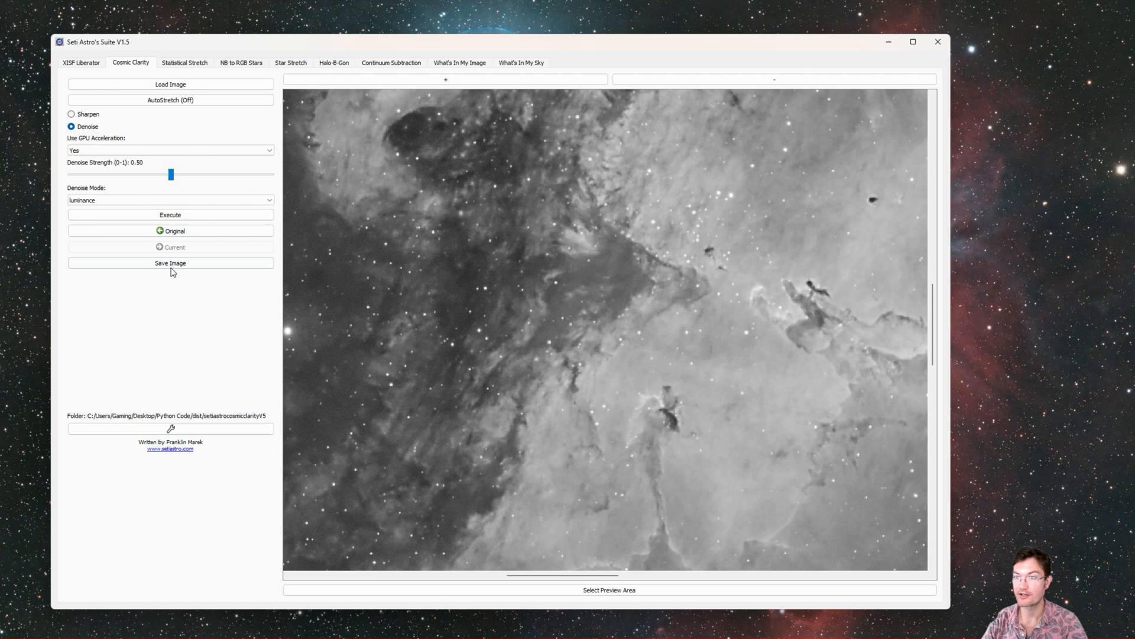
# Step: Save the processed image as a TIFF named 'test' on the Desktop
pyautogui.click(171, 263)
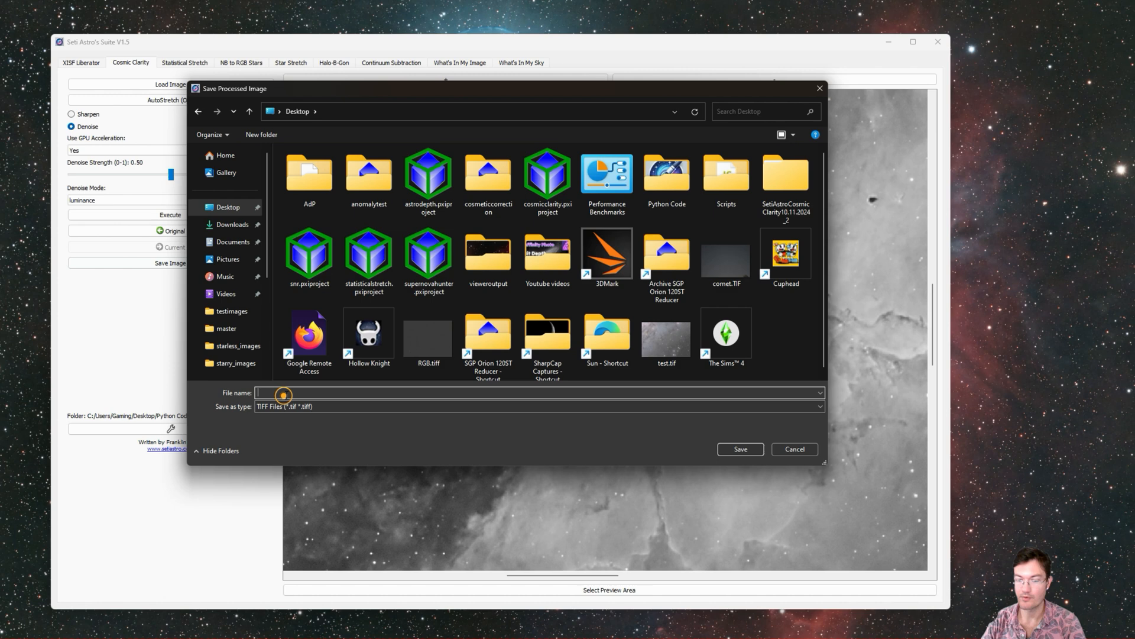
pyautogui.write('test')
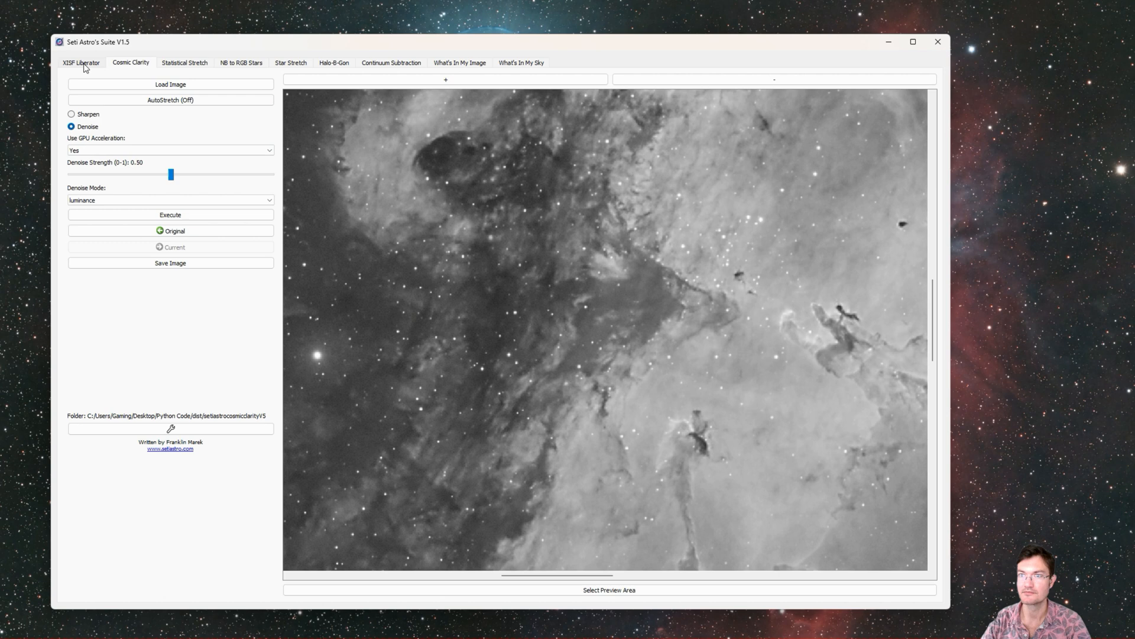
# Step: In XISF Liberator, load the NGC 1514 masterLight .xisf from the SGP iOptron Imaging Newt master folder
pyautogui.click(83, 61)
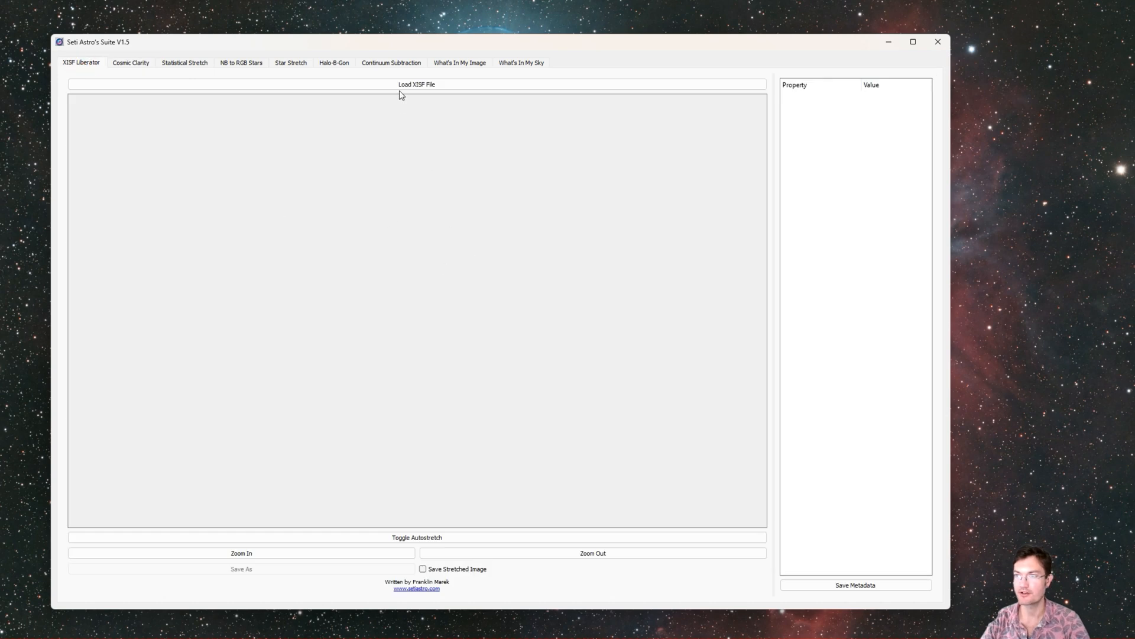
pyautogui.click(416, 84)
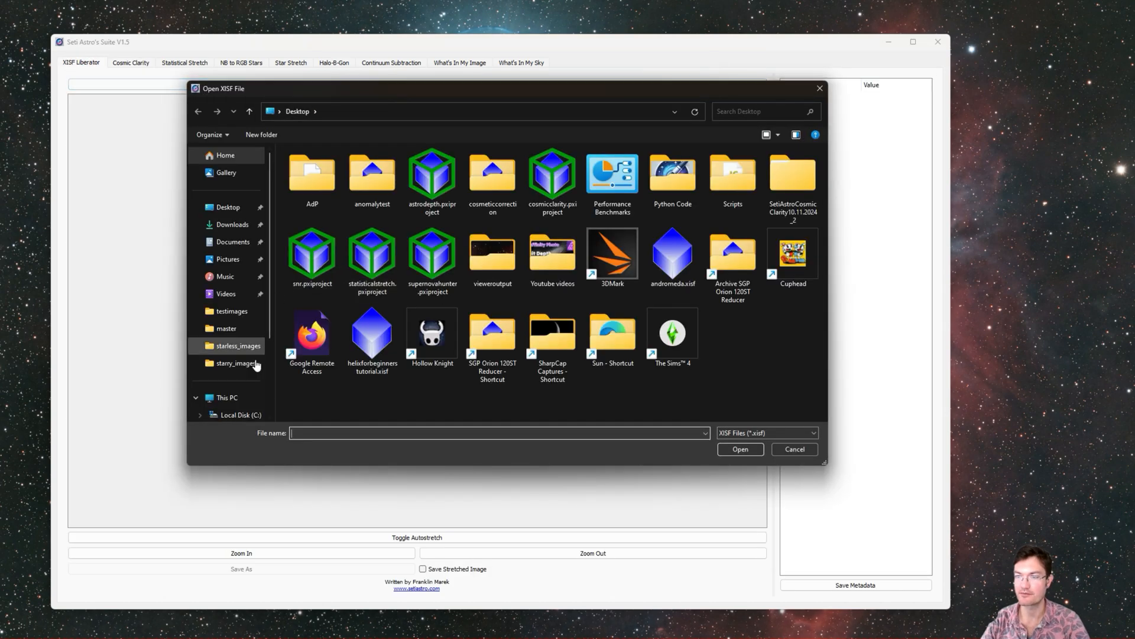
pyautogui.click(242, 415)
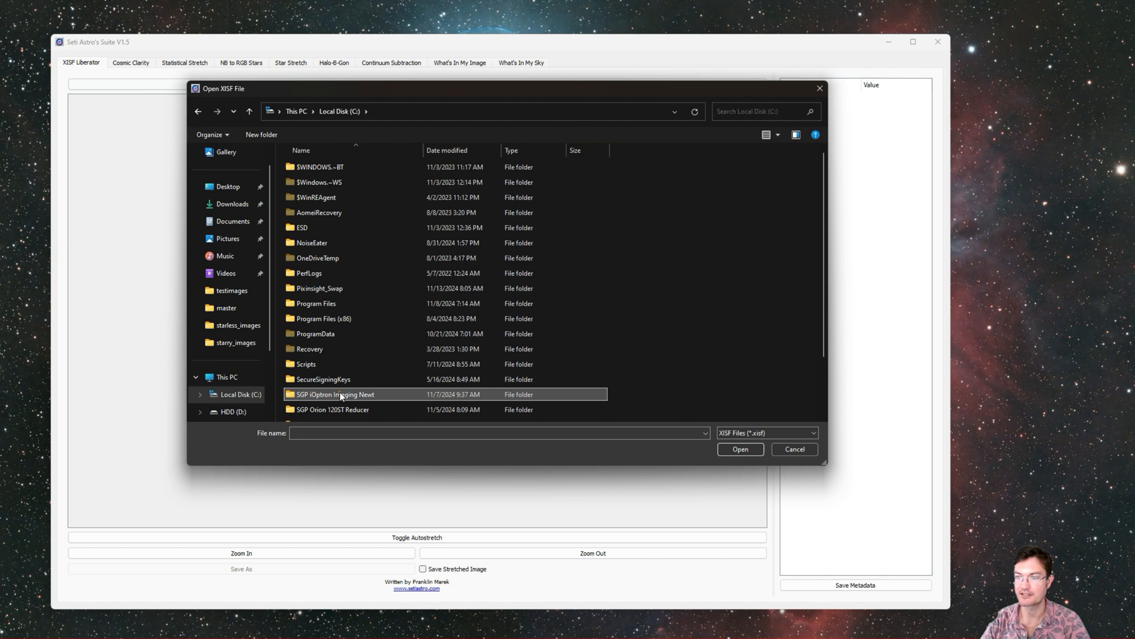
pyautogui.doubleClick(335, 394)
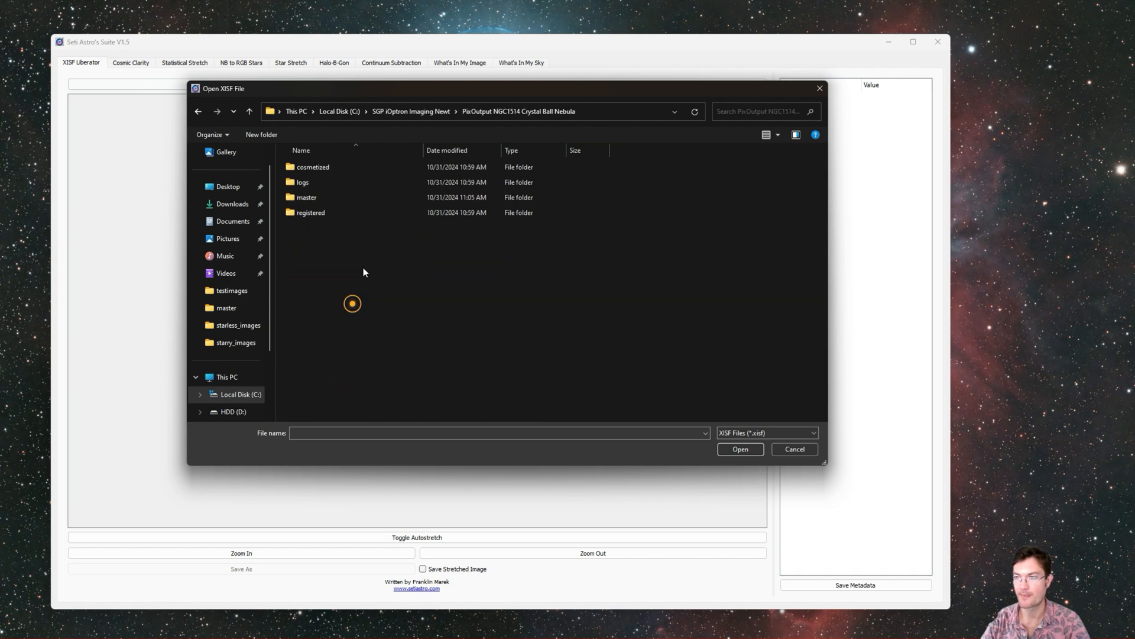
pyautogui.doubleClick(306, 196)
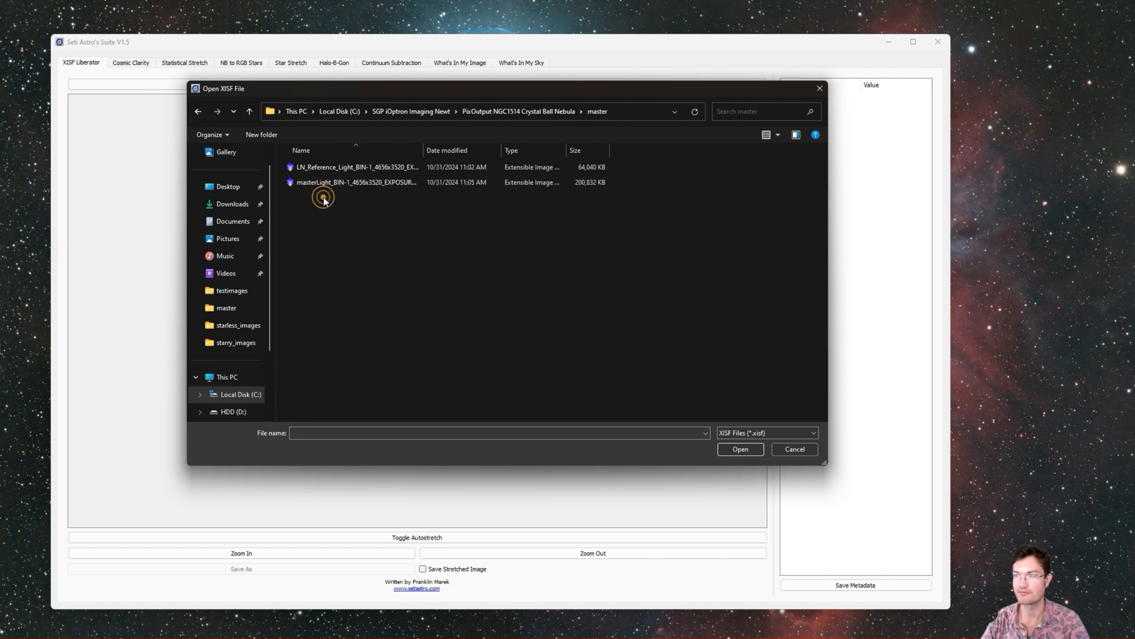
pyautogui.doubleClick(356, 182)
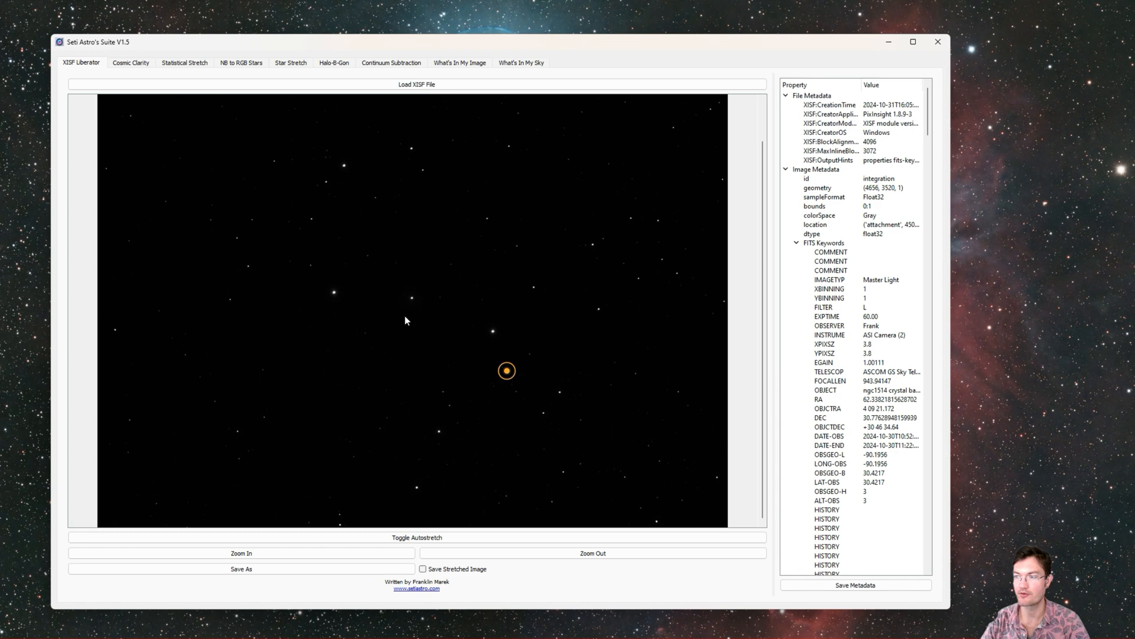
# Step: Autostretch the NGC 1514 master frame and zoom in twice around the nebula
pyautogui.click(416, 537)
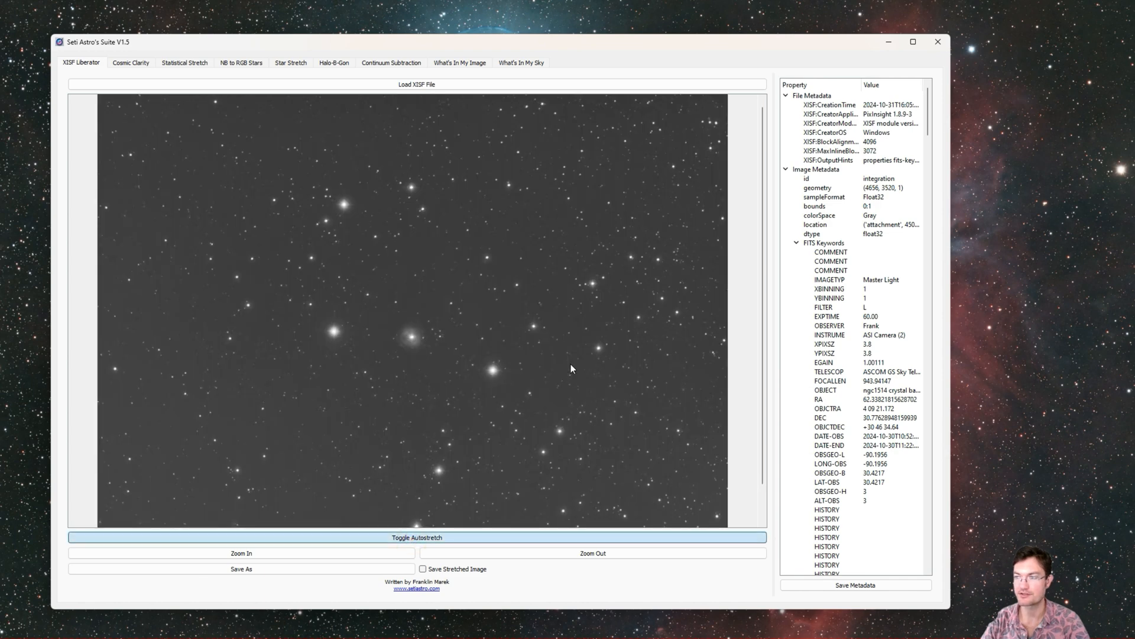
pyautogui.click(241, 552)
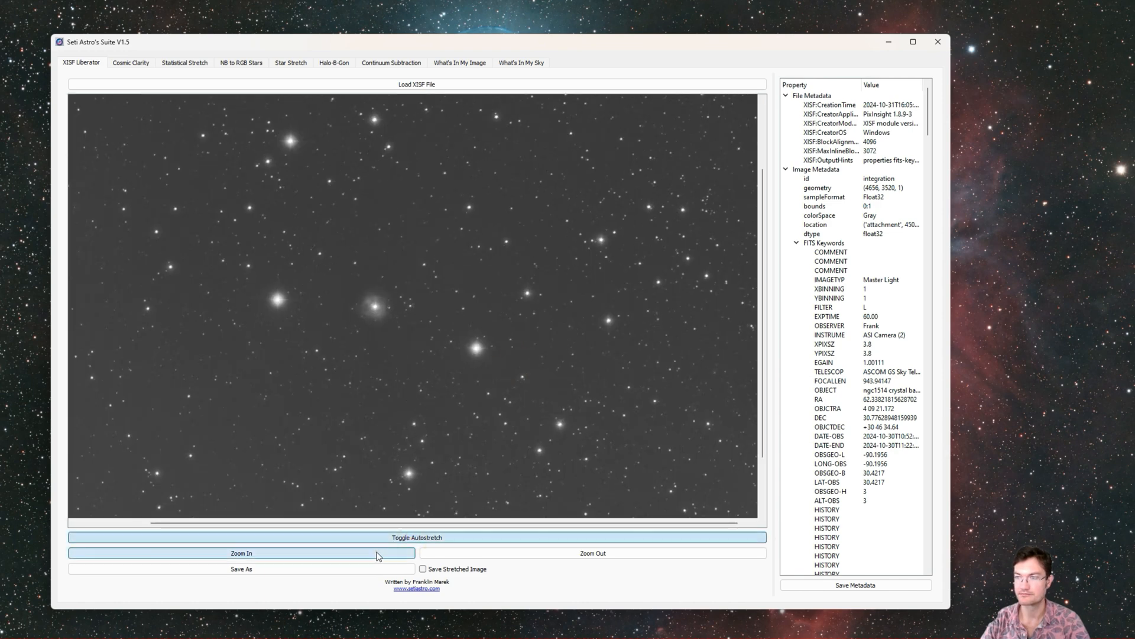
pyautogui.click(242, 553)
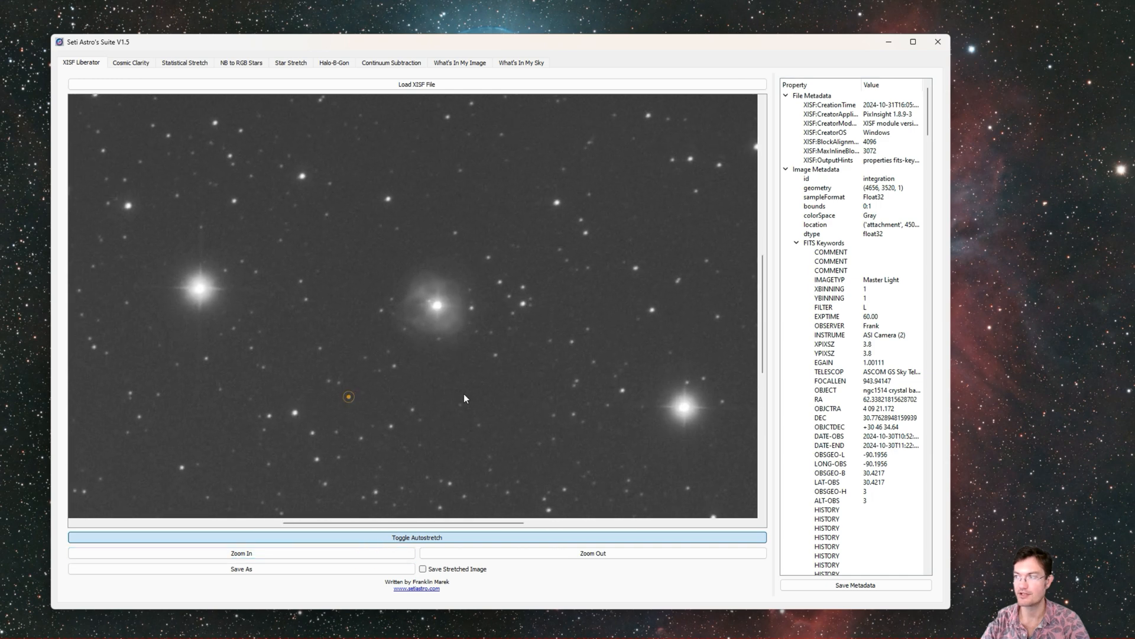
pyautogui.scroll(-3)
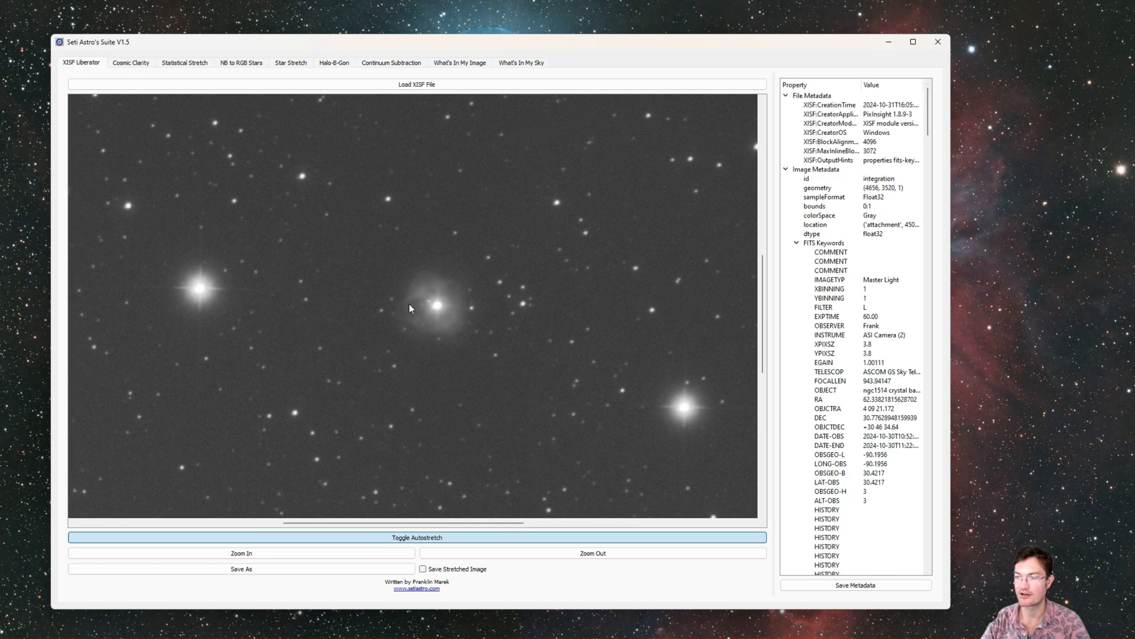
# Step: Start a Save As and cancel it, then move to the What's In My Sky tool
pyautogui.click(242, 568)
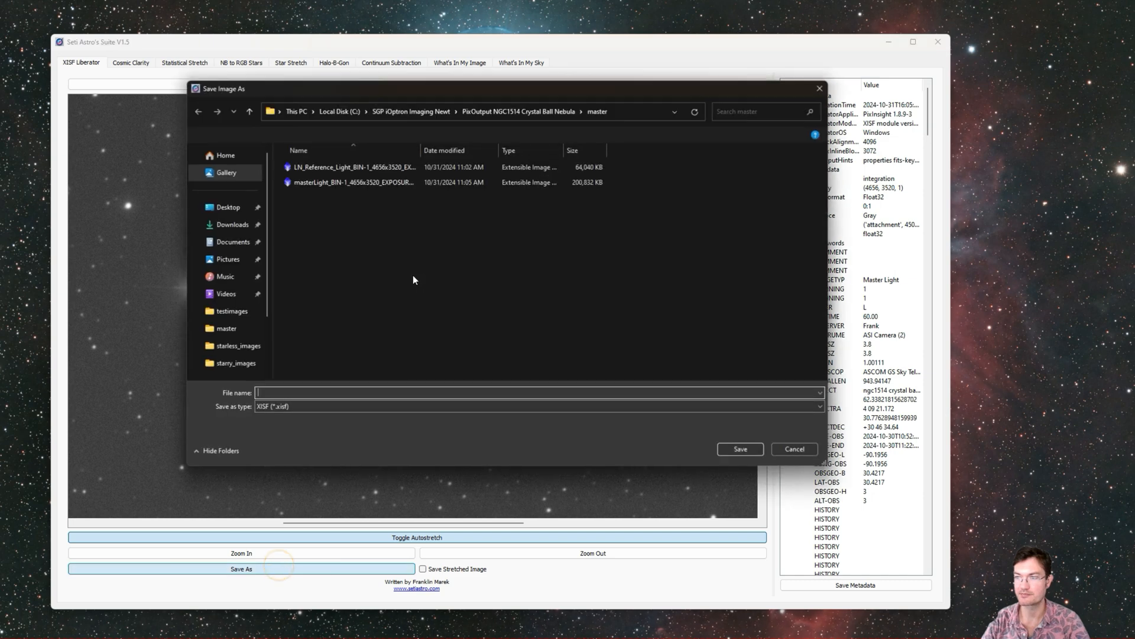
pyautogui.click(531, 405)
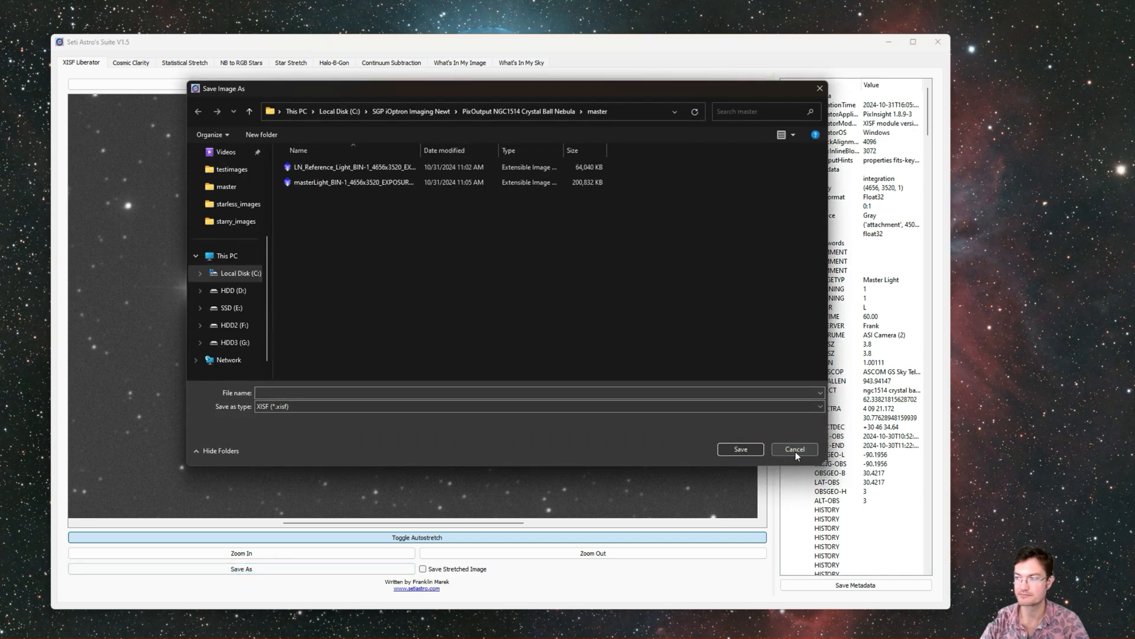
pyautogui.click(795, 449)
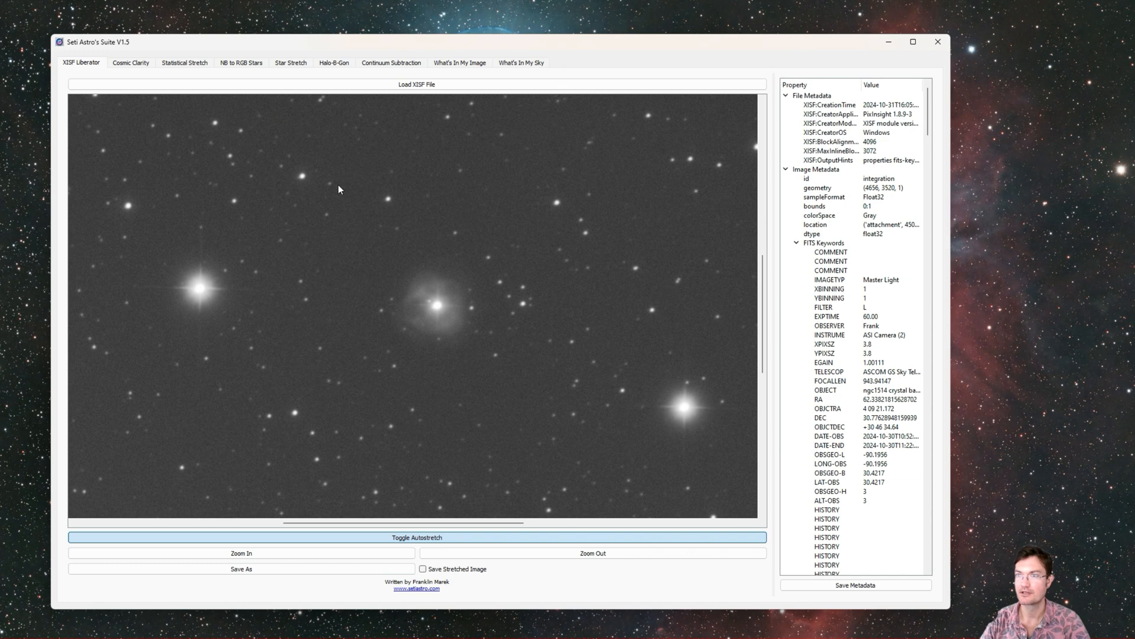
pyautogui.click(523, 63)
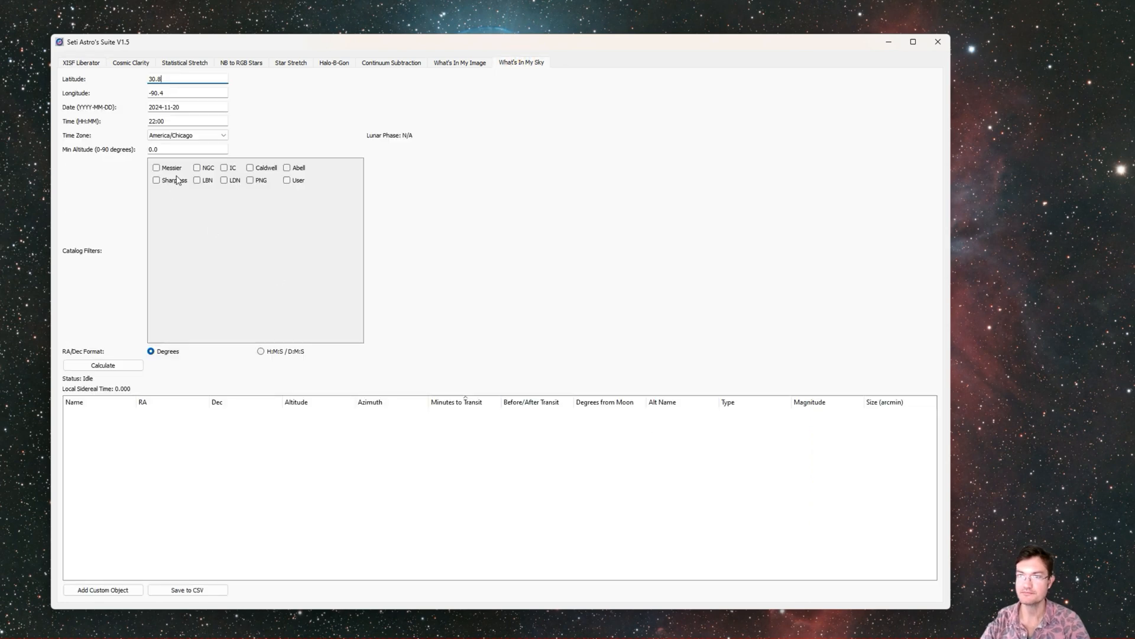
pyautogui.moveTo(126, 82)
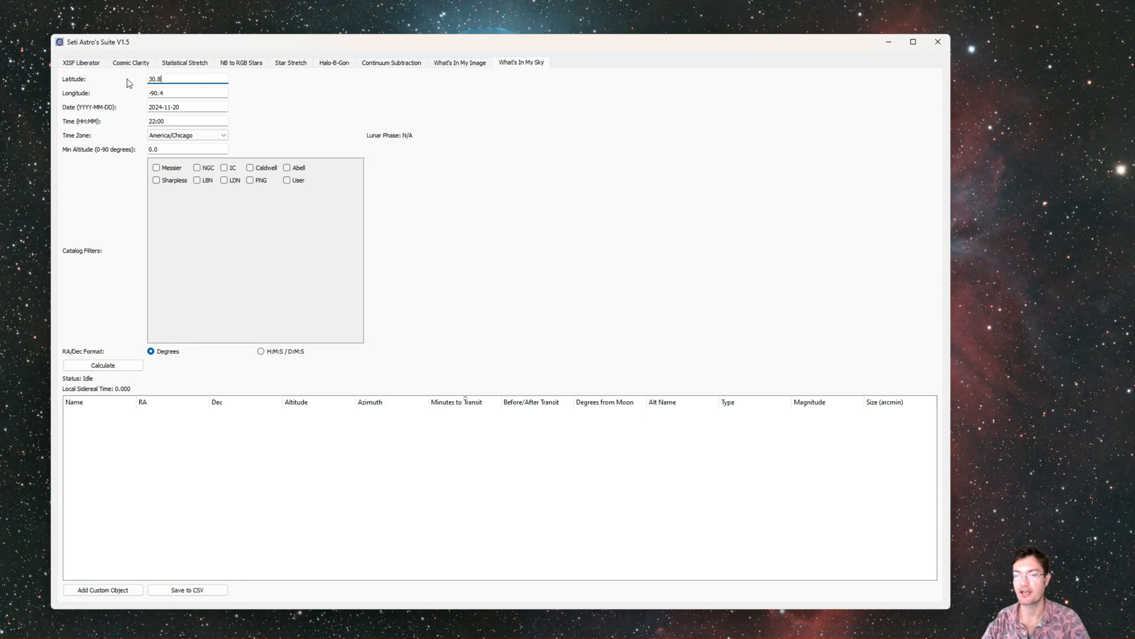
pyautogui.moveTo(111, 117)
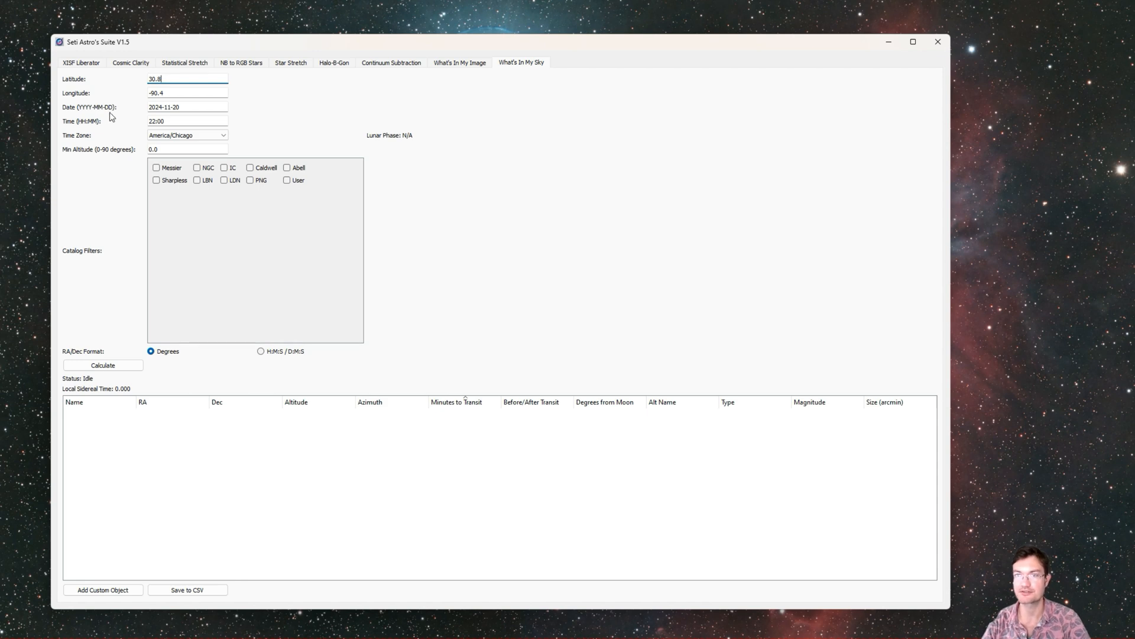
# Step: With latitude 30.8, longitude -90.4, date 2024-11-20 and 22:00, limit to Messier and calculate visible objects
pyautogui.click(187, 107)
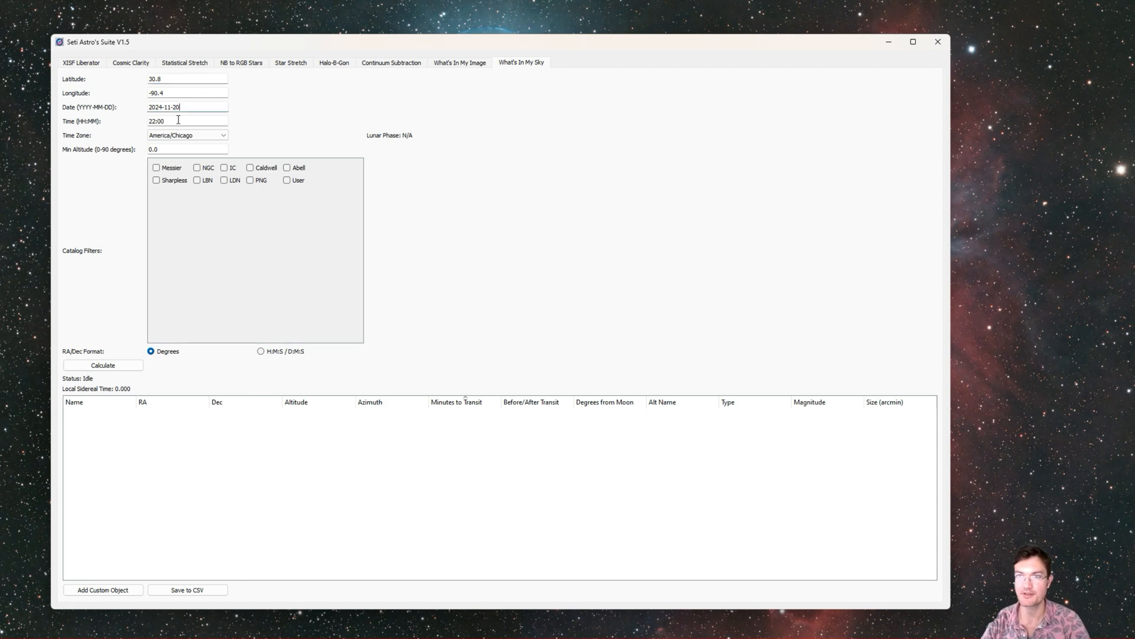
pyautogui.moveTo(307, 146)
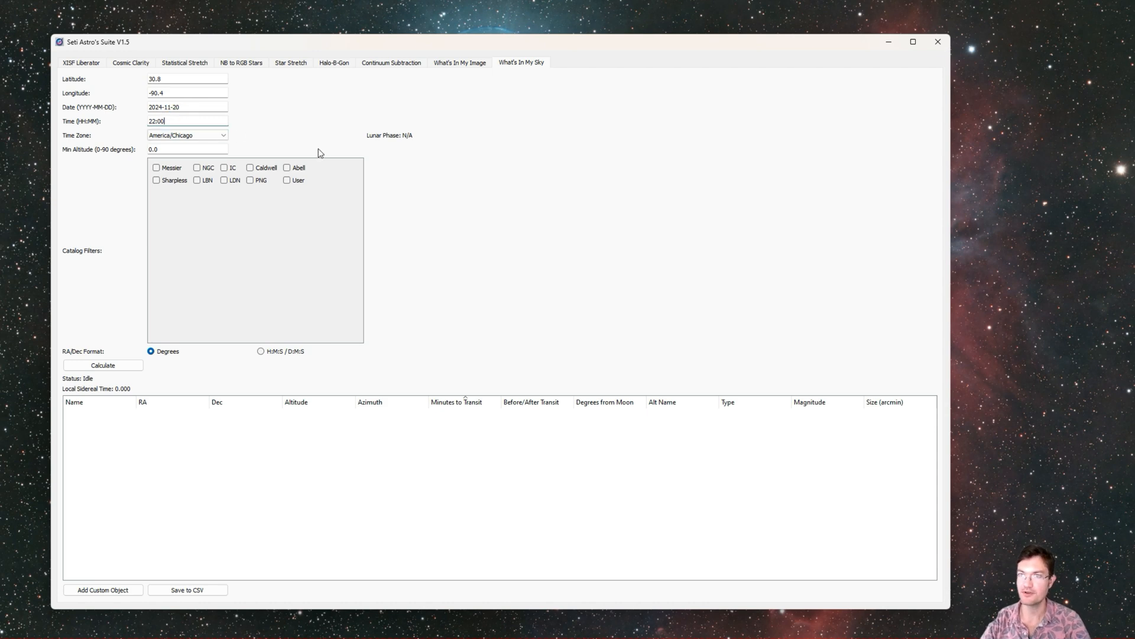
pyautogui.moveTo(282, 146)
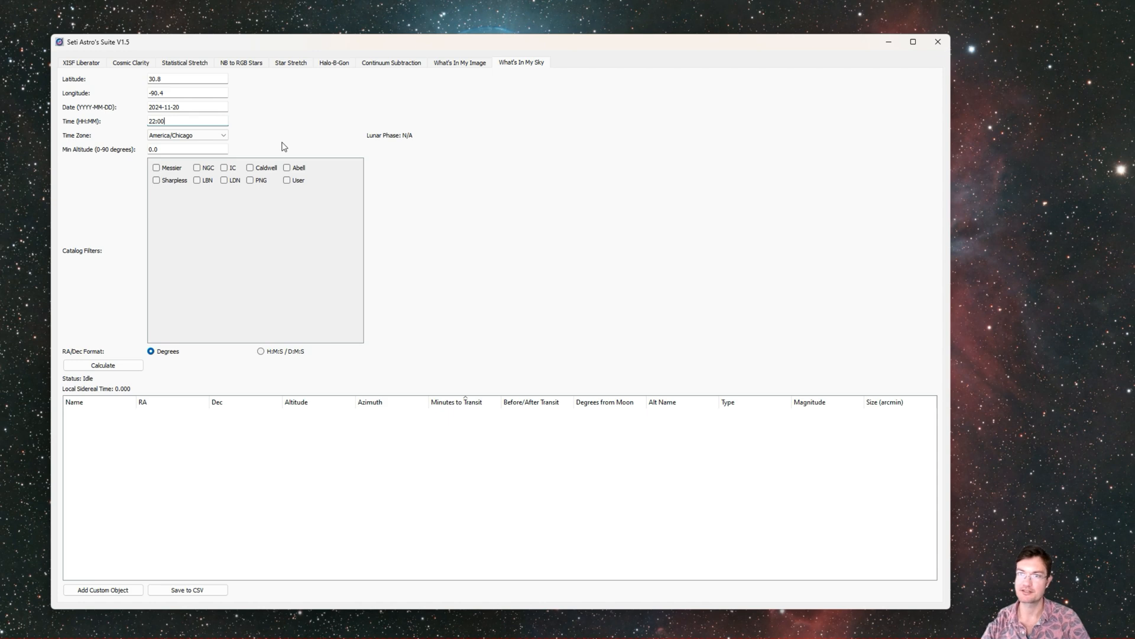
pyautogui.moveTo(175, 135)
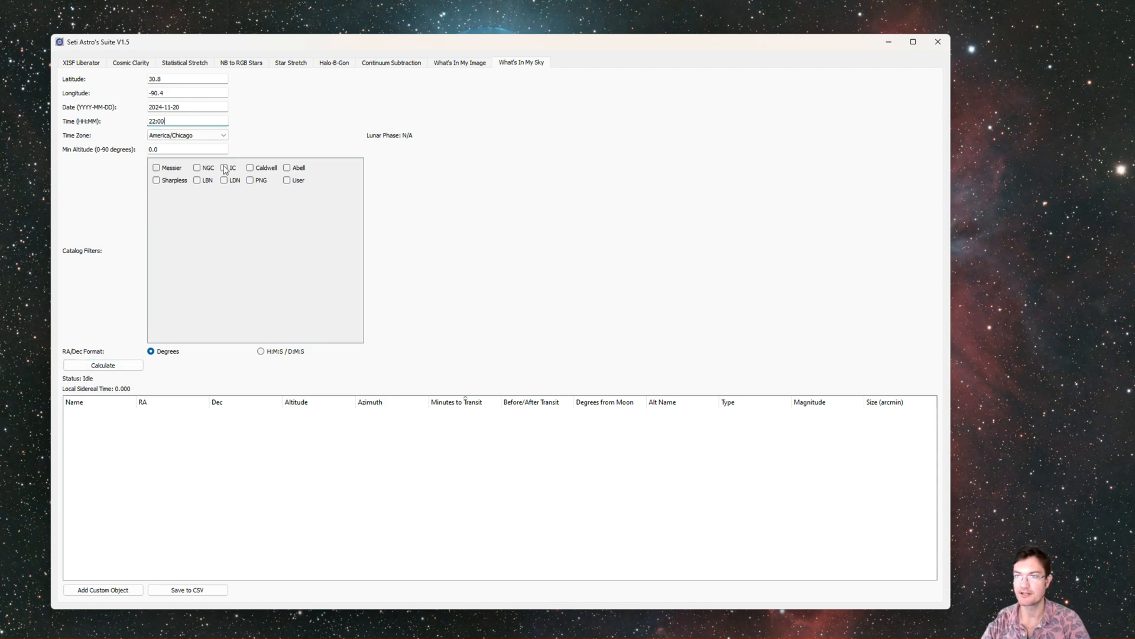
pyautogui.click(156, 168)
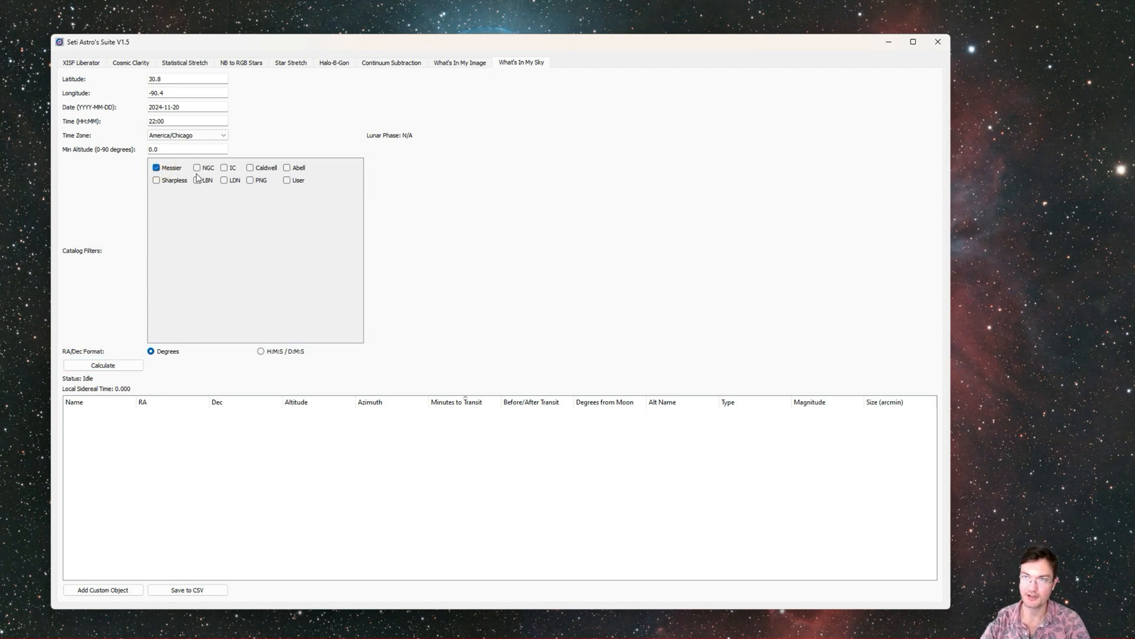
pyautogui.moveTo(115, 327)
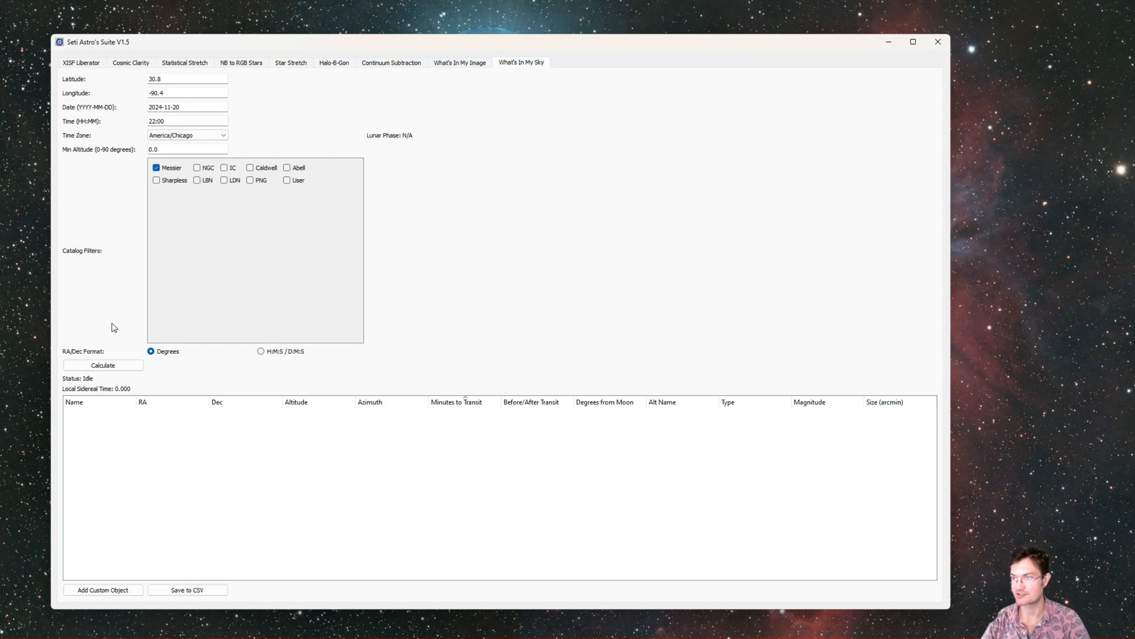
pyautogui.click(103, 366)
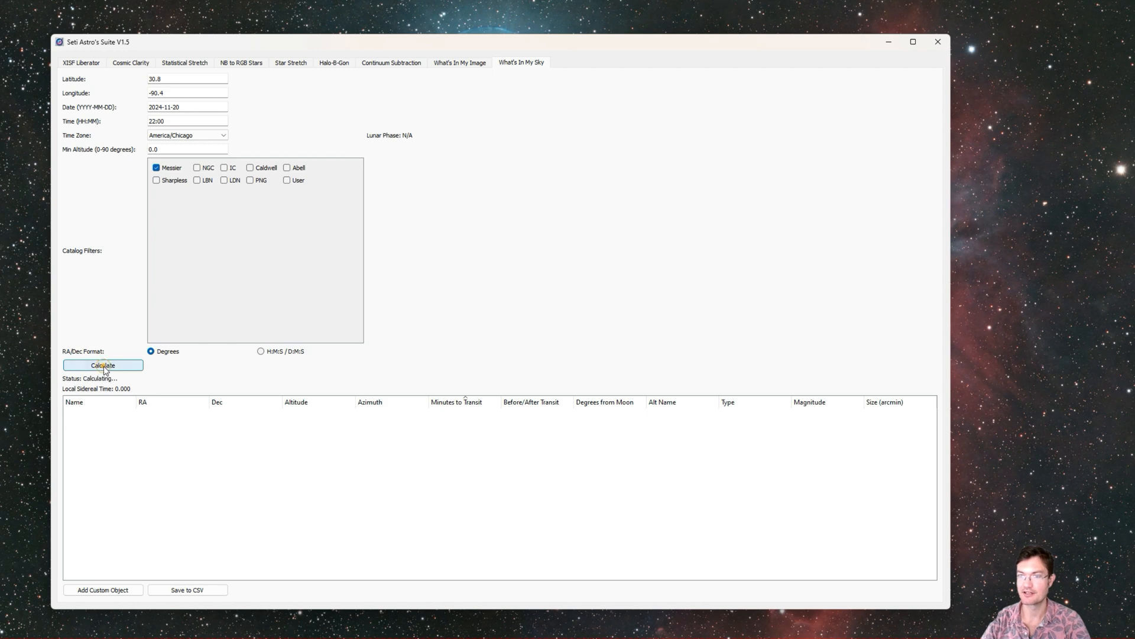
pyautogui.click(103, 364)
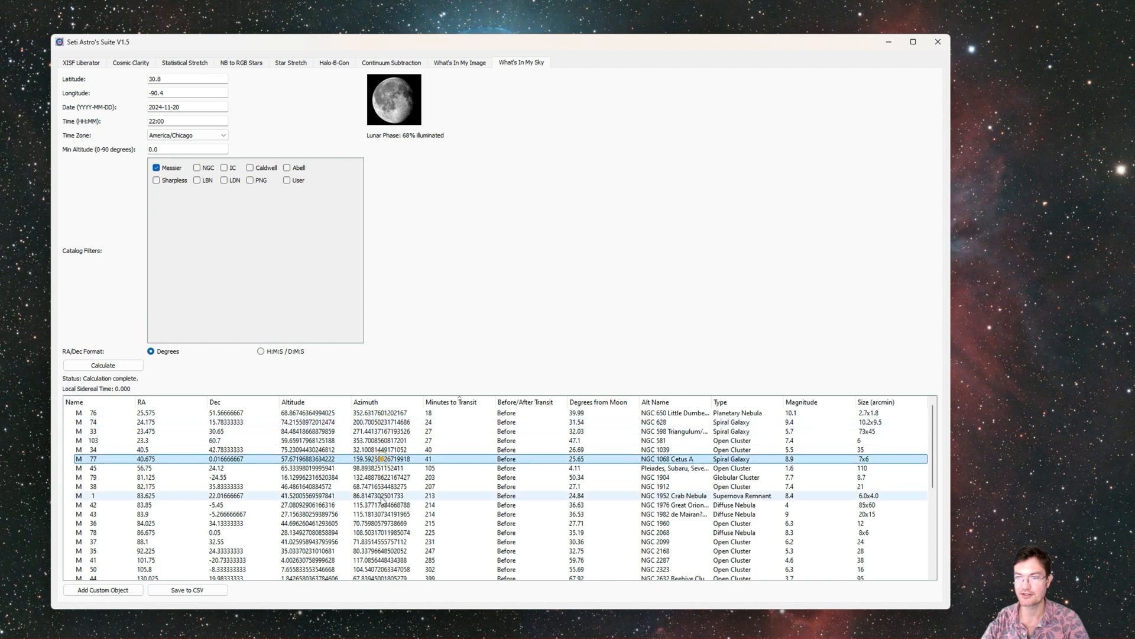
# Step: Select listed Messier objects in the results table, including M 74
pyautogui.click(225, 496)
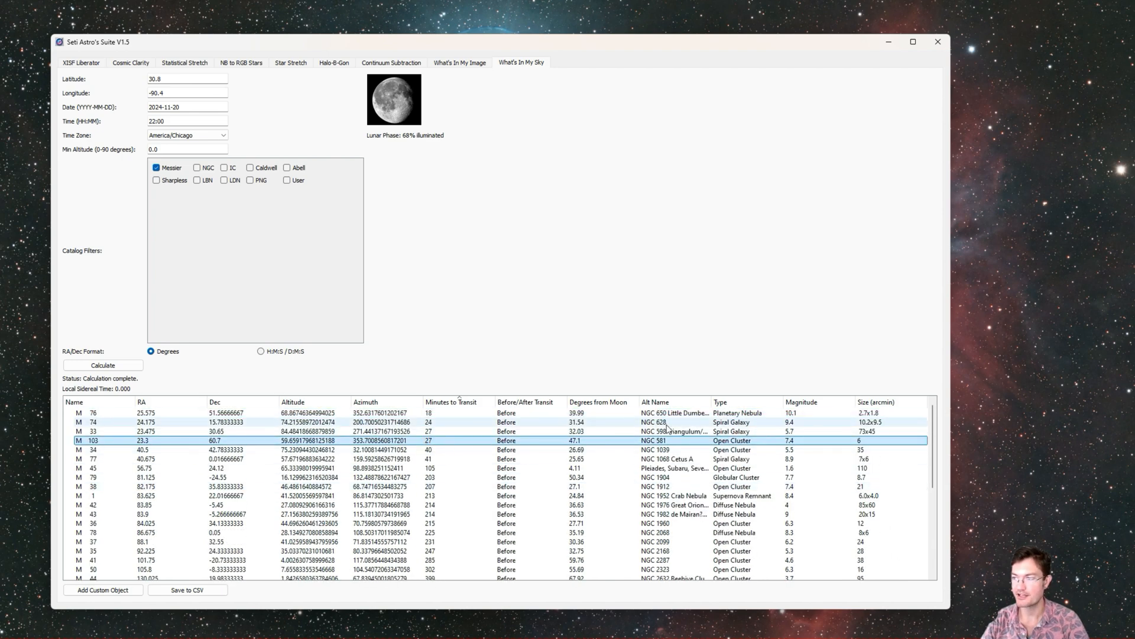
pyautogui.click(703, 421)
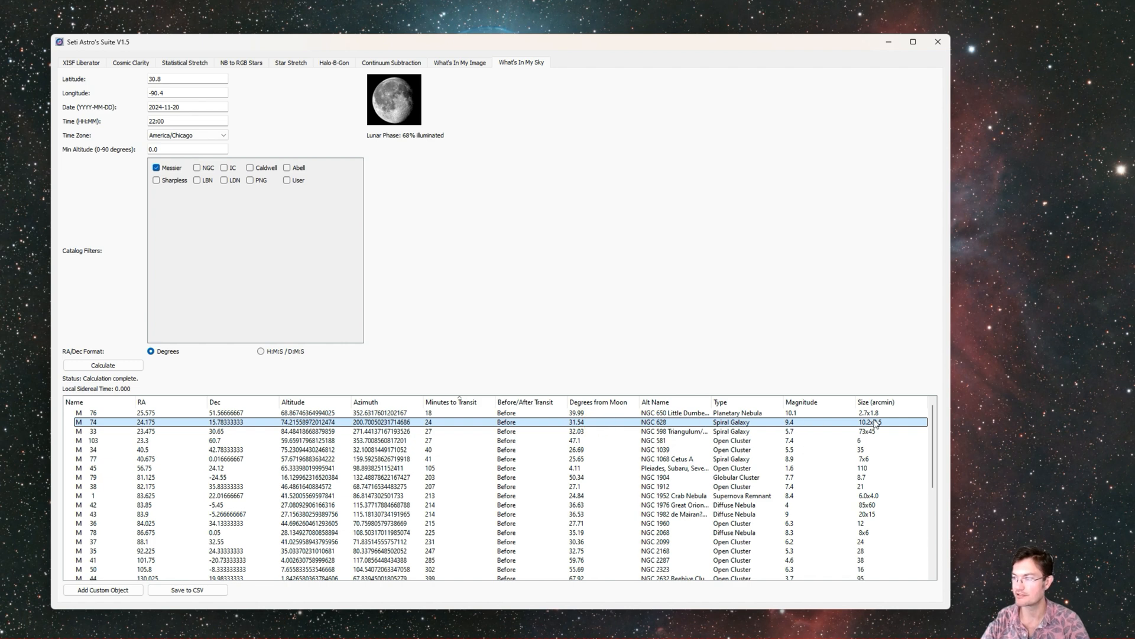
pyautogui.moveTo(349, 428)
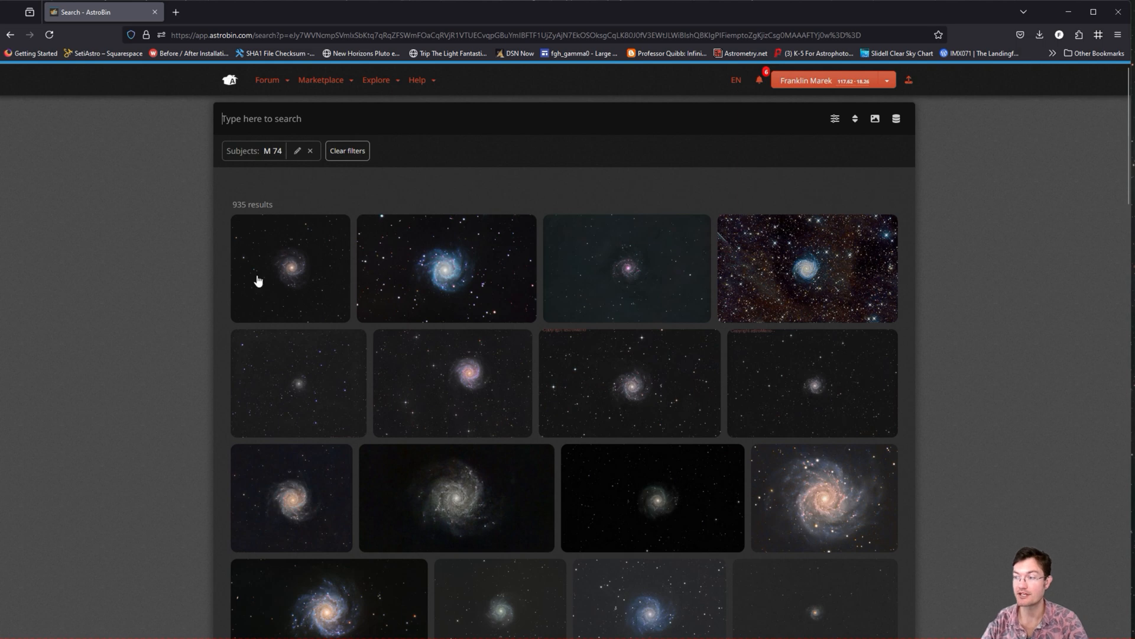
# Step: Scroll the AstroBin gallery of images with subject M 74
pyautogui.scroll(-3)
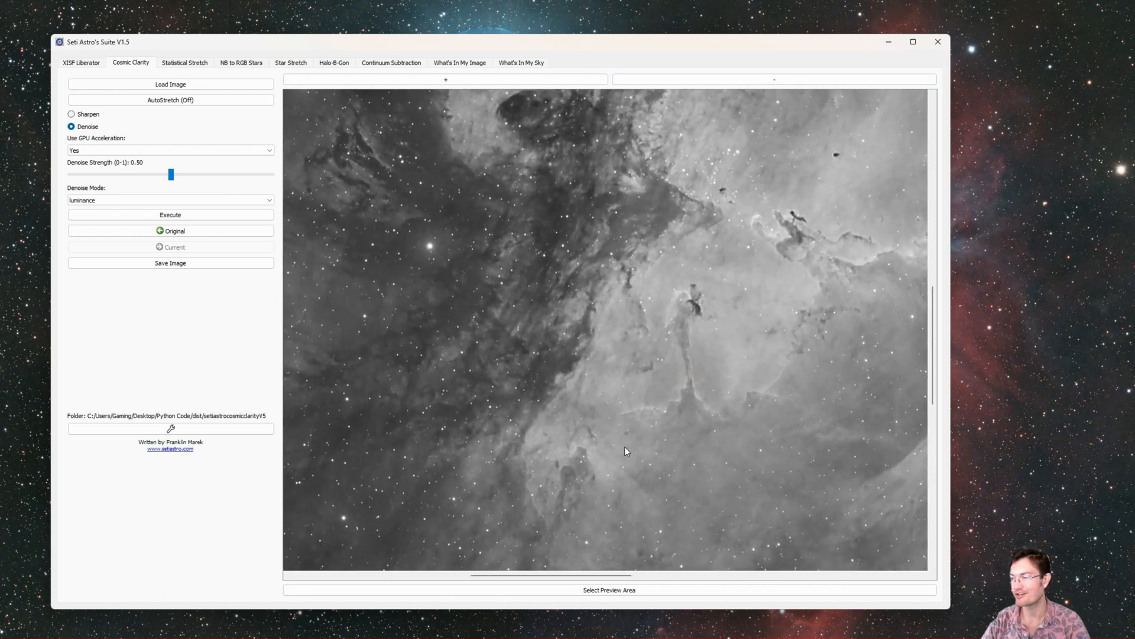
pyautogui.moveTo(381, 362)
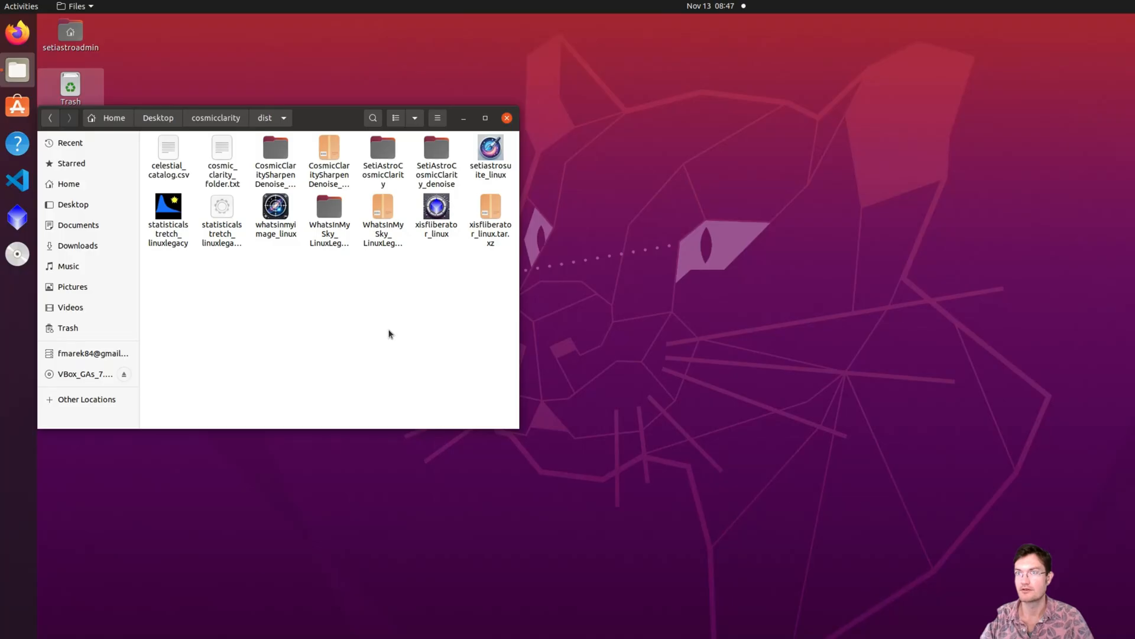
pyautogui.moveTo(409, 332)
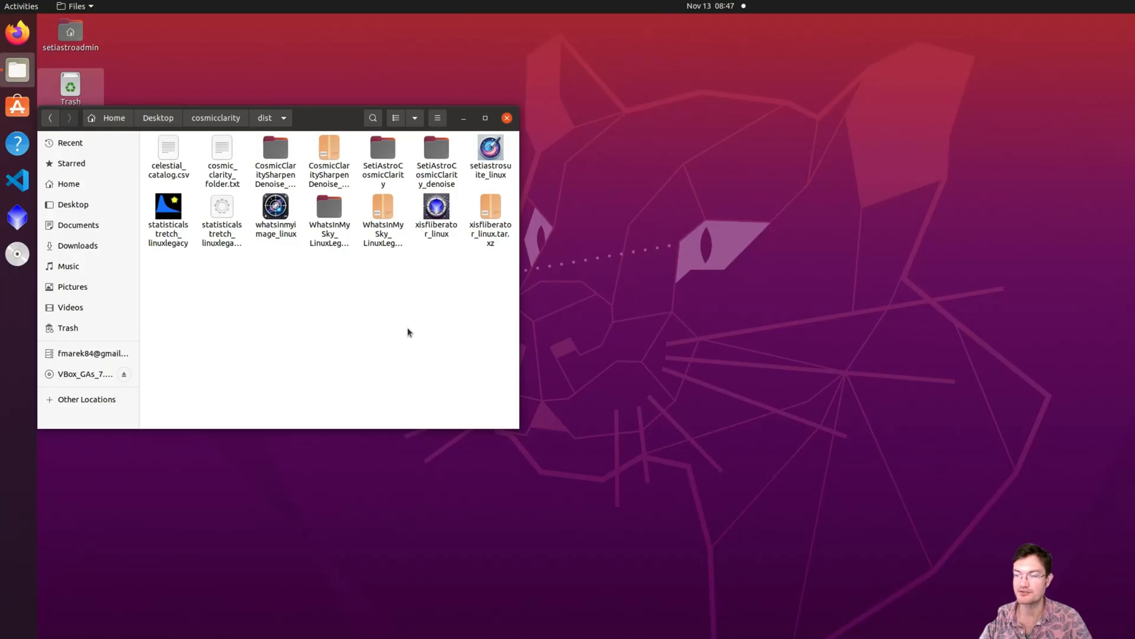
# Step: Select setiastrosuite_linux and bring up the dist folder's context actions
pyautogui.click(489, 148)
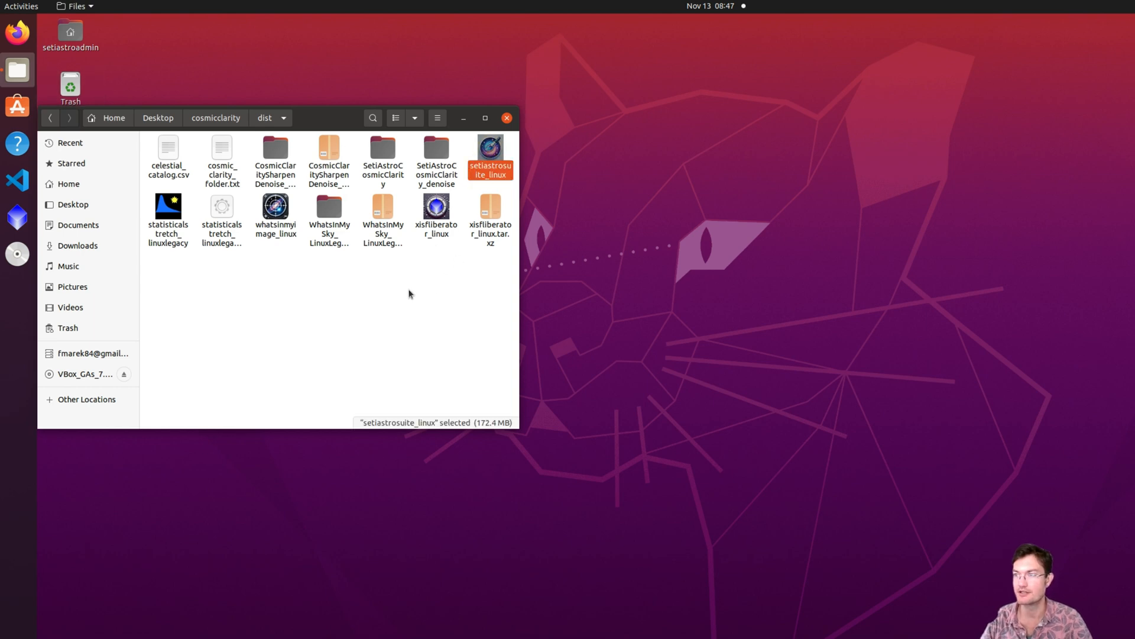
pyautogui.moveTo(412, 302)
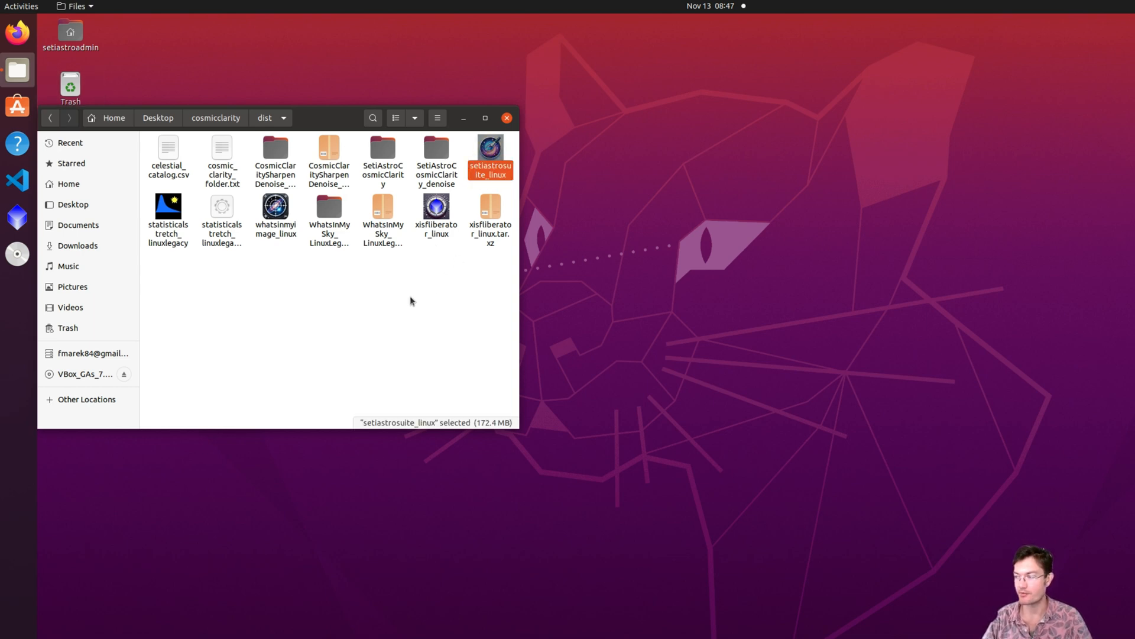
pyautogui.rightClick(411, 302)
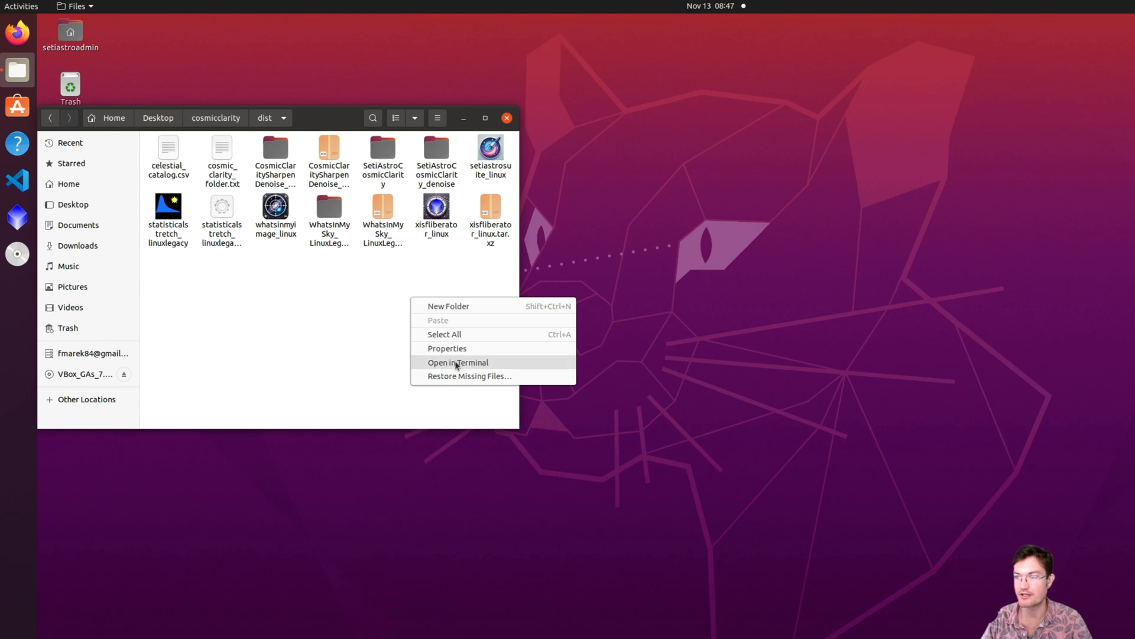
# Step: Run ./setiastrosuite_linux from a terminal opened in the dist folder
pyautogui.click(458, 363)
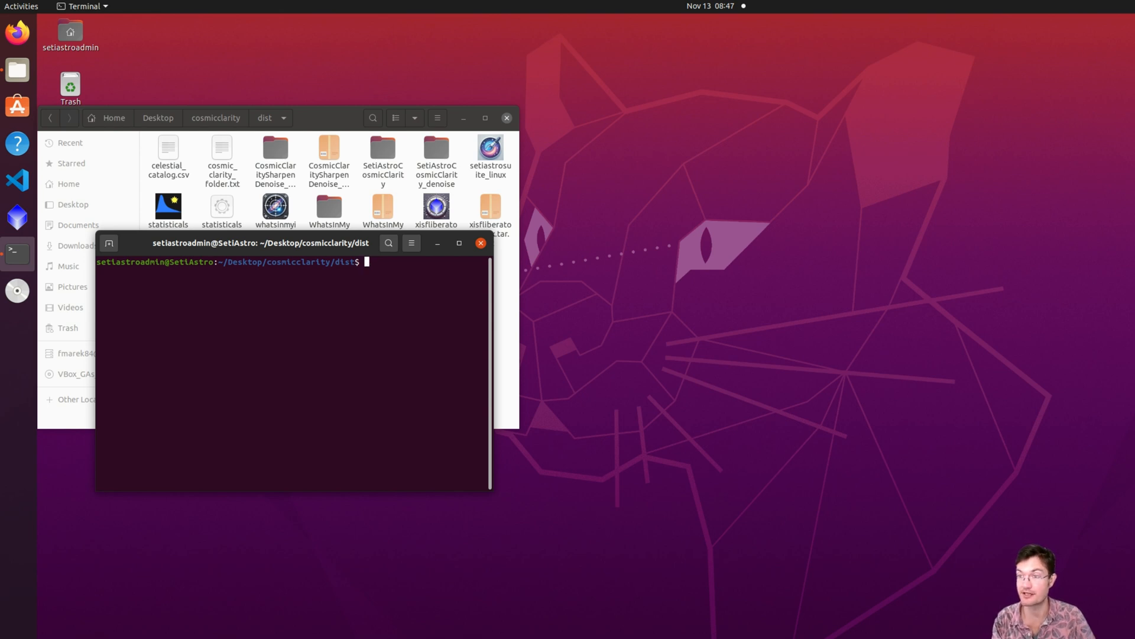
pyautogui.write('./')
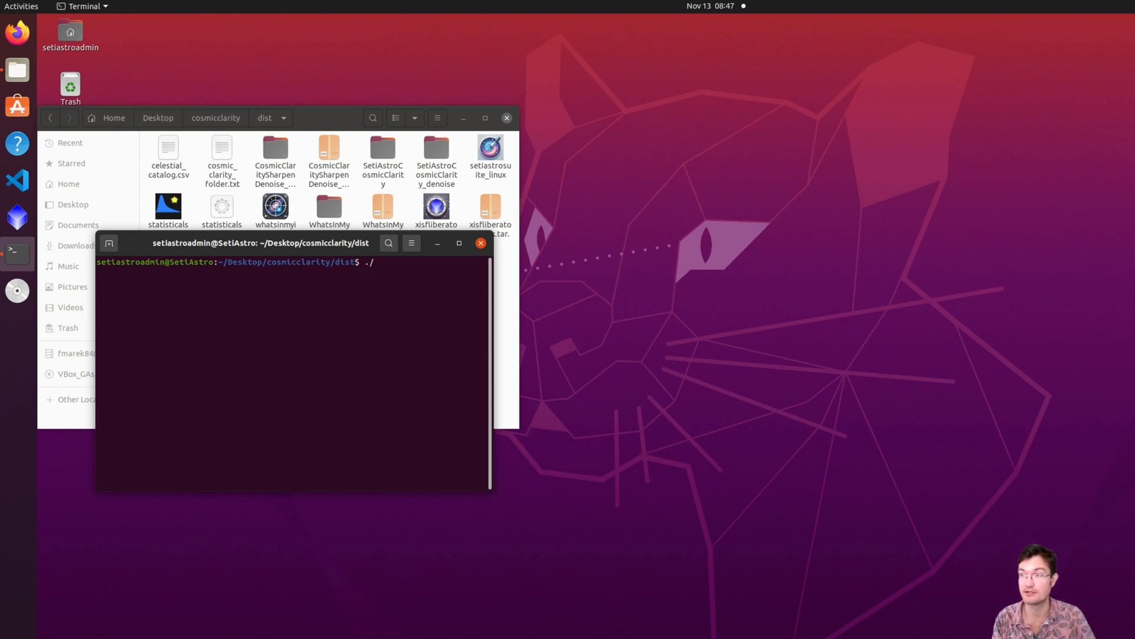
pyautogui.write('setiastrosuite')
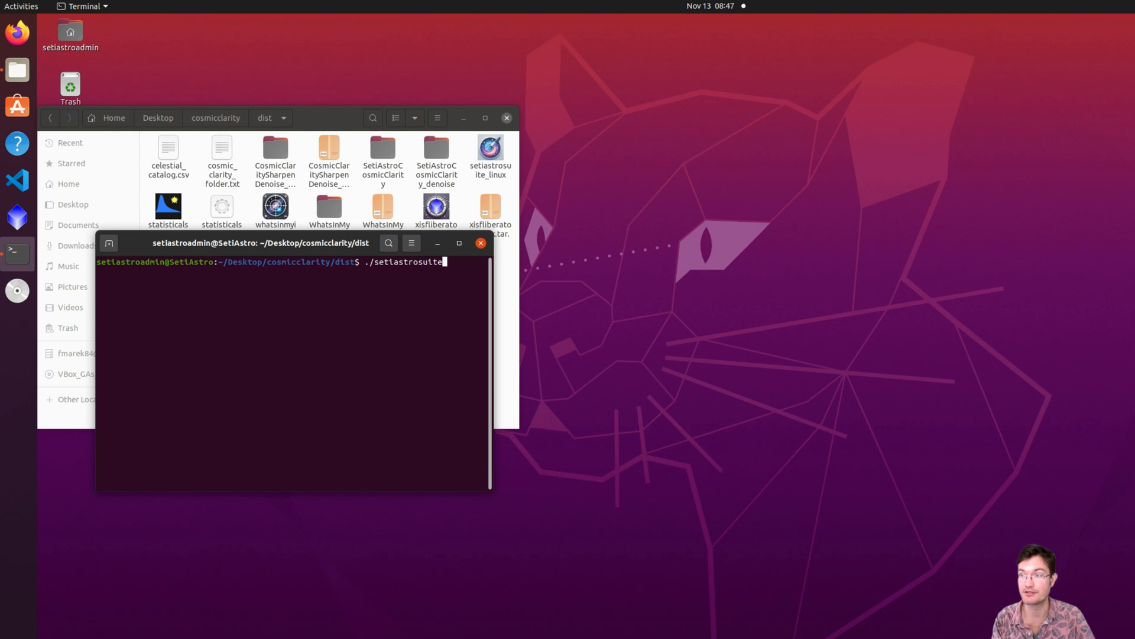
pyautogui.write('_linux')
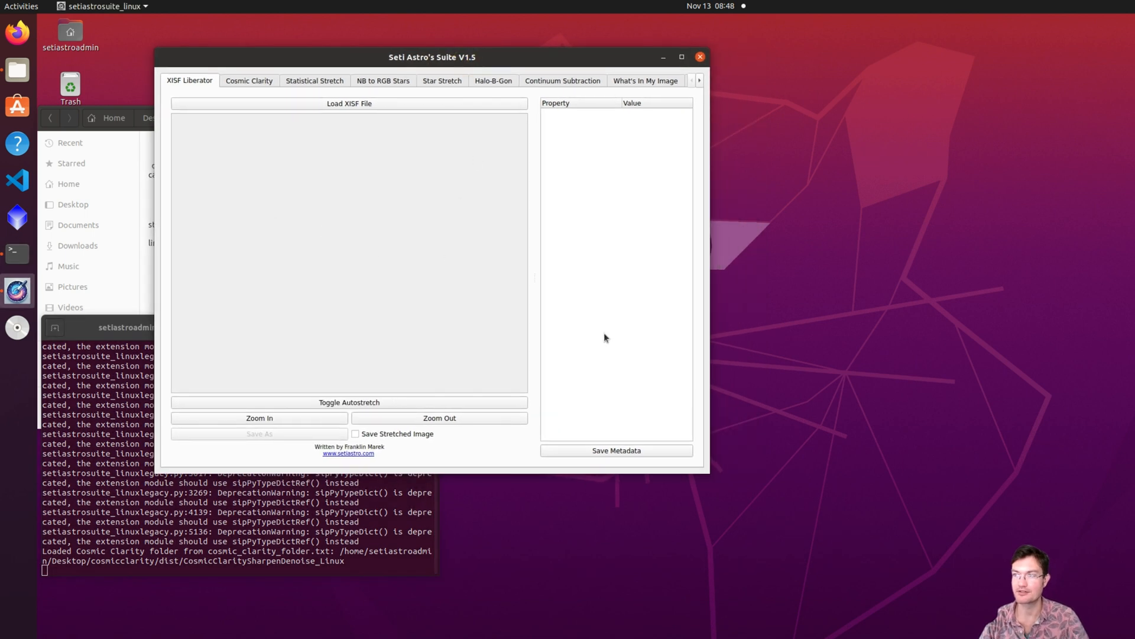
# Step: Load new-image.fits into the Cosmic Clarity module
pyautogui.click(248, 81)
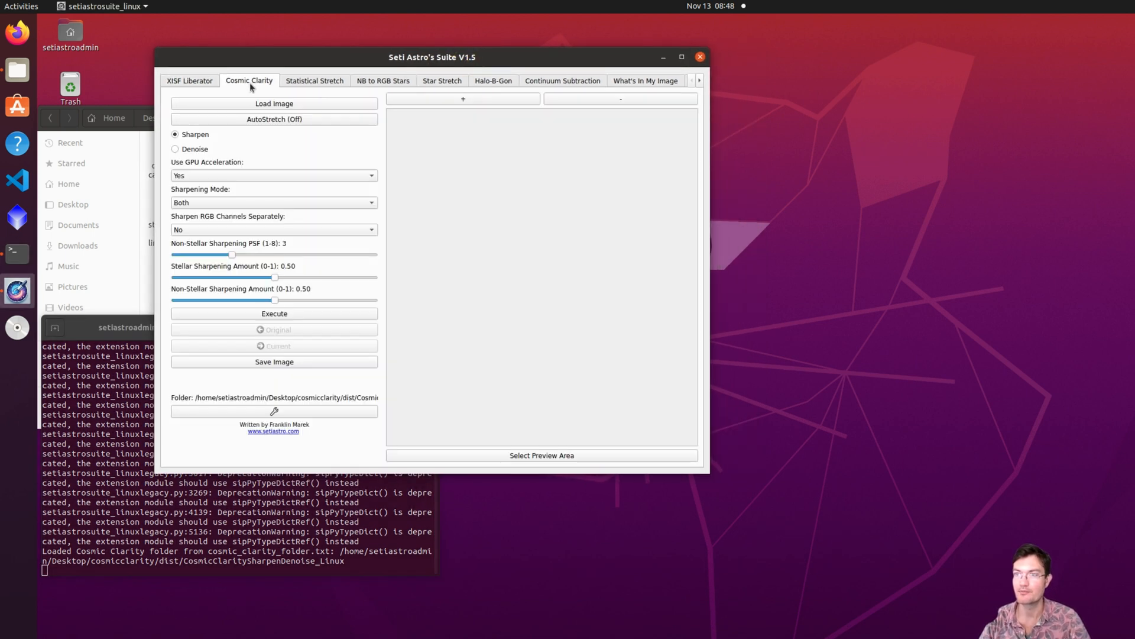
pyautogui.click(274, 104)
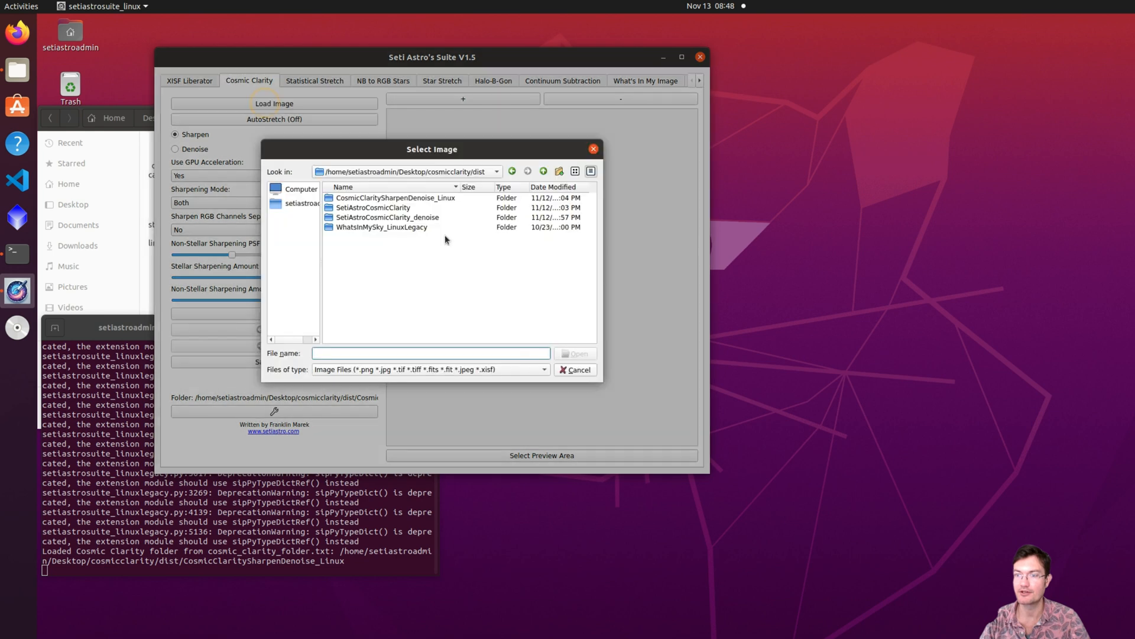
pyautogui.click(299, 204)
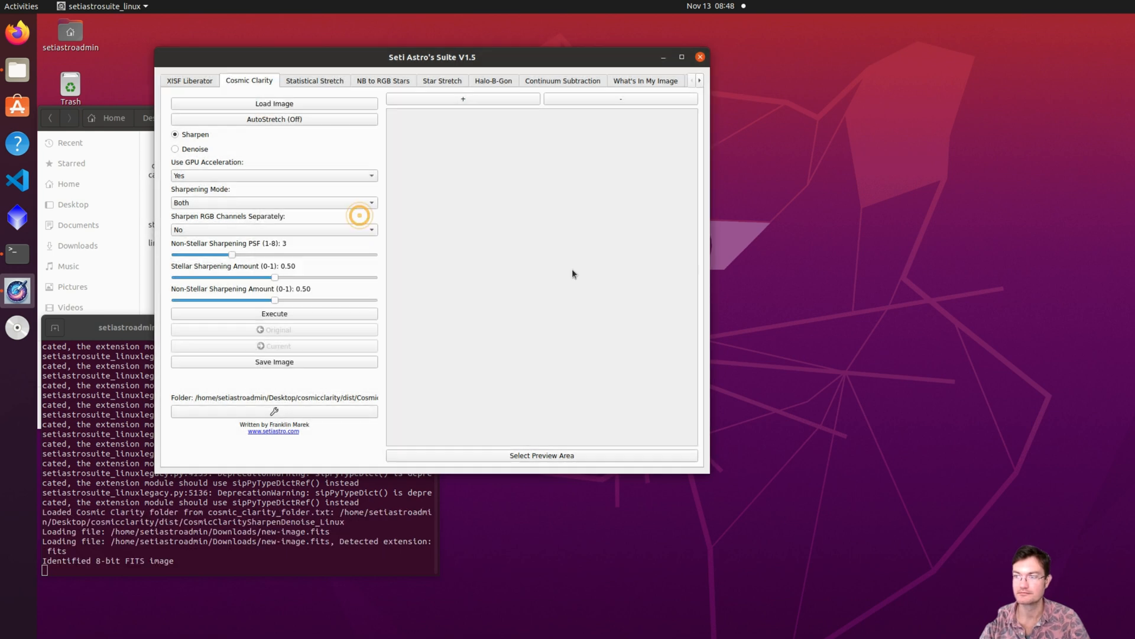
pyautogui.click(274, 104)
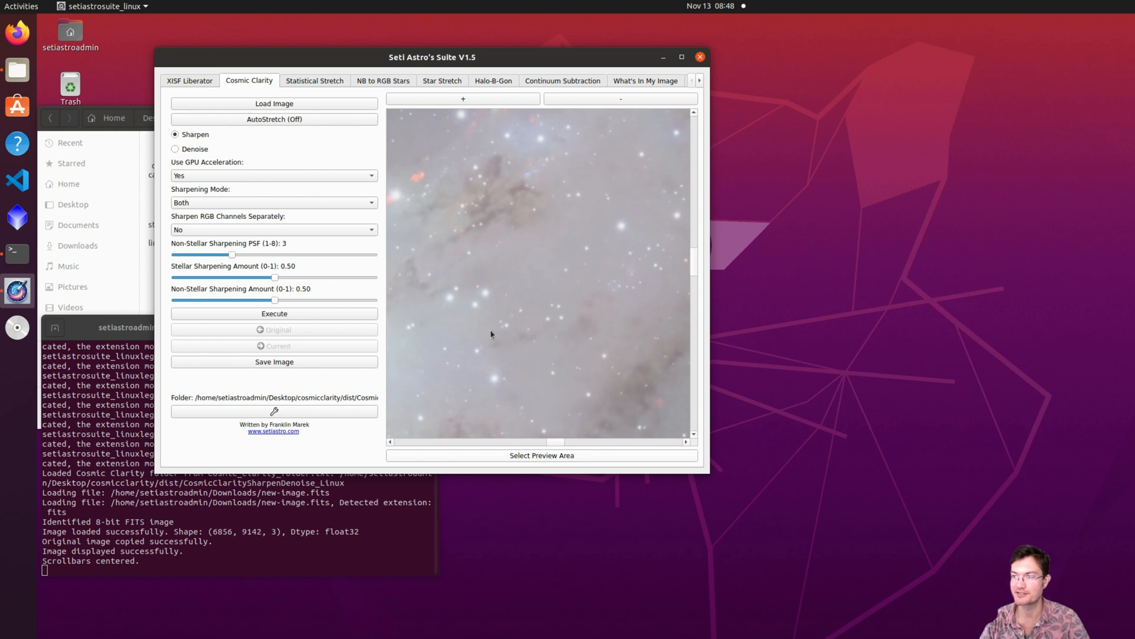
pyautogui.moveTo(567, 319)
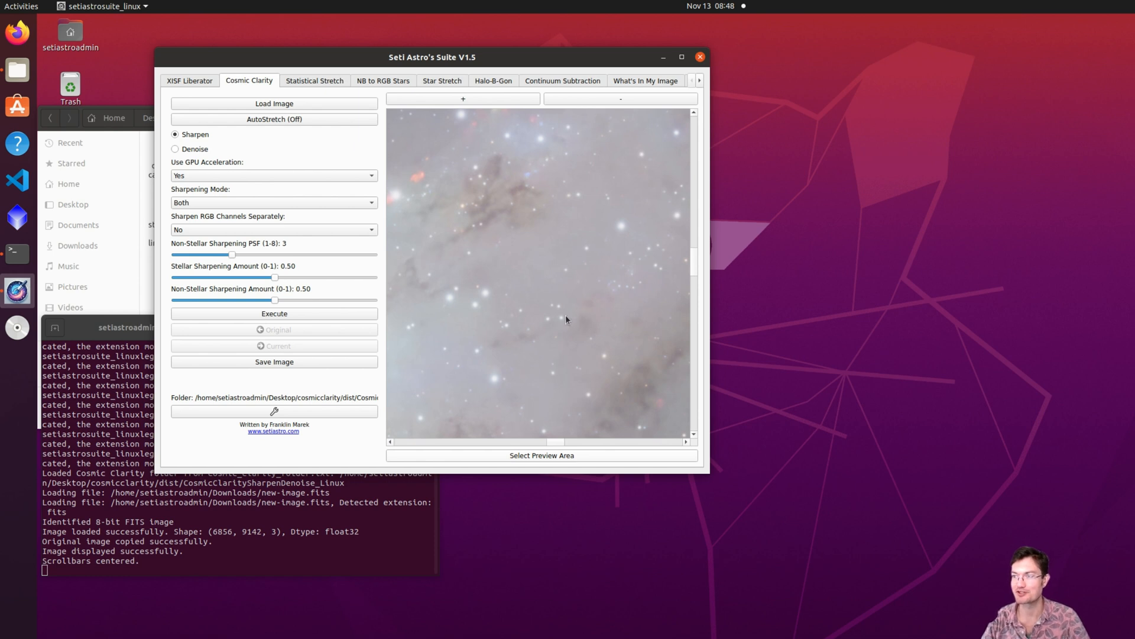
pyautogui.moveTo(537, 461)
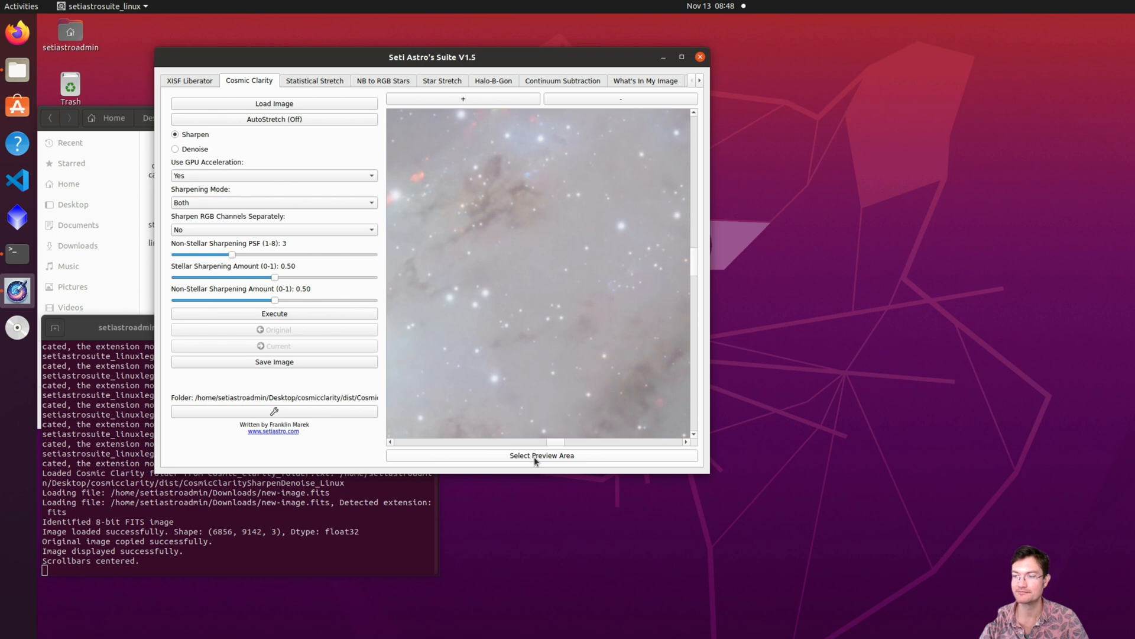
# Step: Select a preview area and sharpen the visible region
pyautogui.click(542, 455)
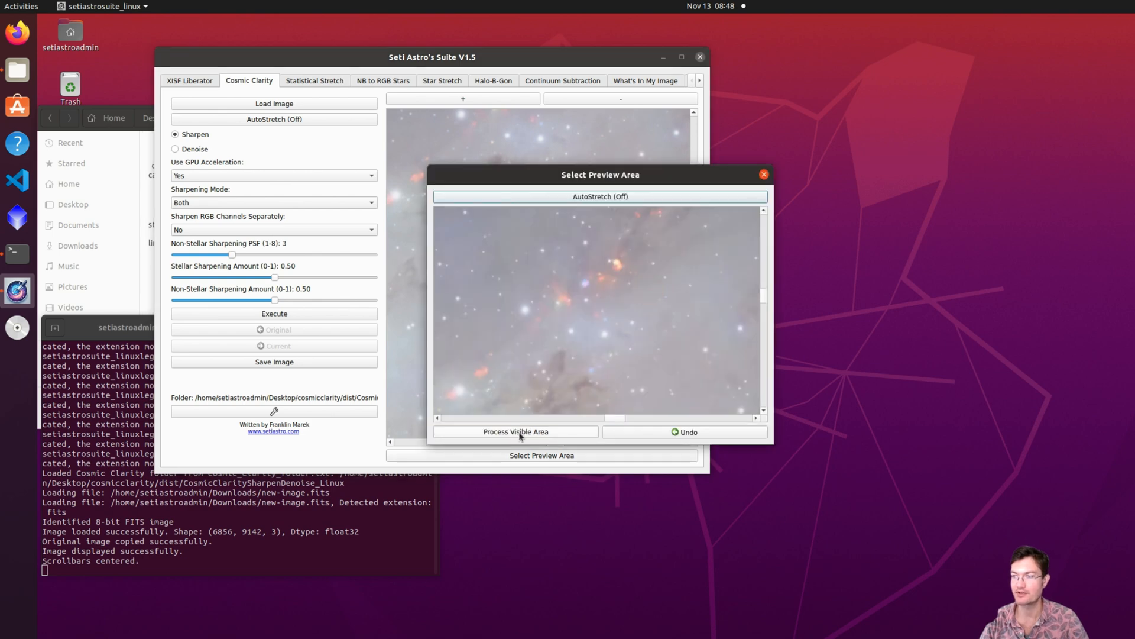
pyautogui.click(516, 432)
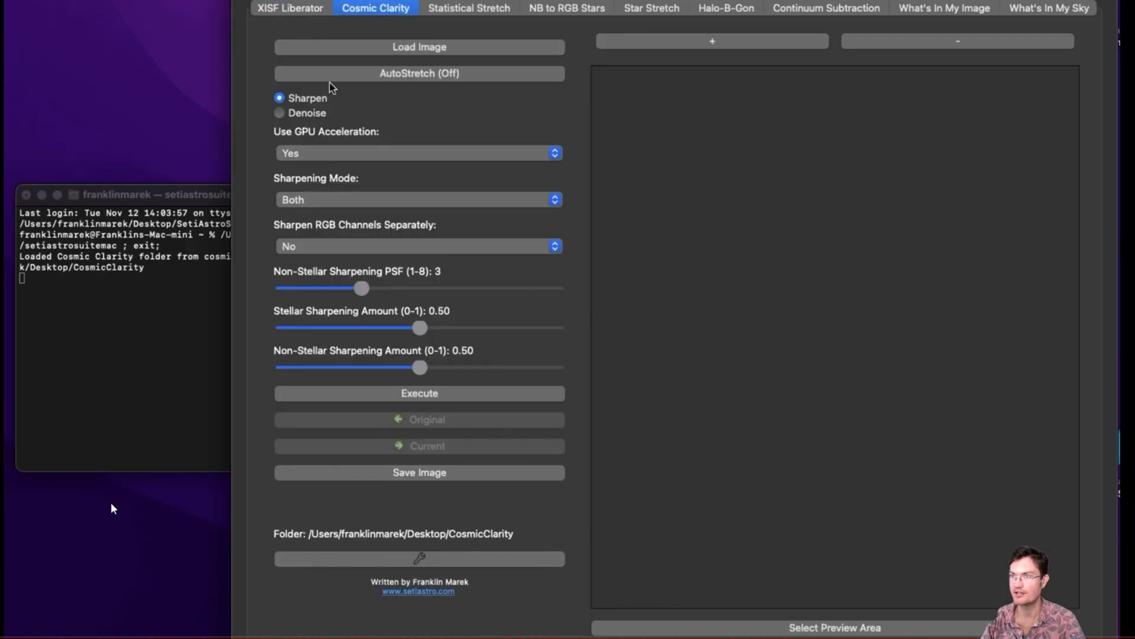
pyautogui.moveTo(390, 568)
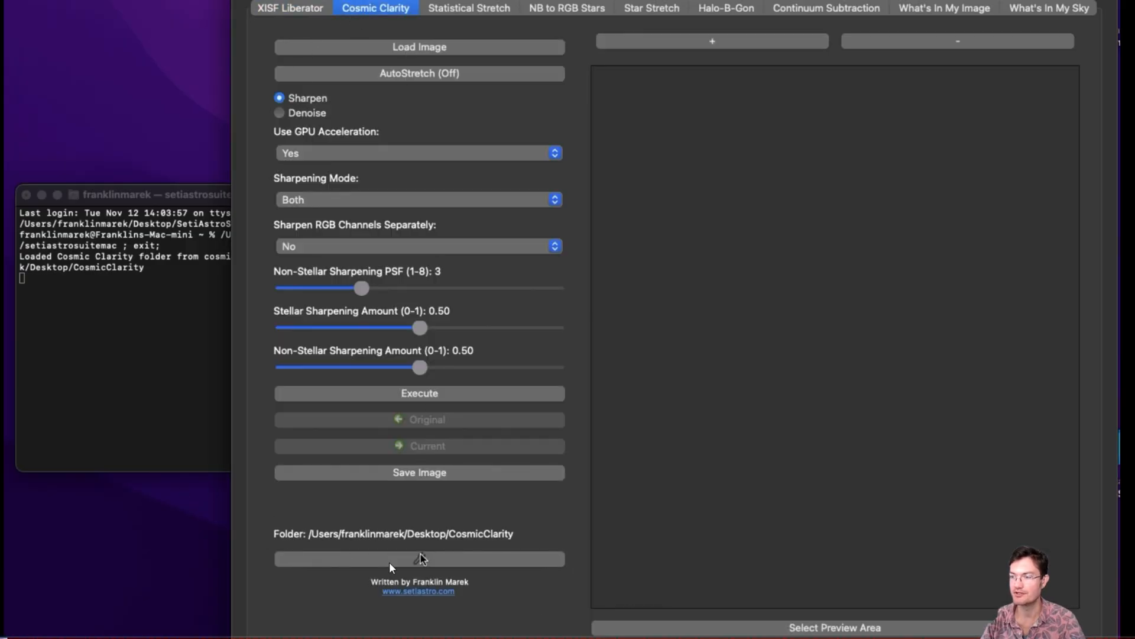
pyautogui.moveTo(643, 243)
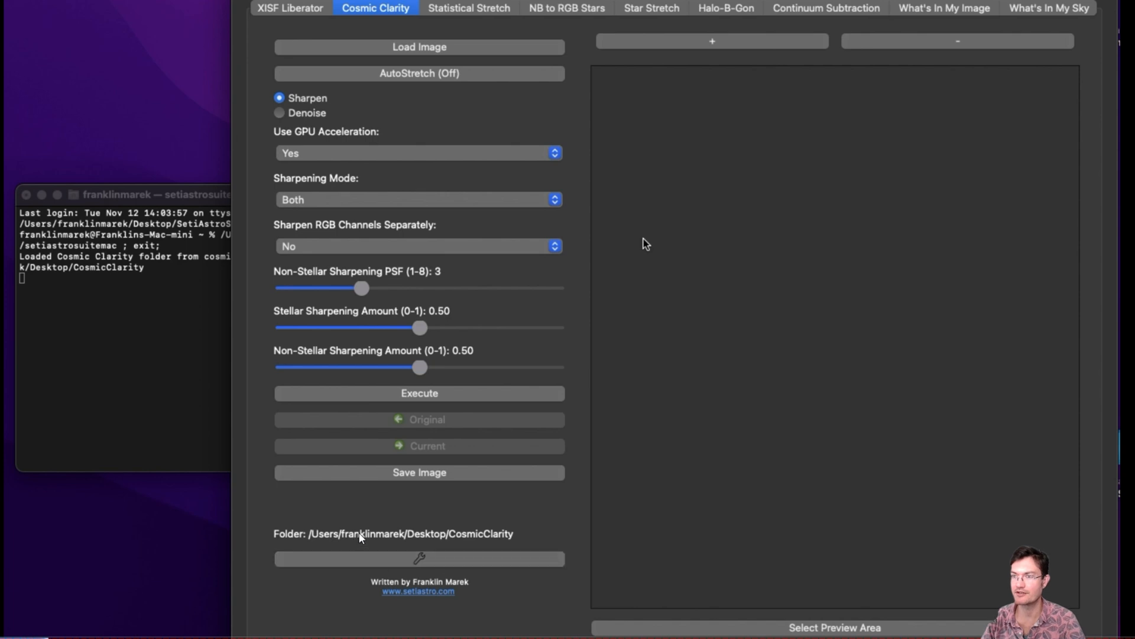
# Step: Cancel the folder chooser, then load the Ha masterLight XISF from Downloads
pyautogui.click(418, 47)
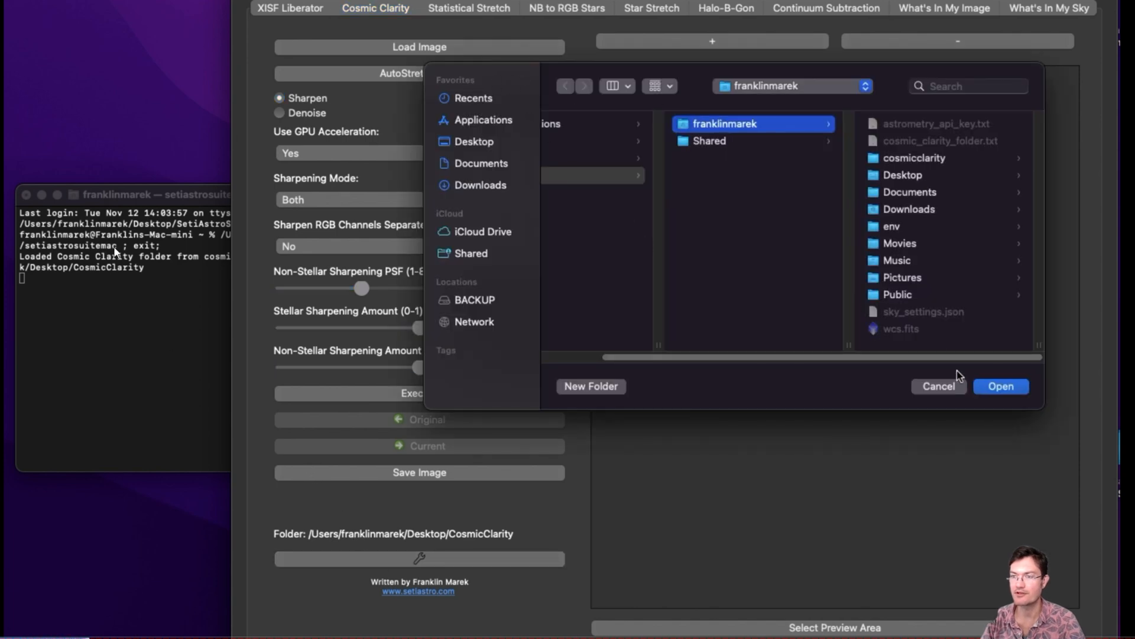
pyautogui.click(939, 385)
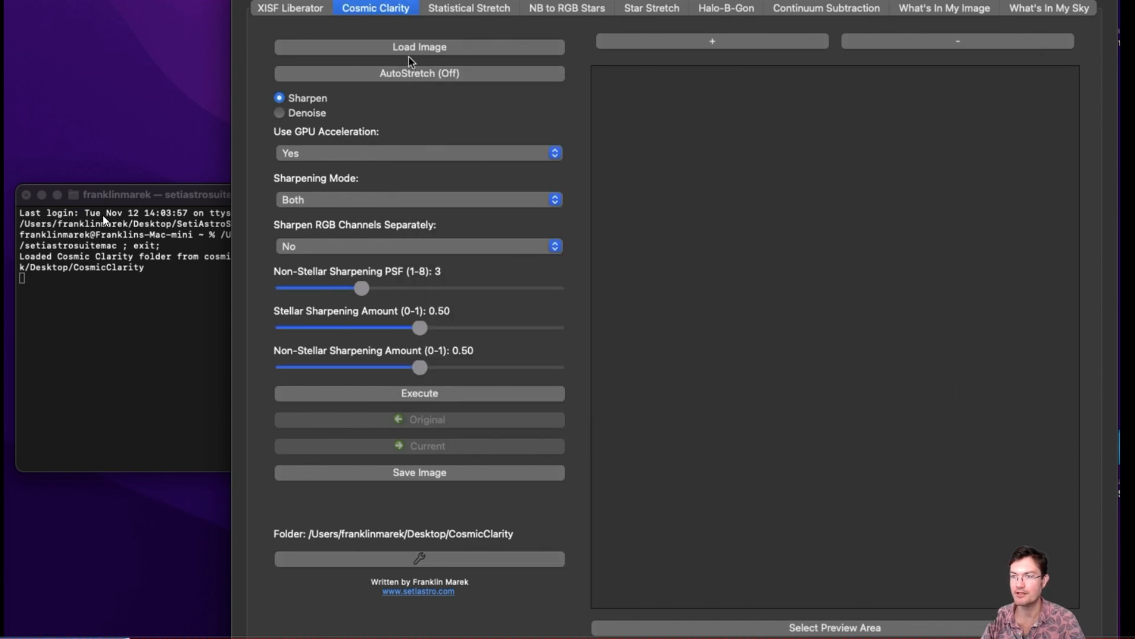
pyautogui.click(419, 48)
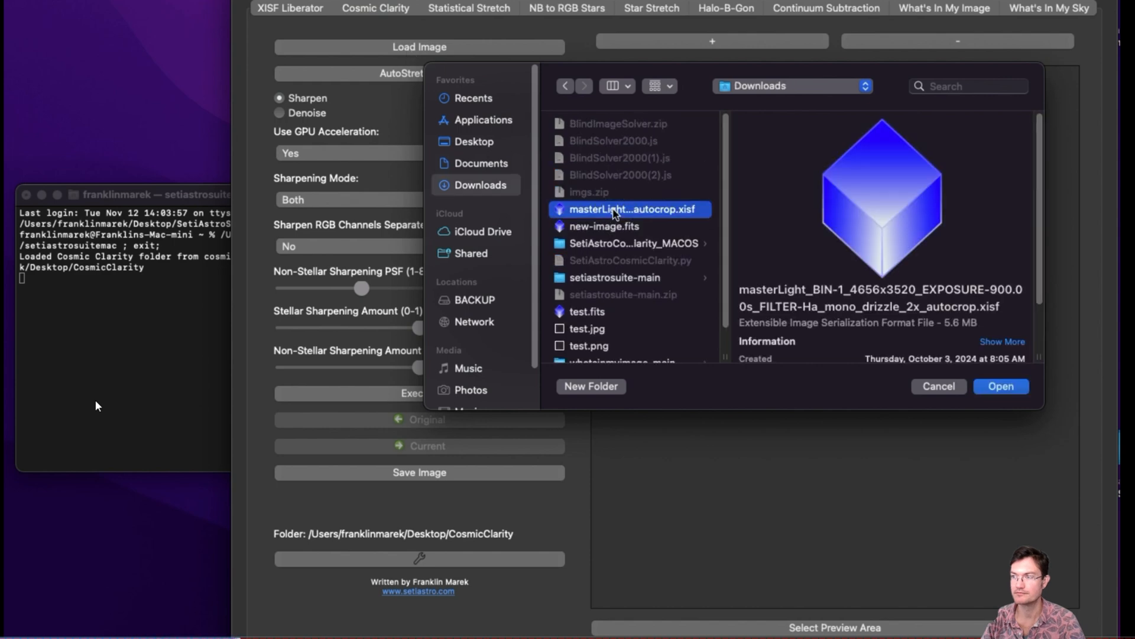
pyautogui.click(1001, 386)
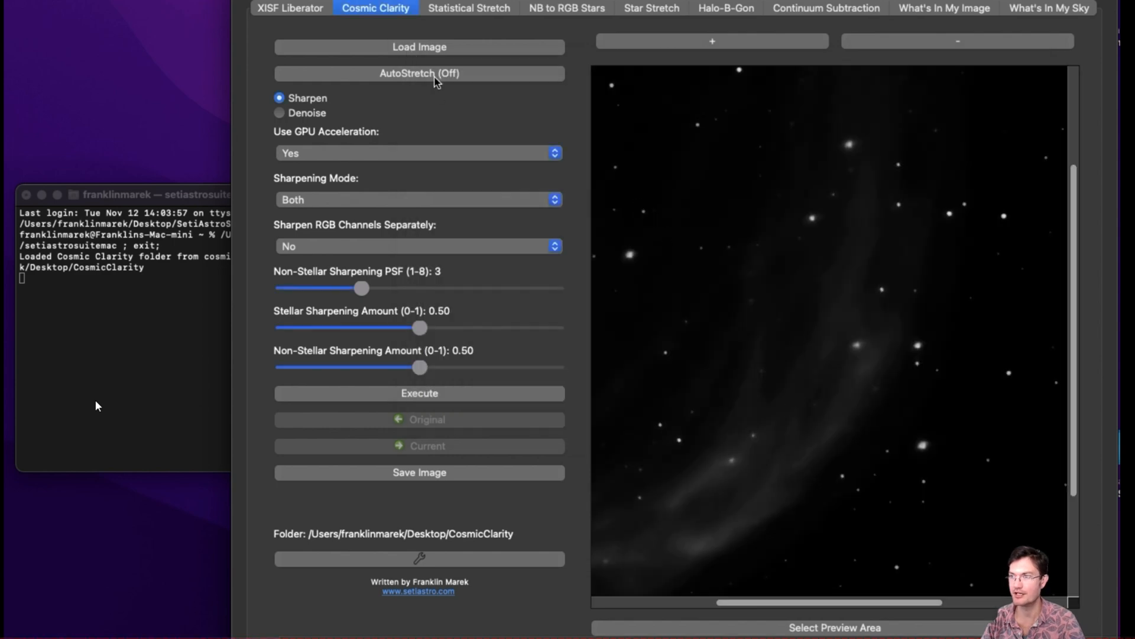
# Step: Turn AutoStretch on and open the preview-area selection for sharpening
pyautogui.click(419, 73)
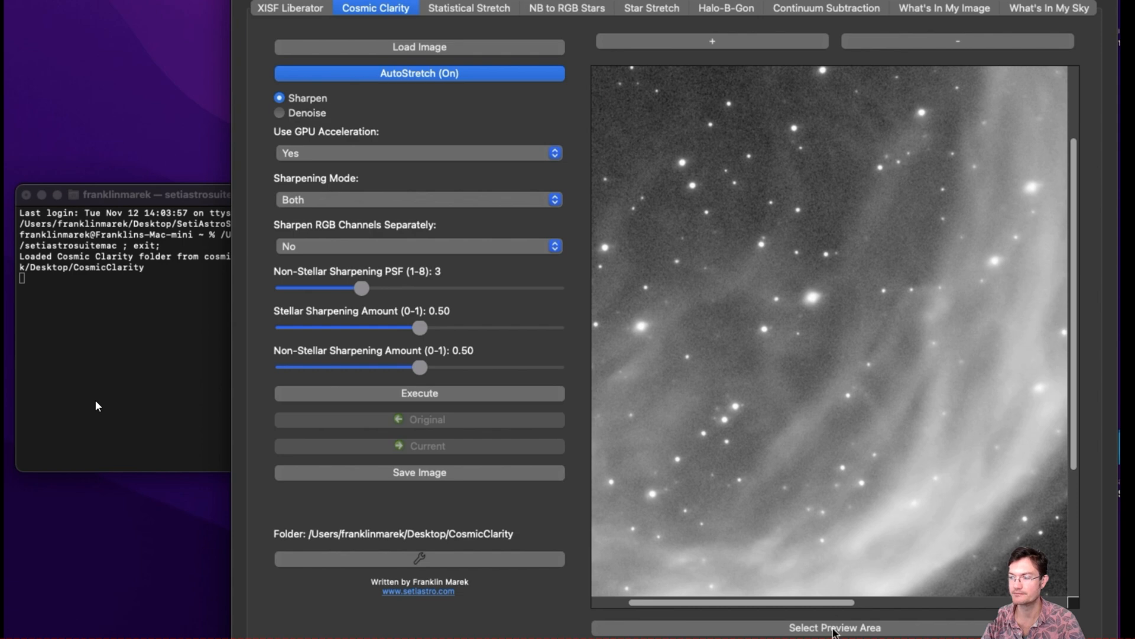
pyautogui.click(836, 627)
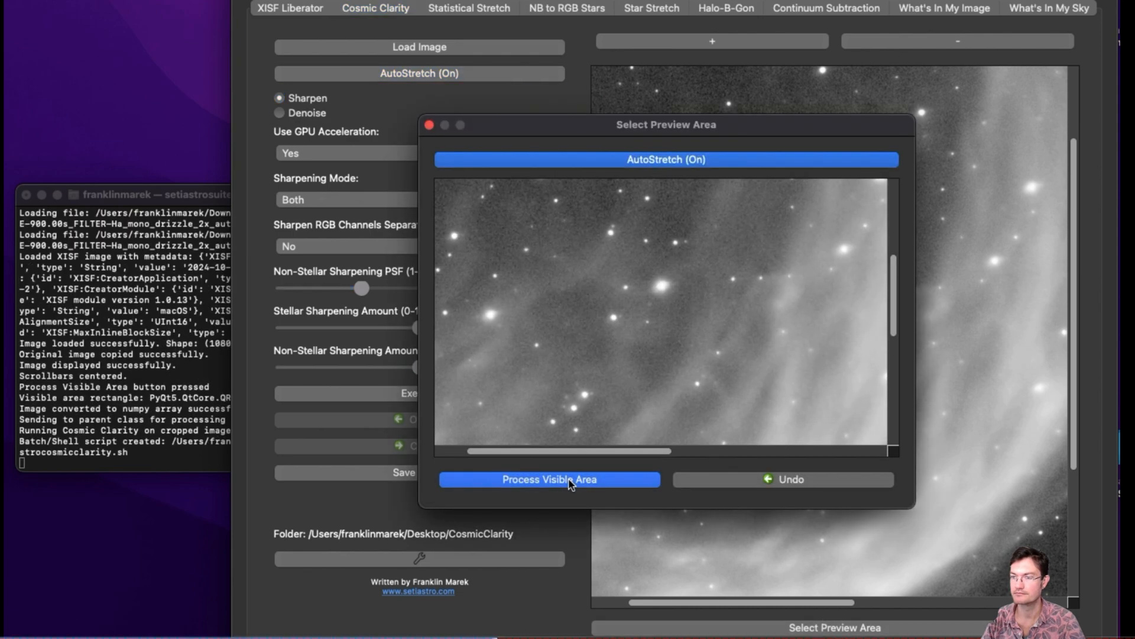
pyautogui.moveTo(165, 195)
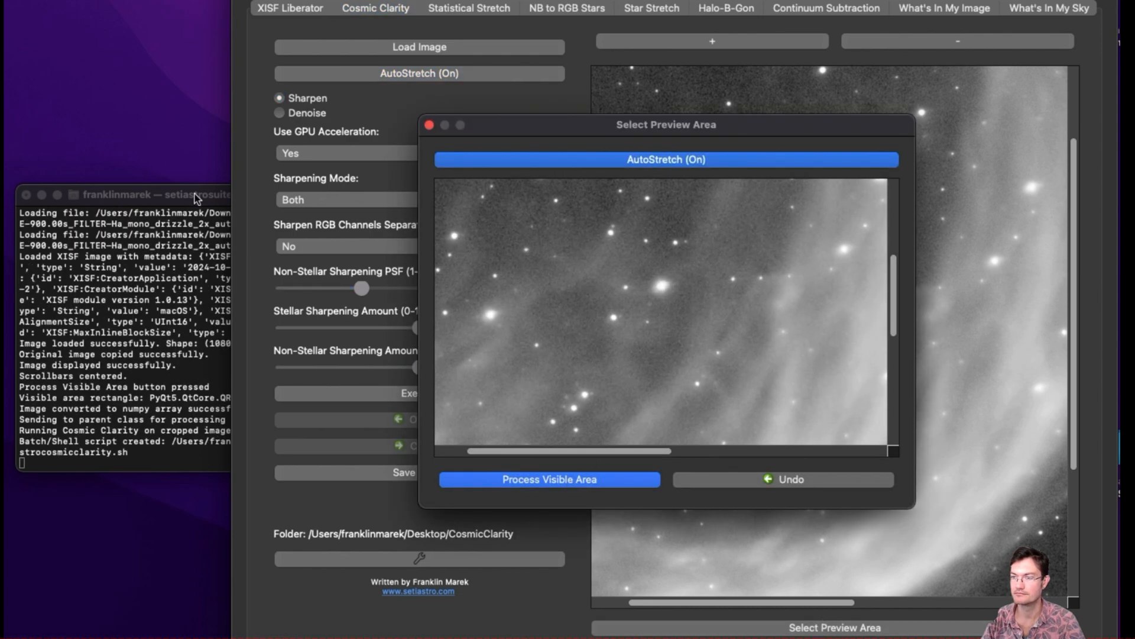